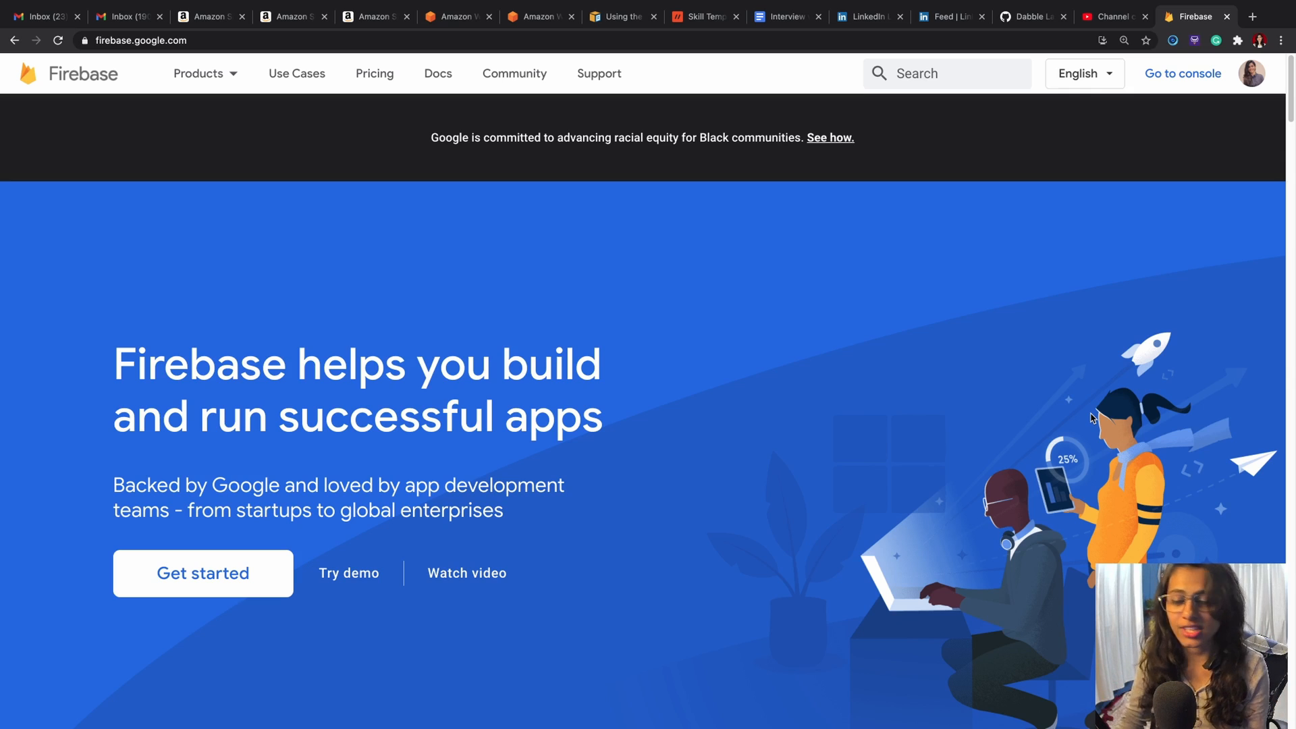
Step: Open the Products menu and scroll to the Build, Release & Monitor and Engage cards
left_click(206, 73)
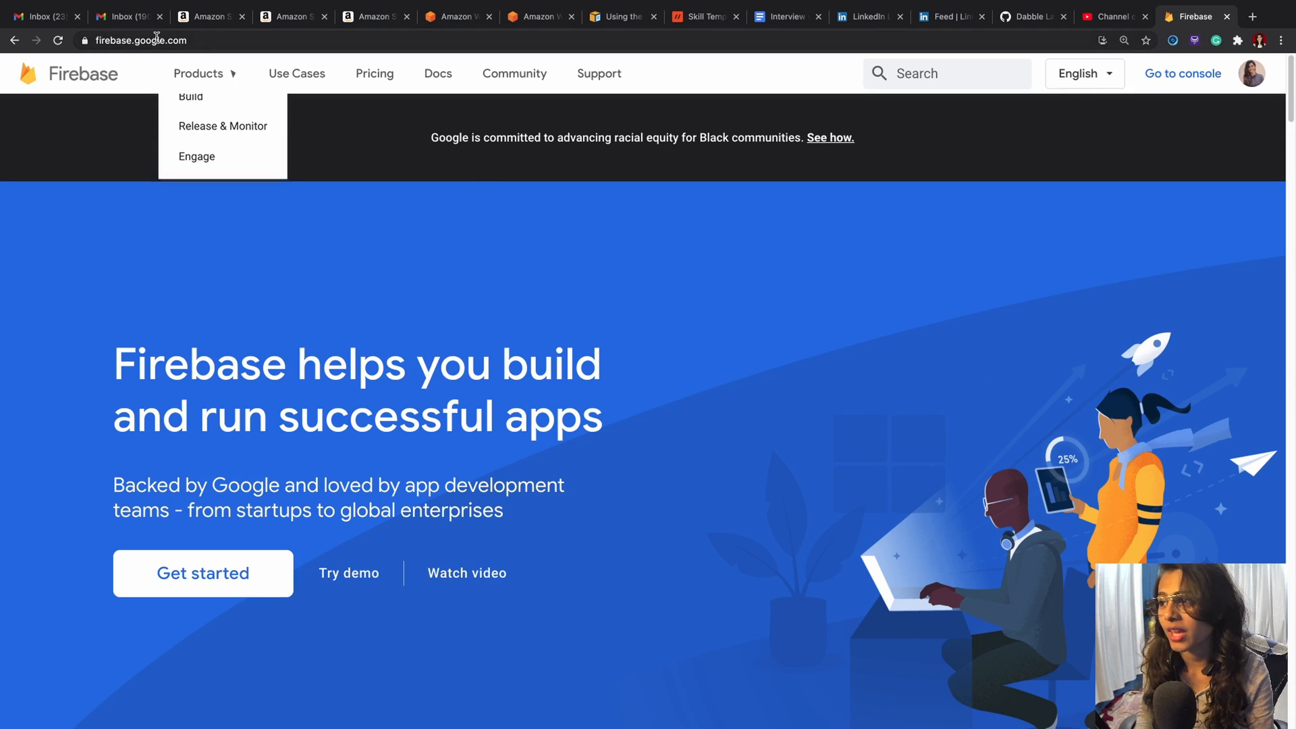
mouse_move(1127, 122)
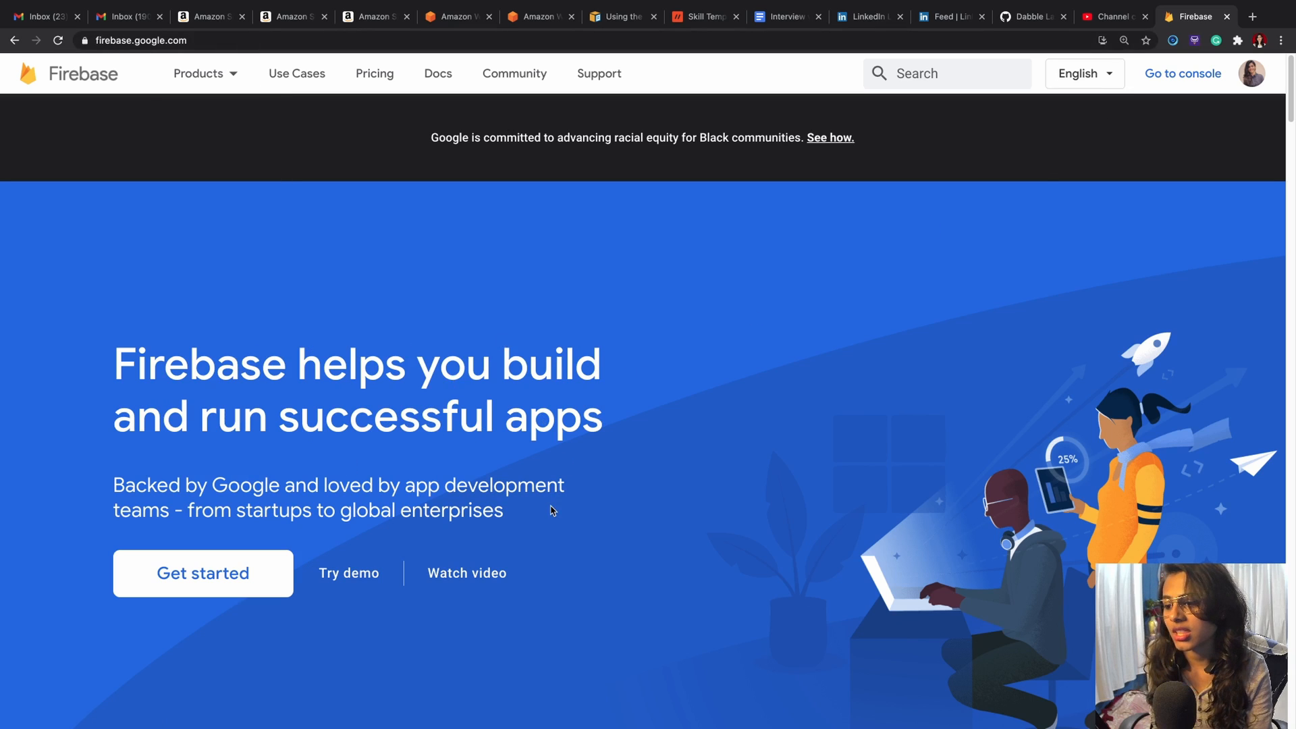
scroll("down", 3)
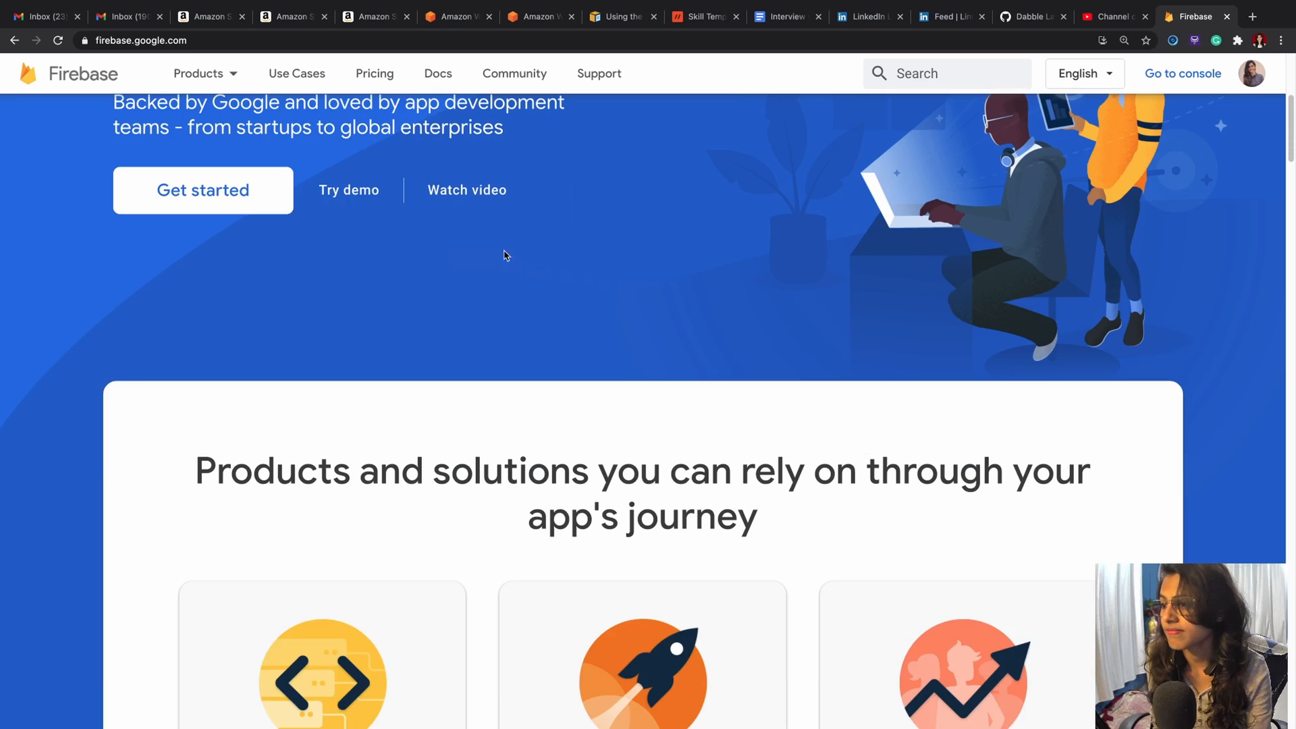
scroll("down", 3)
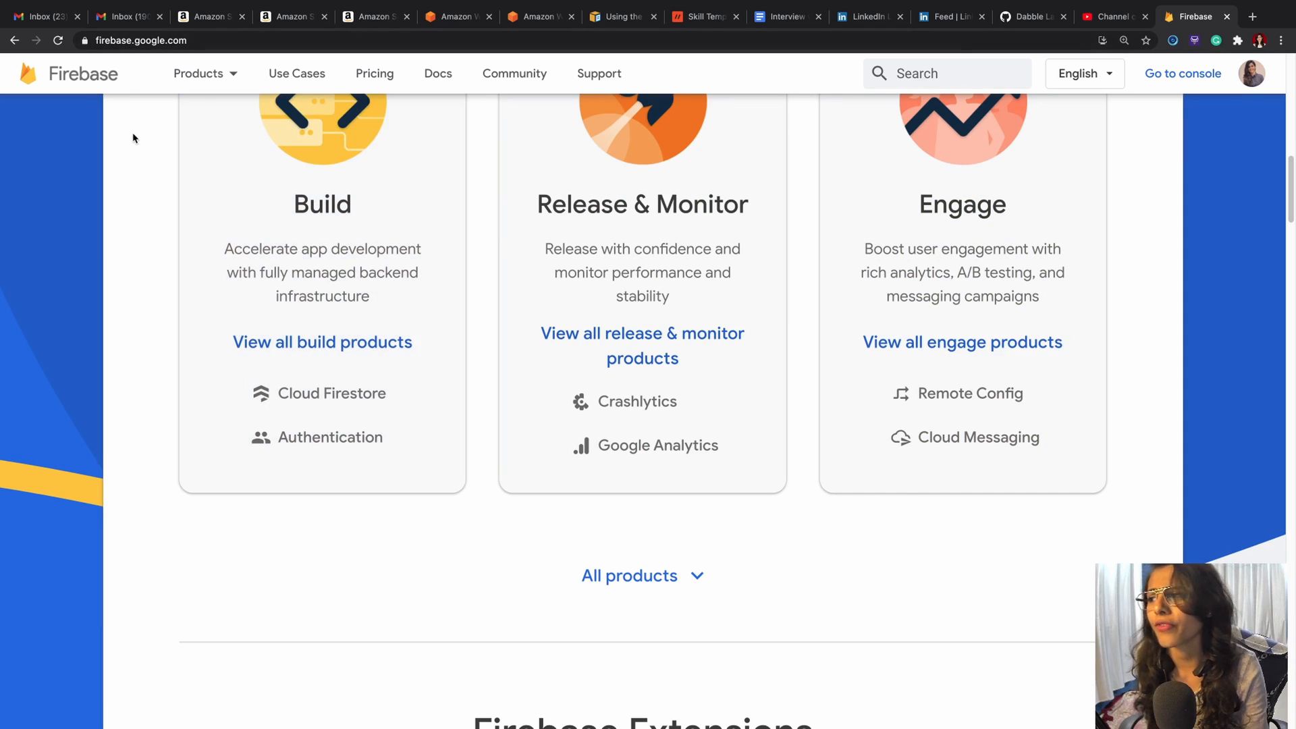
mouse_move(149, 144)
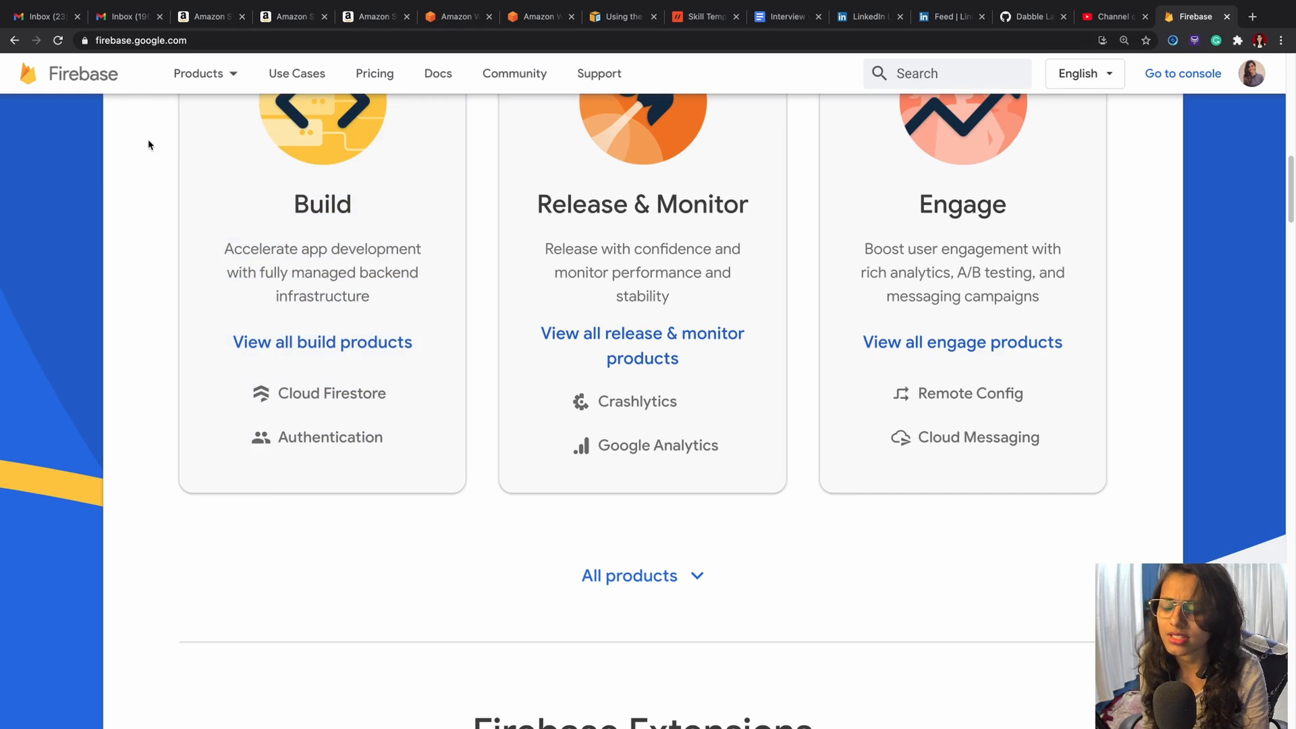
mouse_move(274, 375)
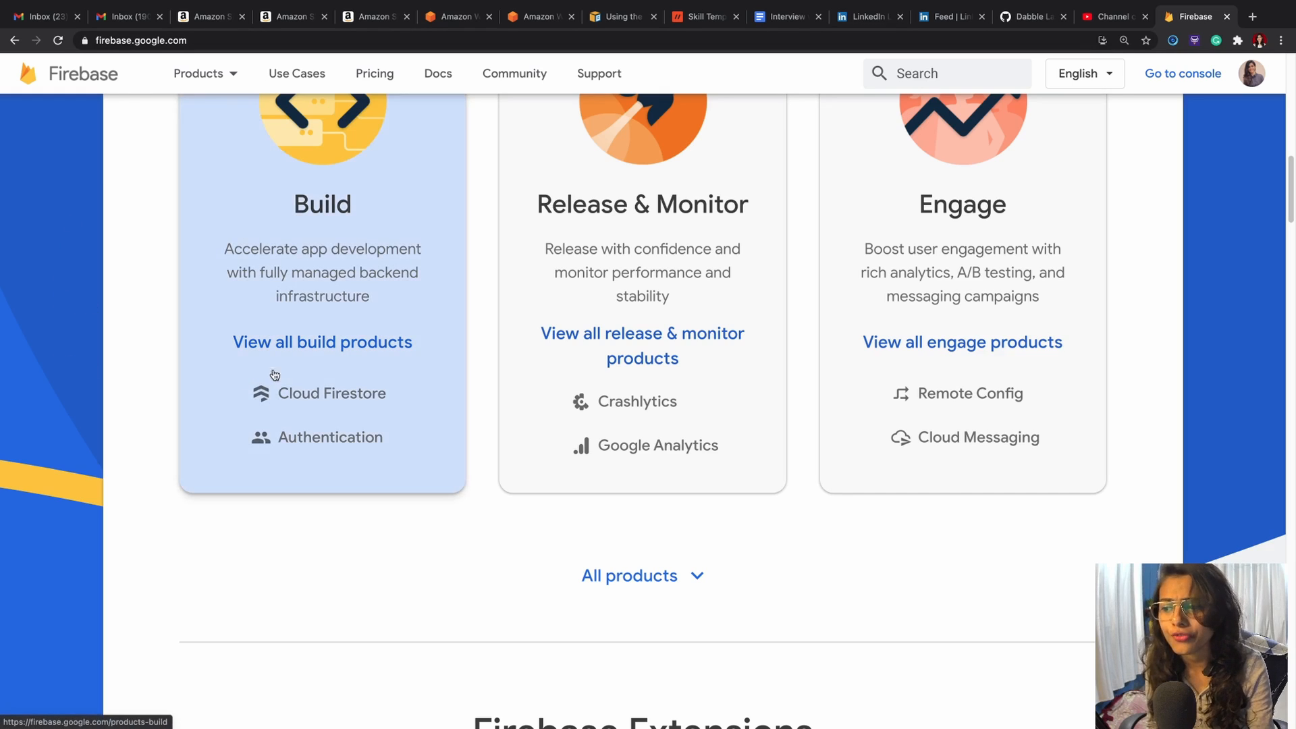
mouse_move(500, 354)
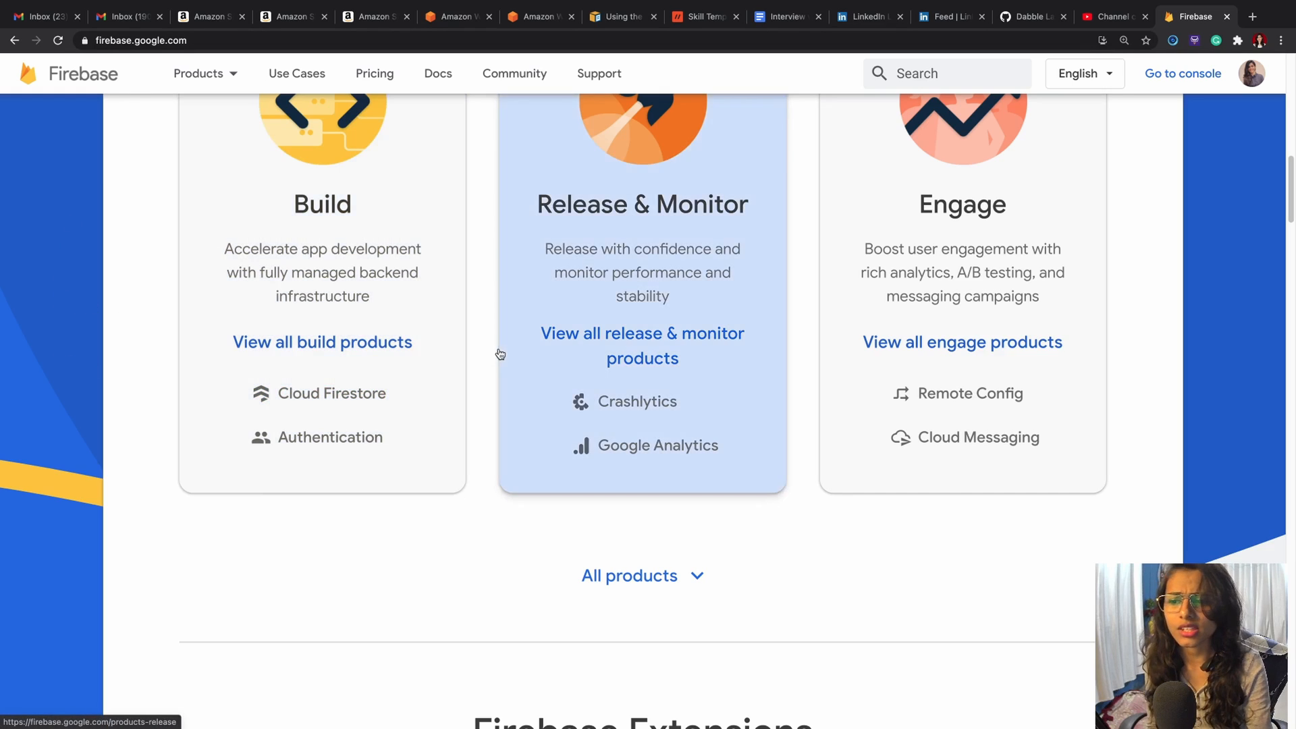
mouse_move(480, 555)
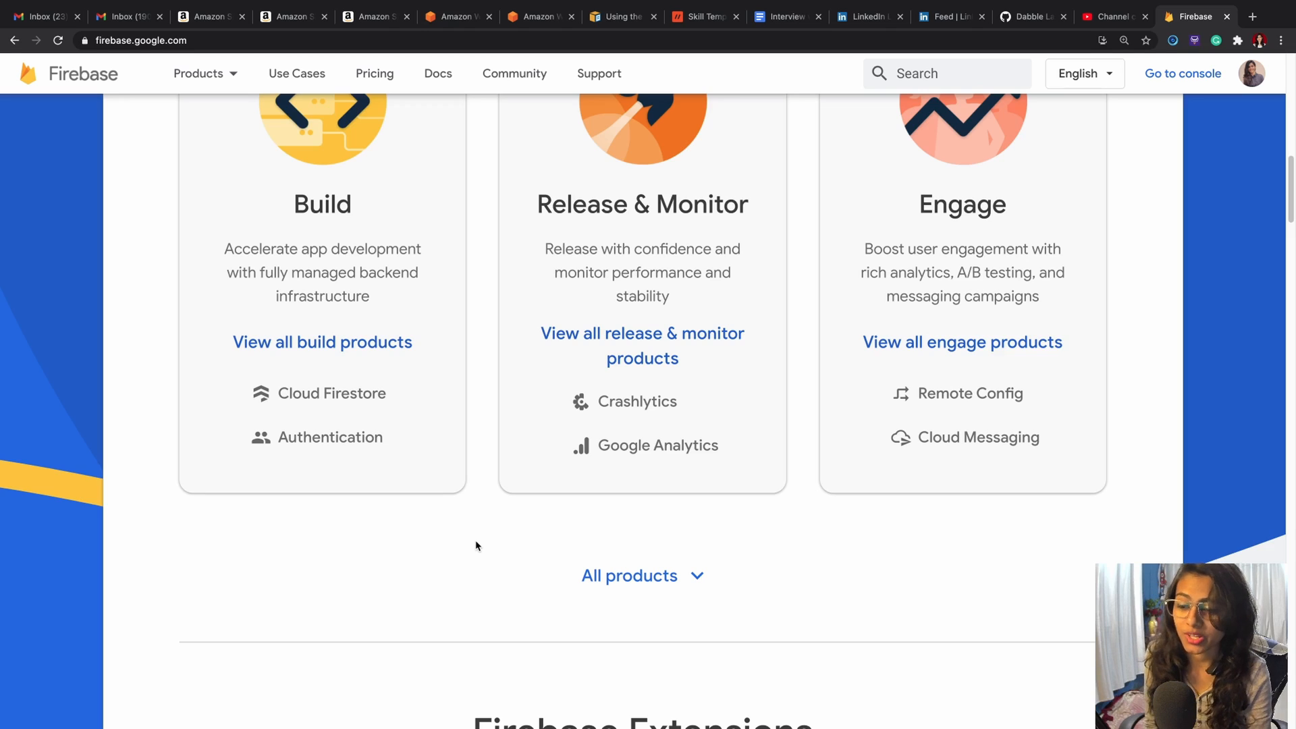
mouse_move(469, 526)
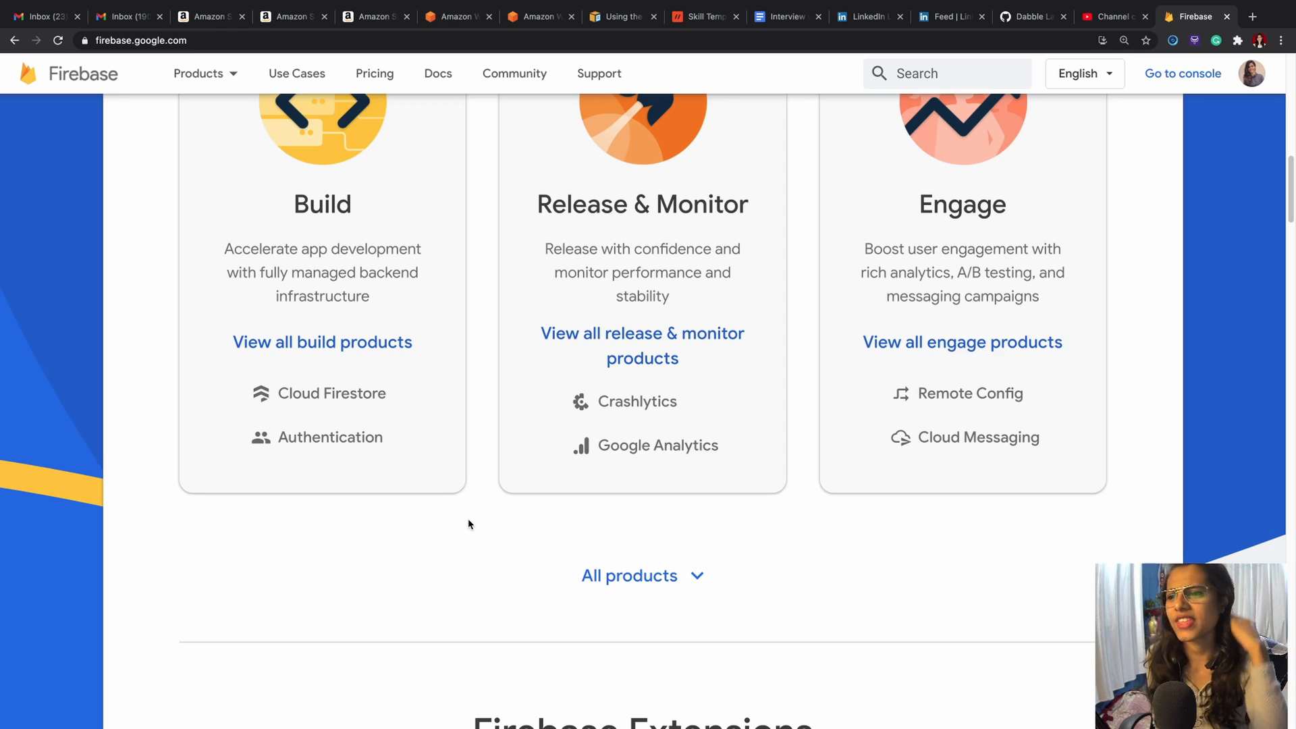
Step: Scroll through Extensions, Integrations and Common use cases, then scroll back up
scroll("down", 3)
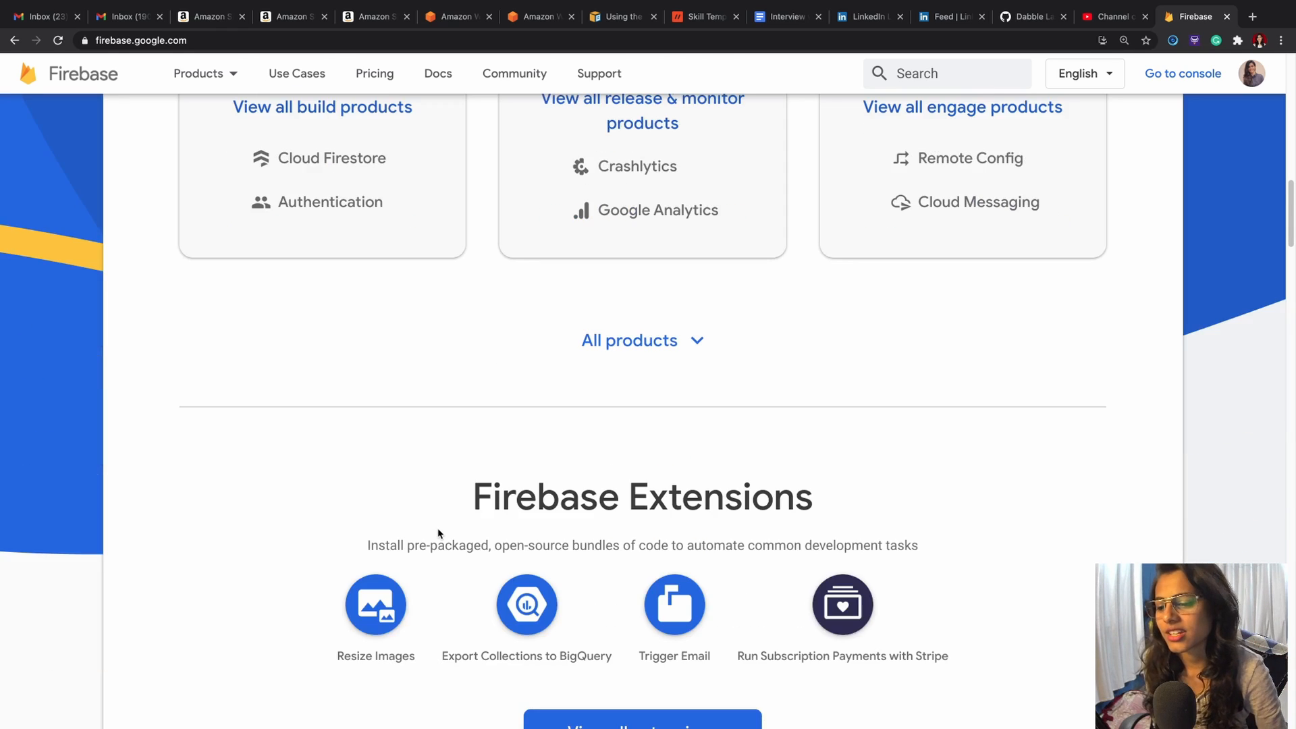
scroll("down", 3)
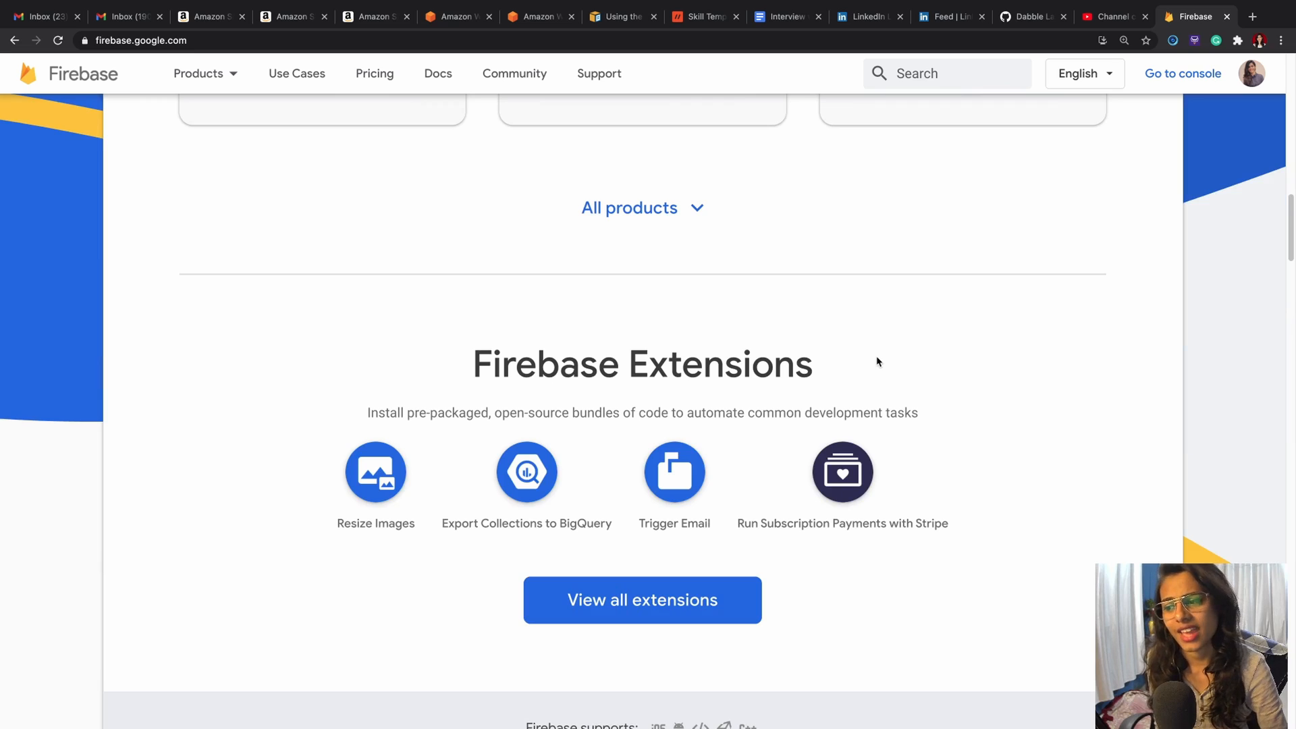
scroll("down", 3)
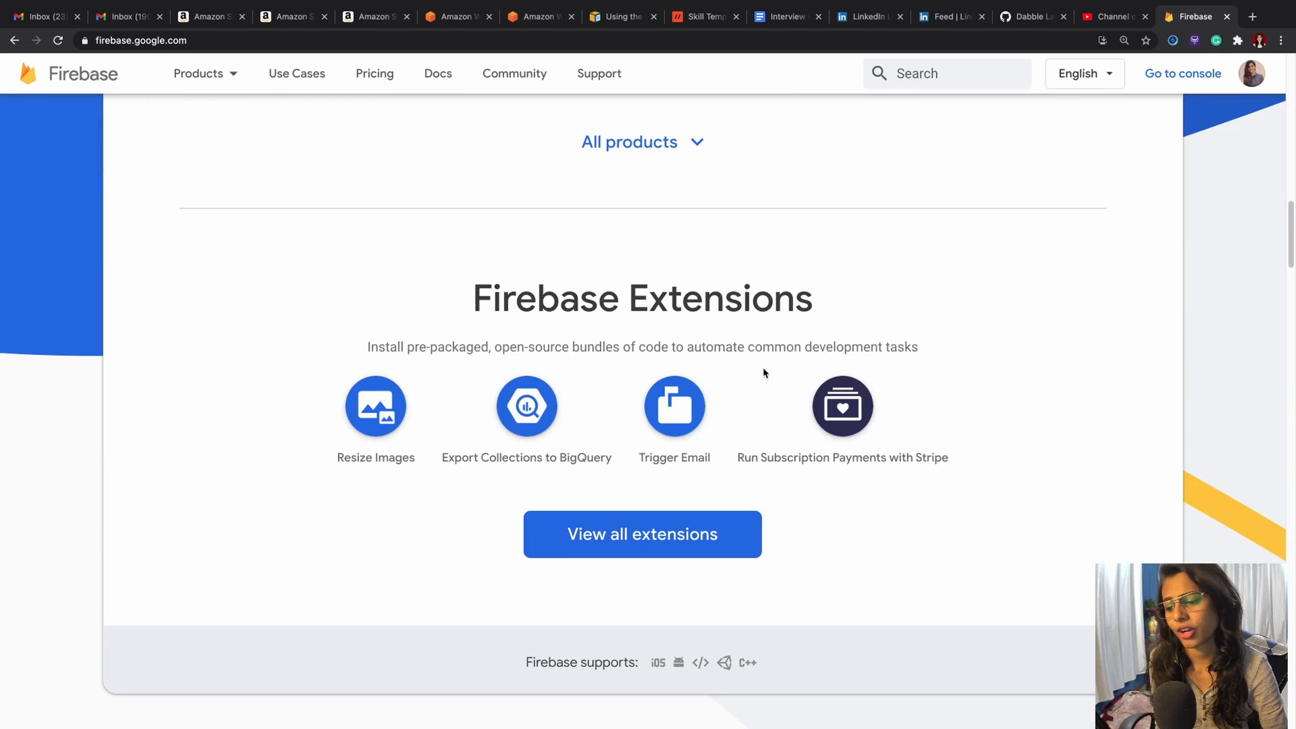
scroll("down", 3)
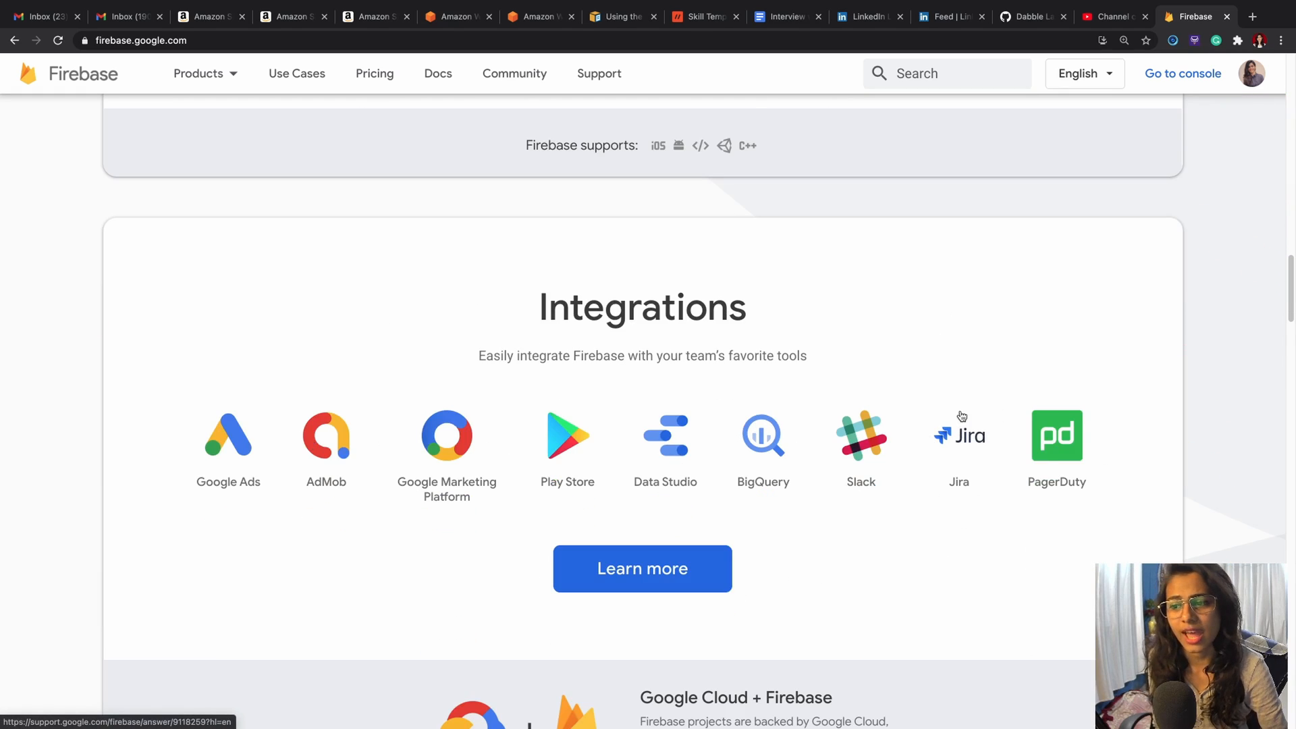
mouse_move(1075, 367)
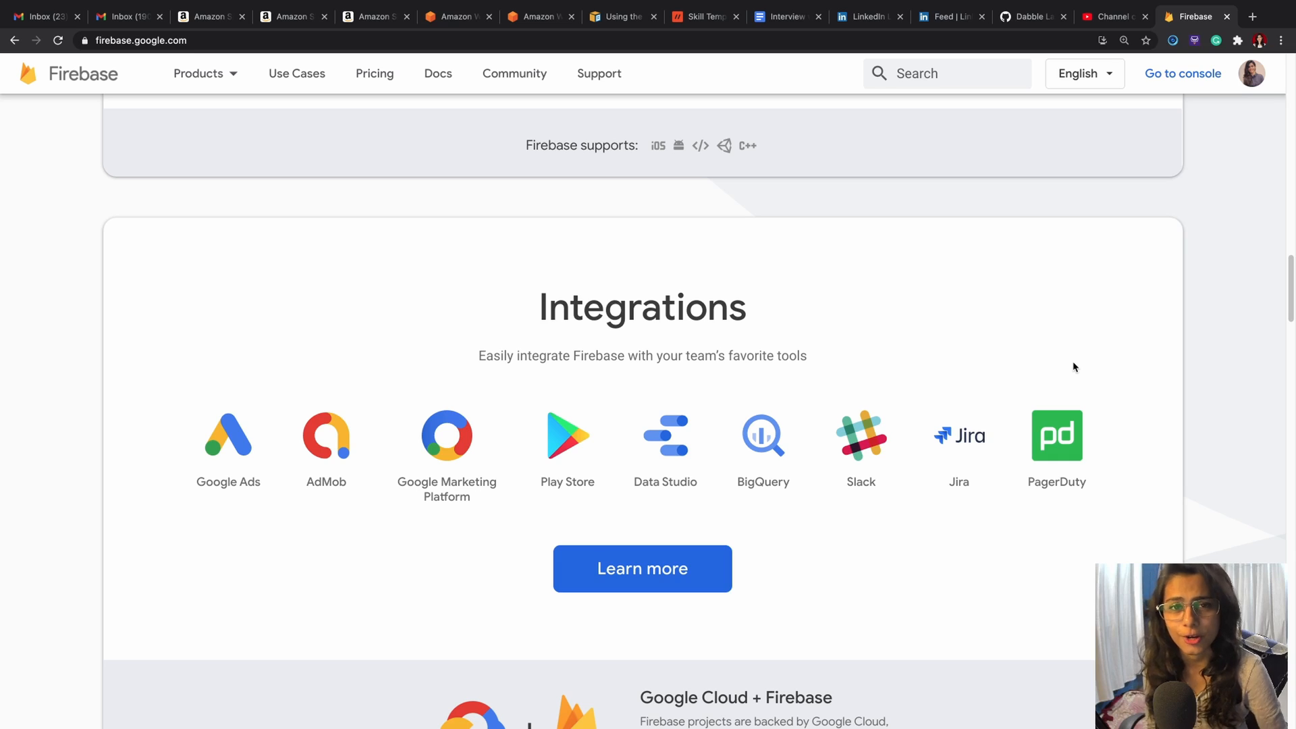
scroll("down", 3)
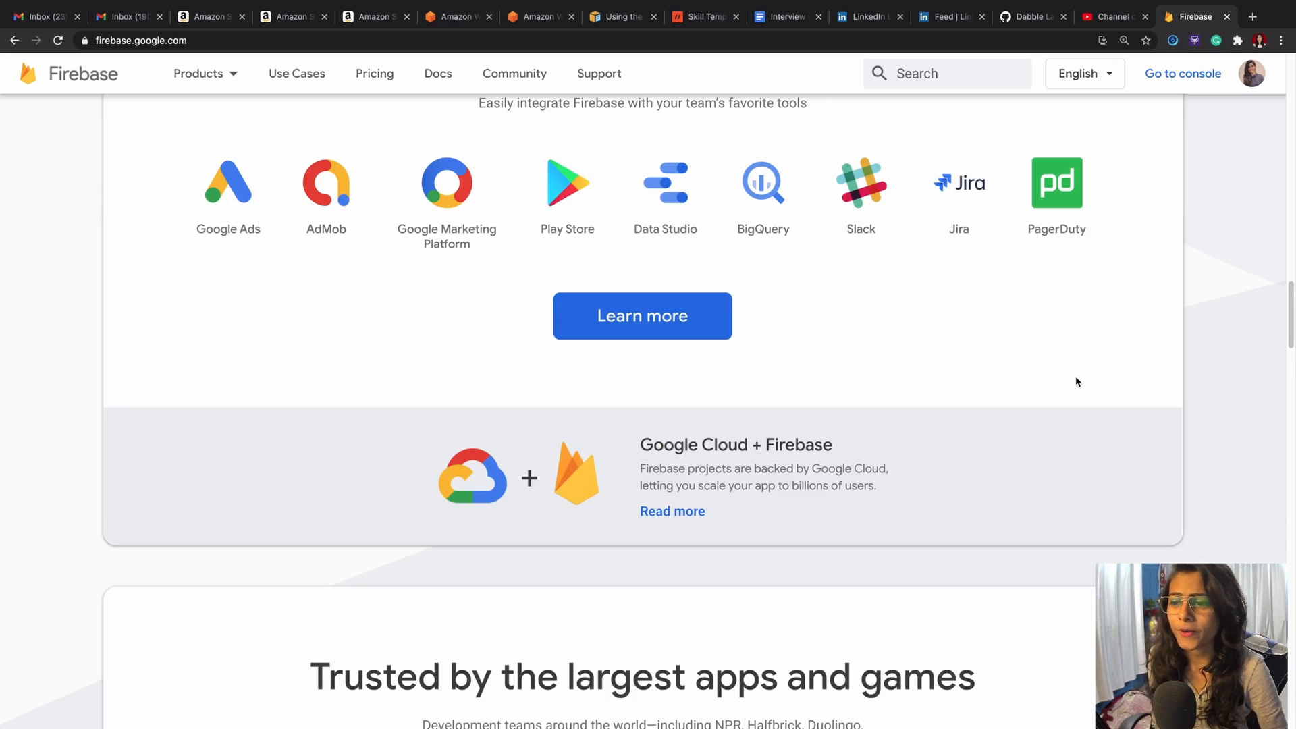
scroll("down", 3)
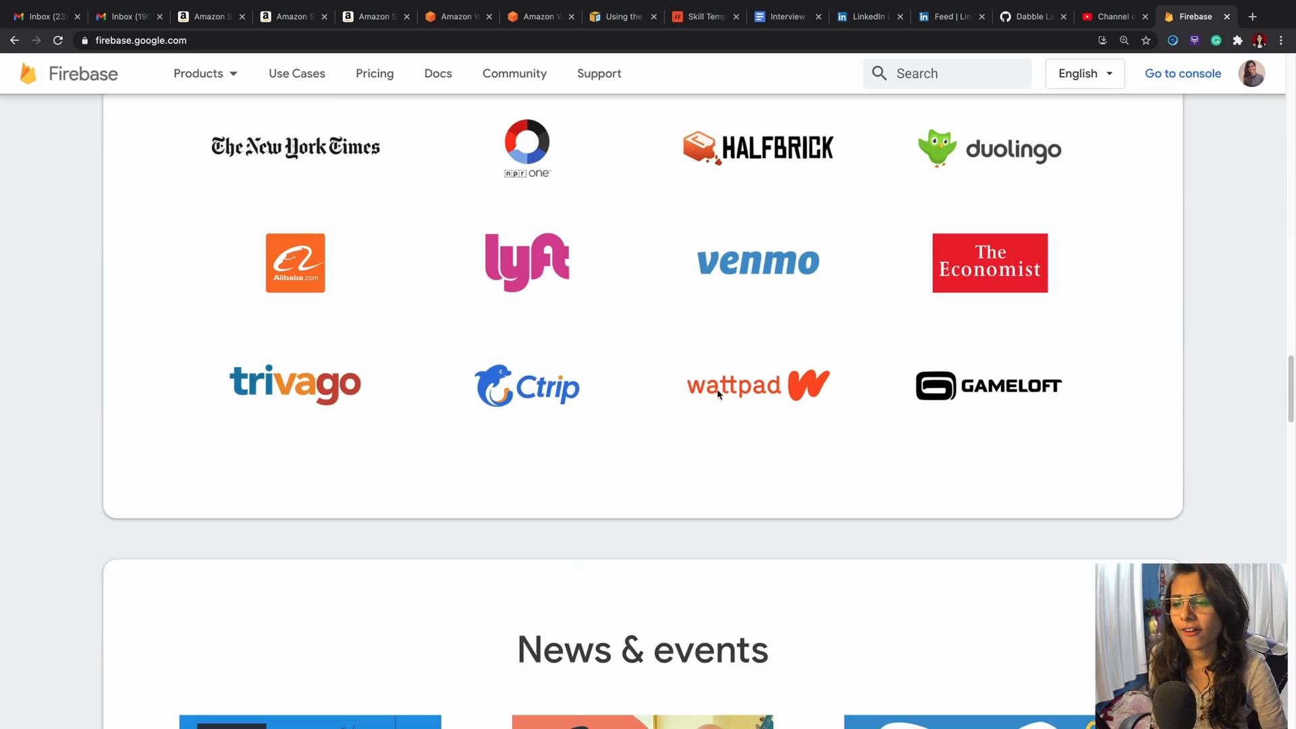
scroll("down", 3)
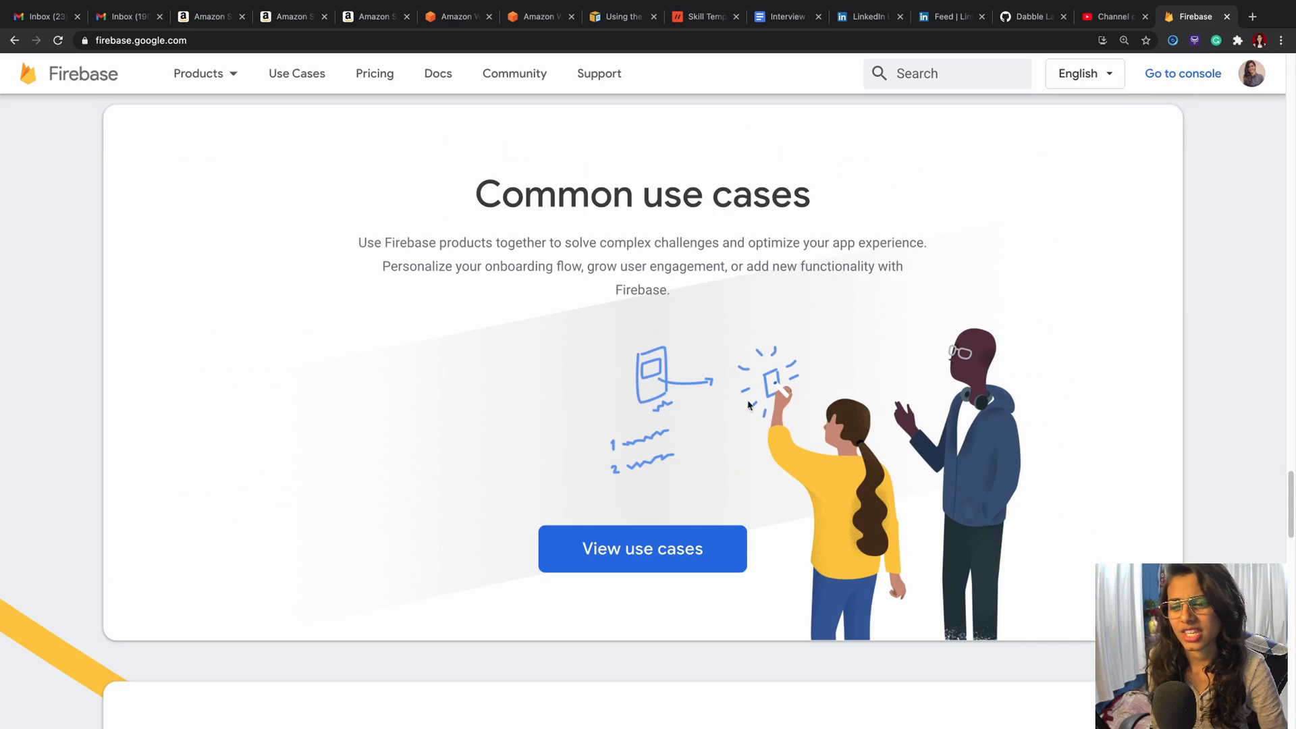
scroll("down", 3)
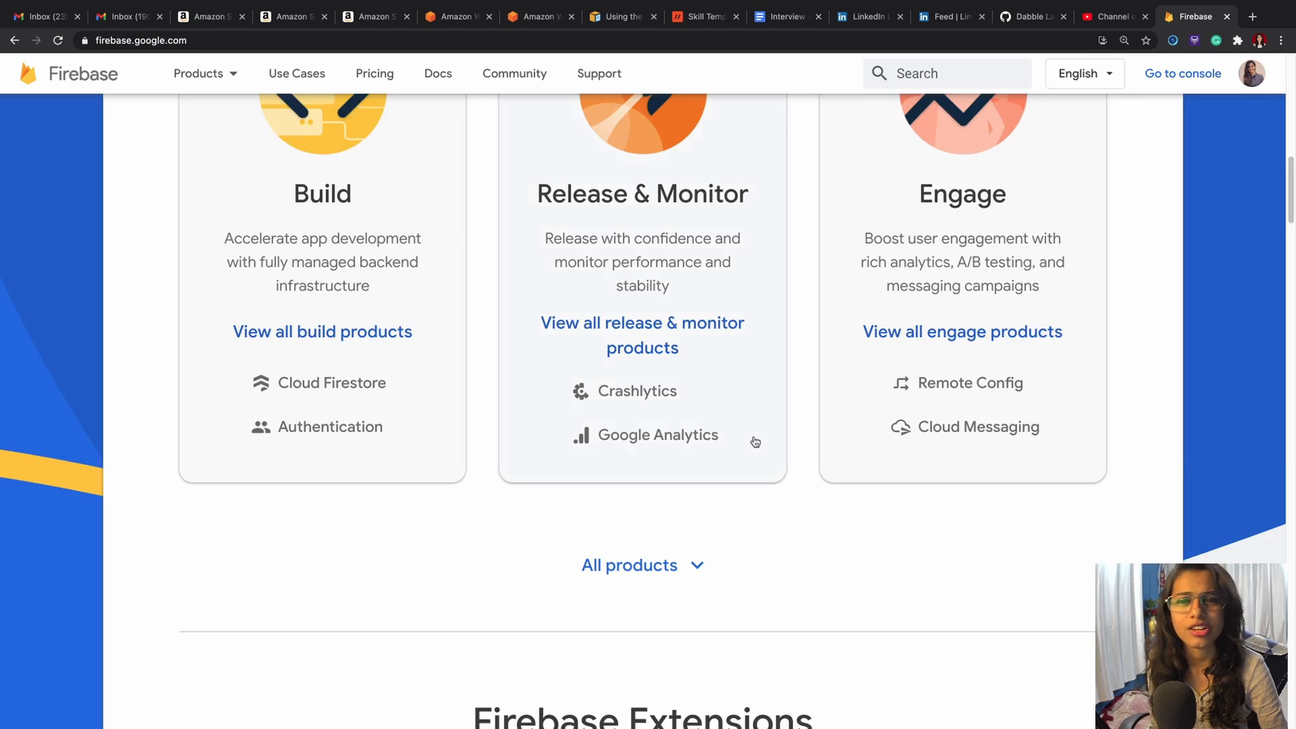
scroll("up", 3)
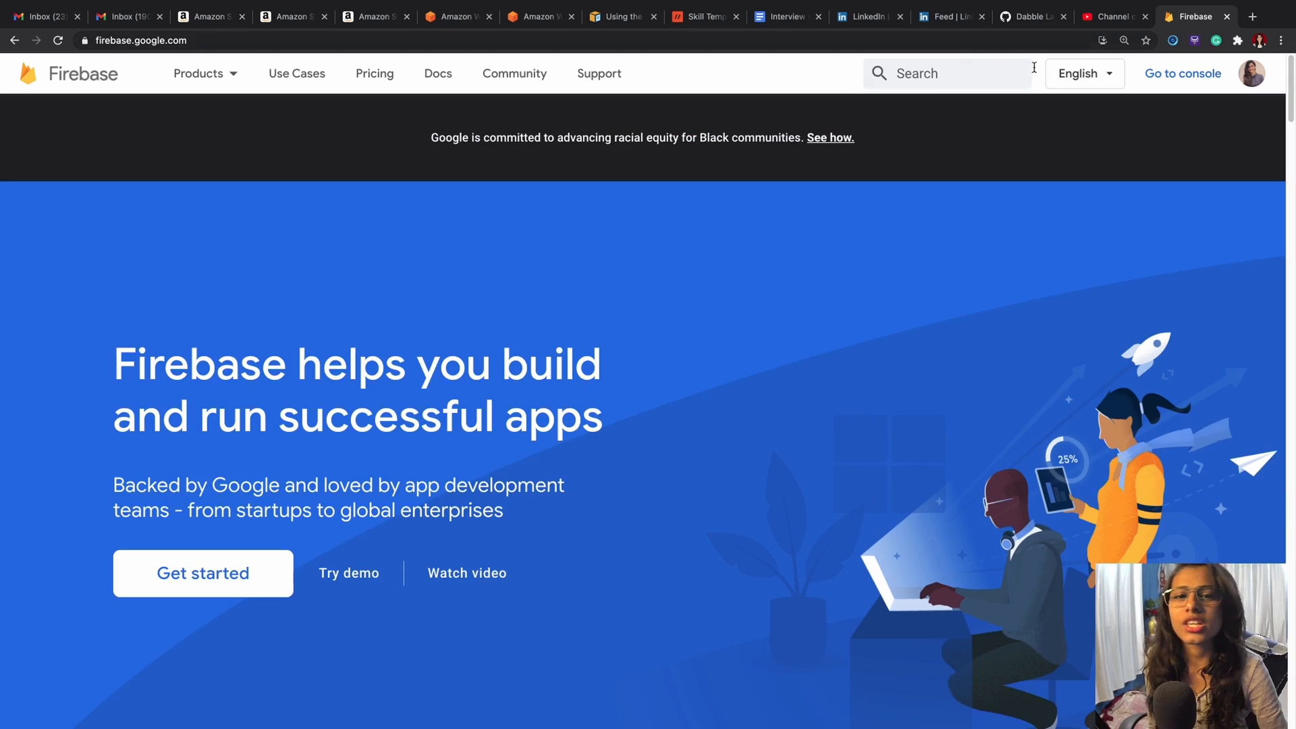
mouse_move(1115, 162)
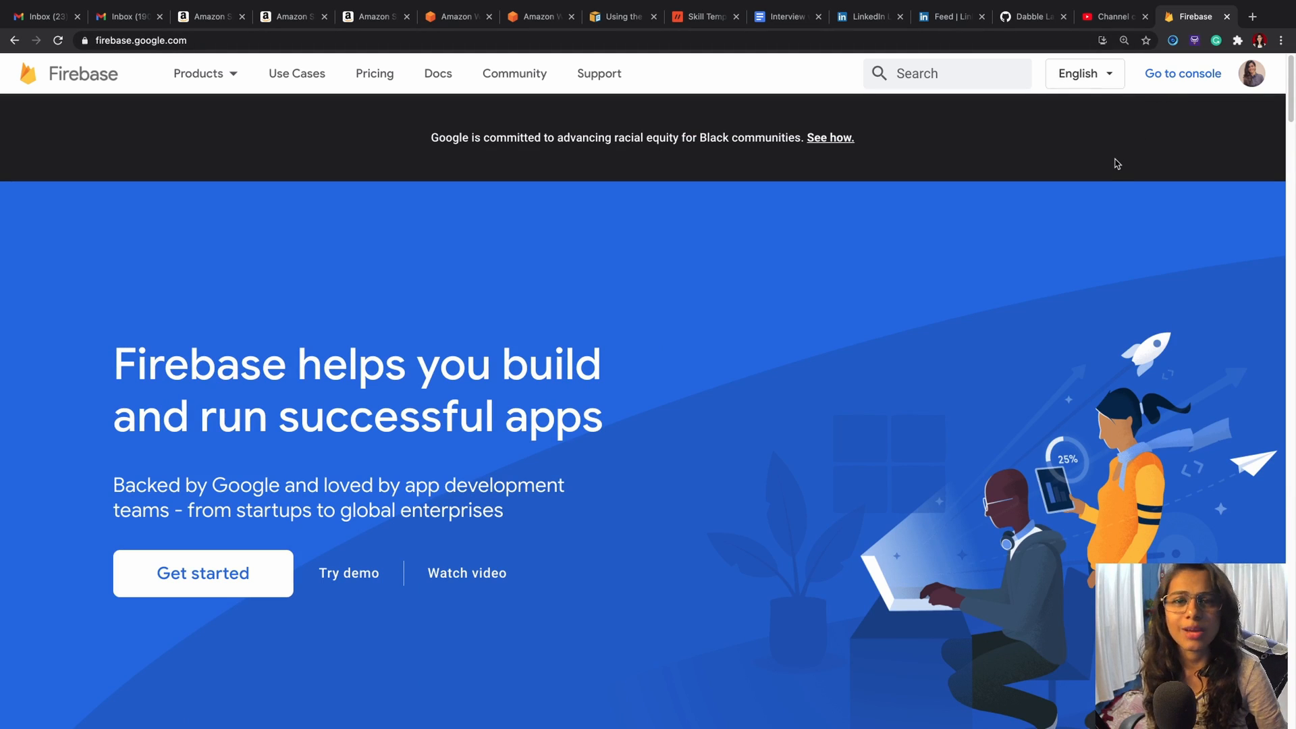
mouse_move(975, 145)
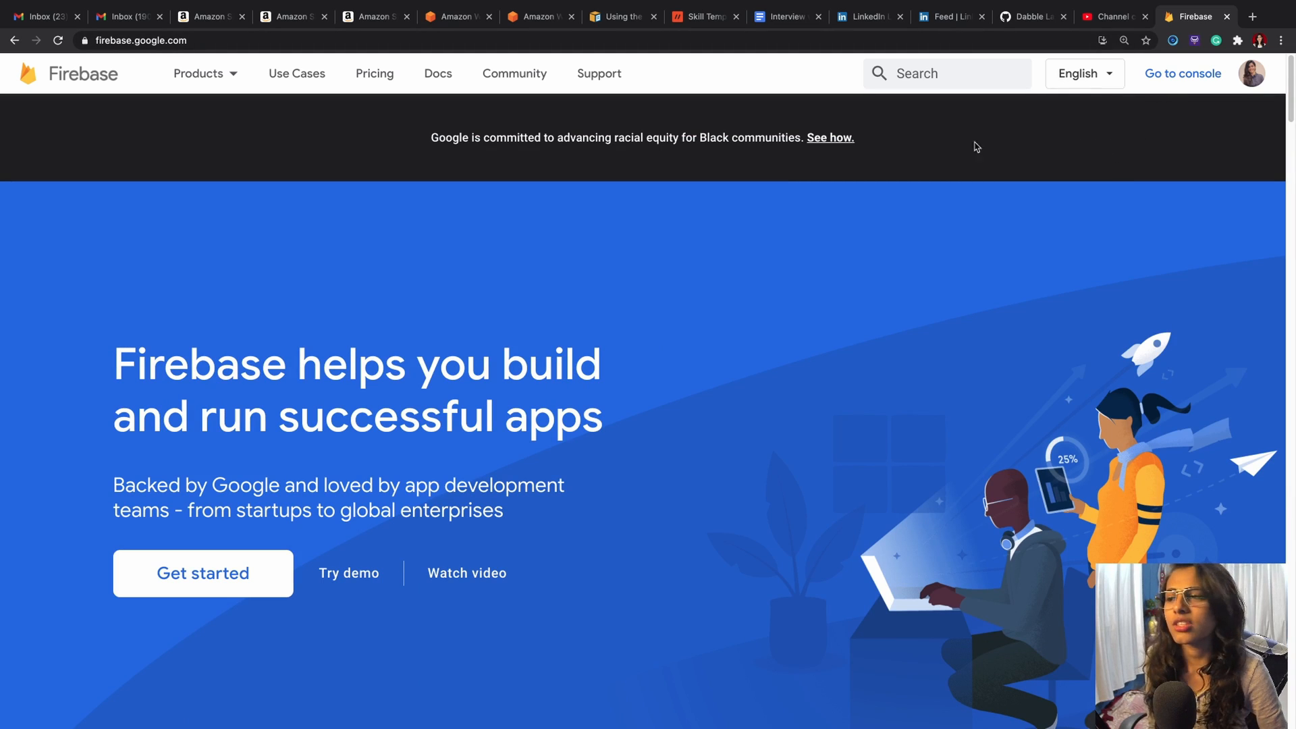
mouse_move(639, 86)
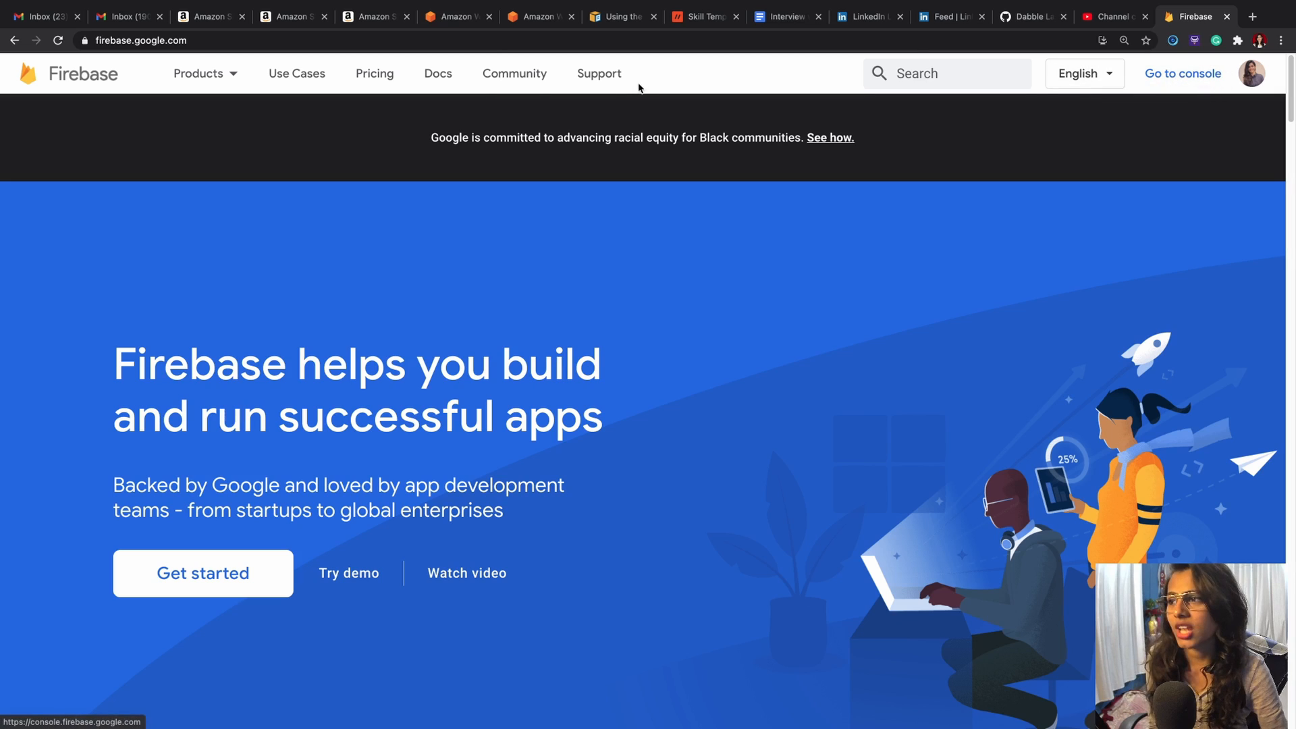
mouse_move(1238, 78)
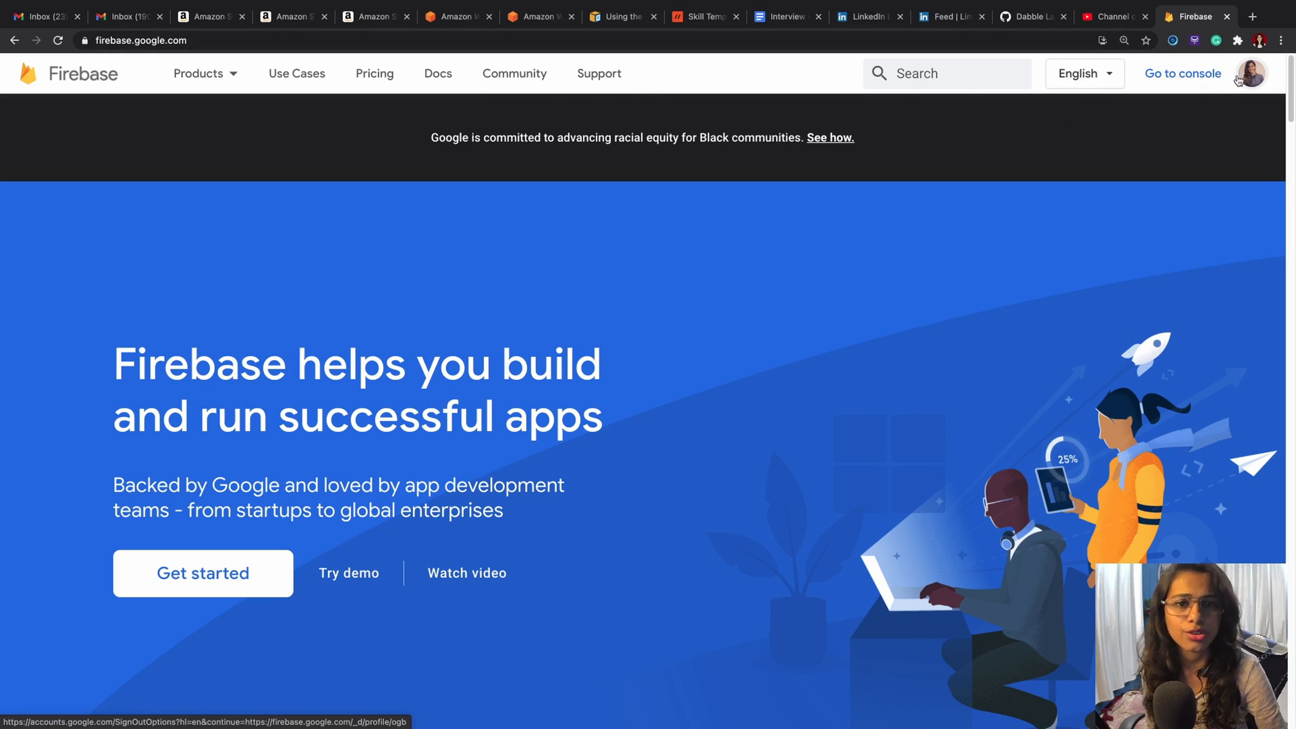
mouse_move(1188, 72)
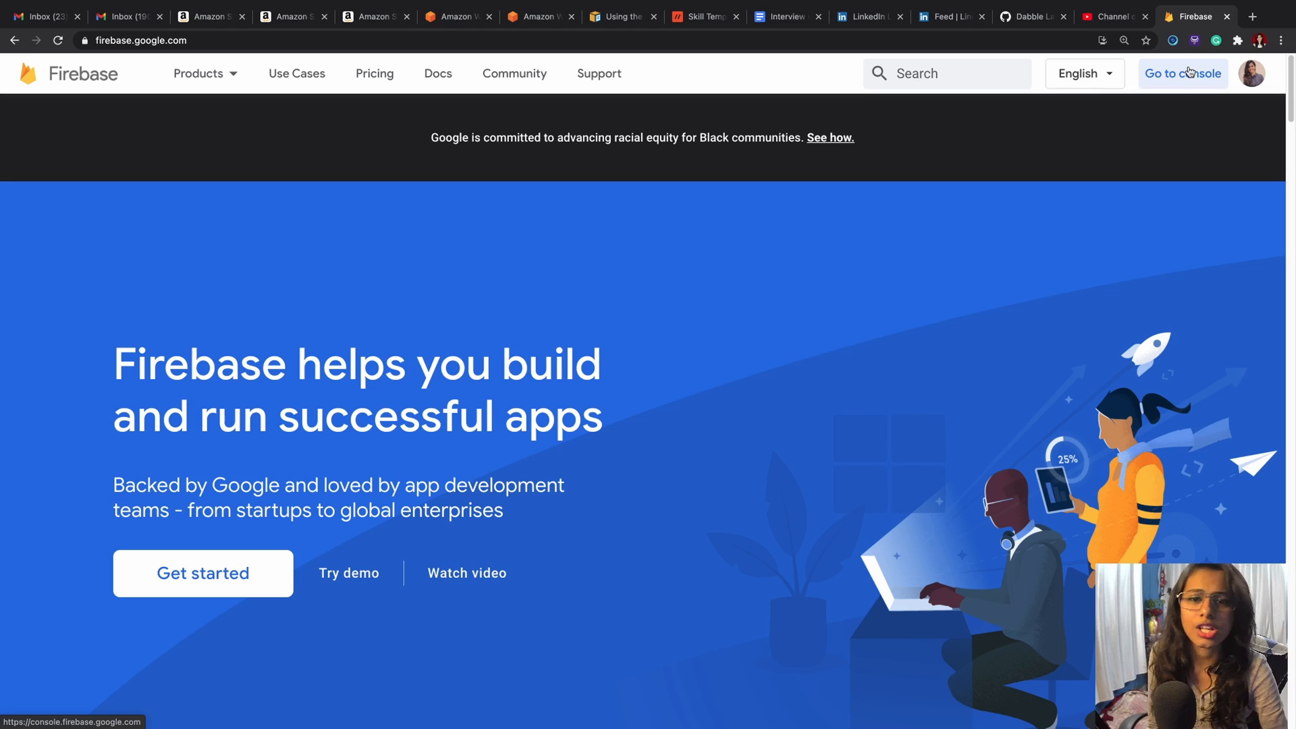
left_click(1183, 74)
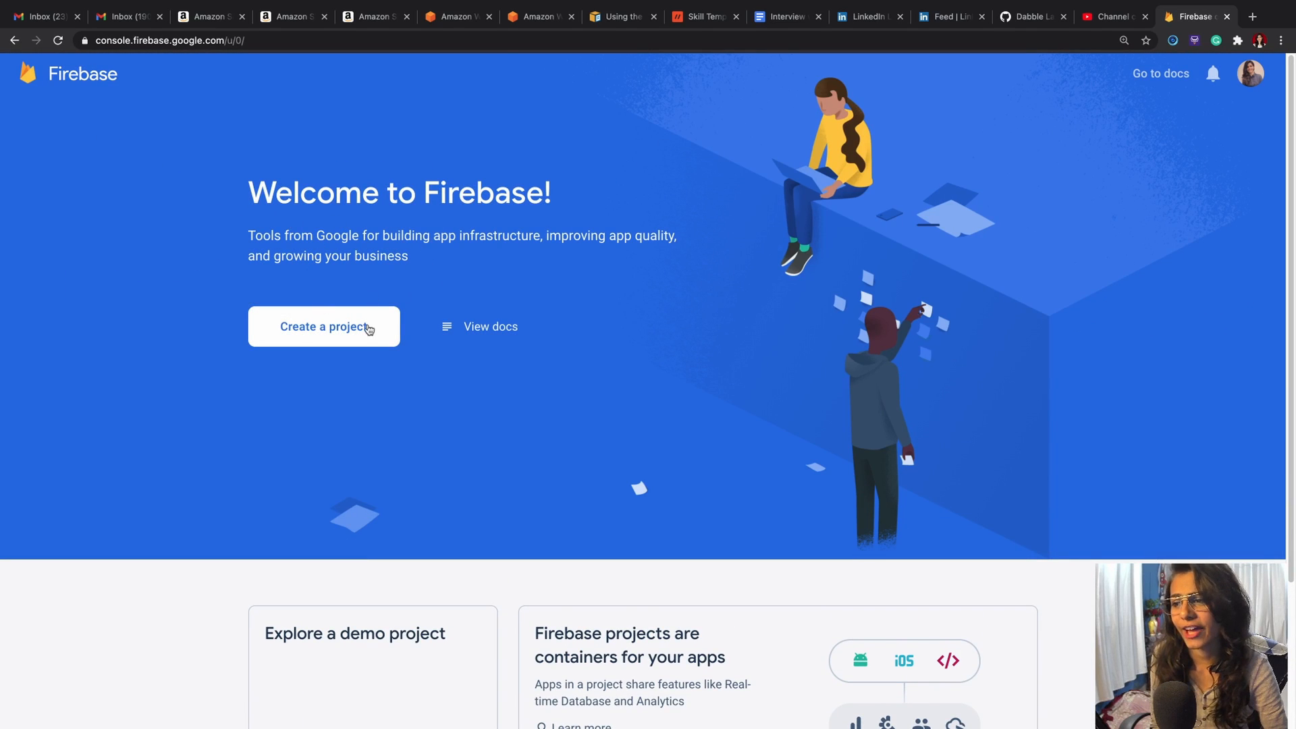
mouse_move(418, 323)
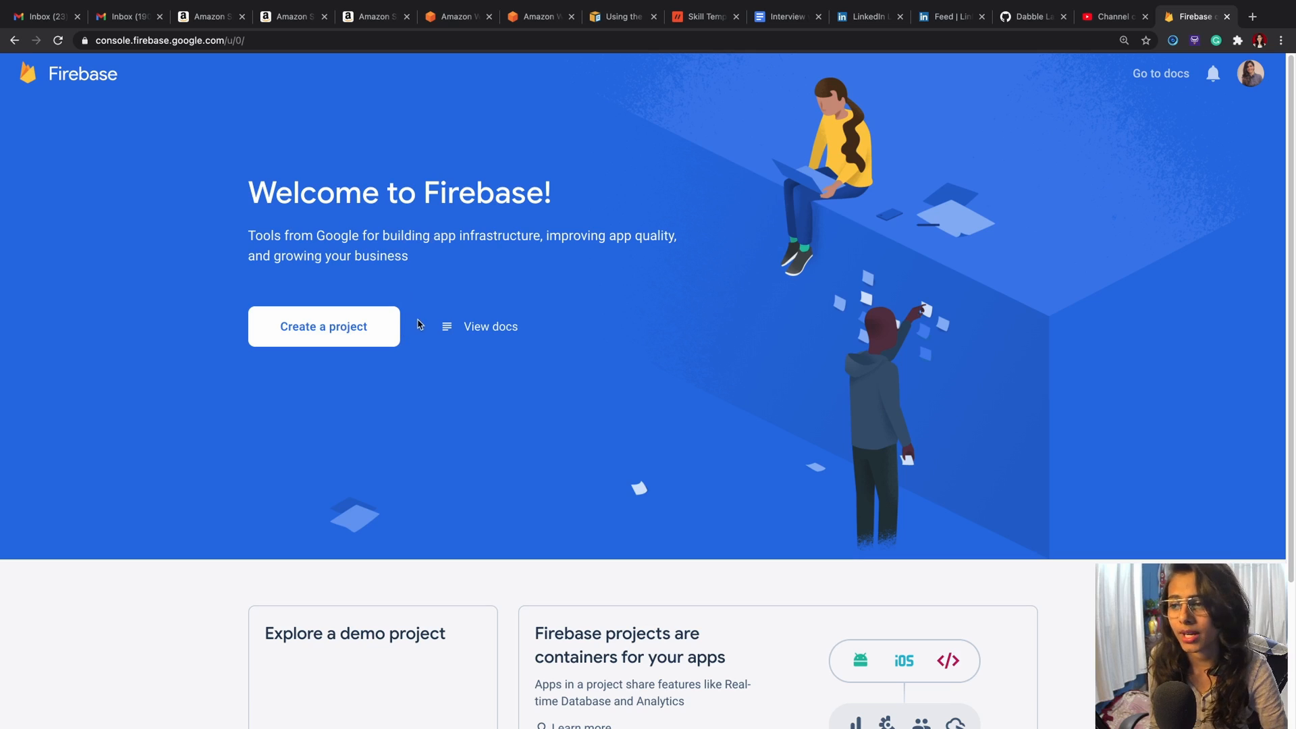
scroll("down", 3)
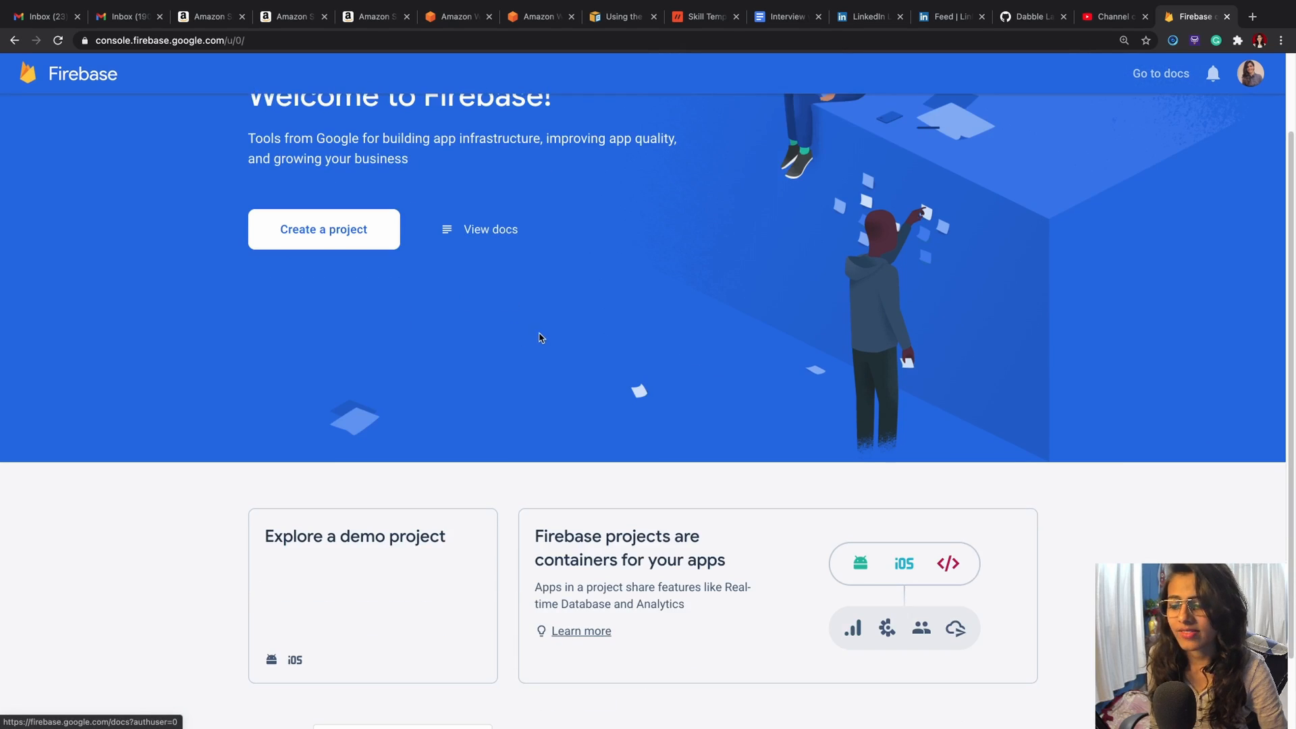
scroll("down", 3)
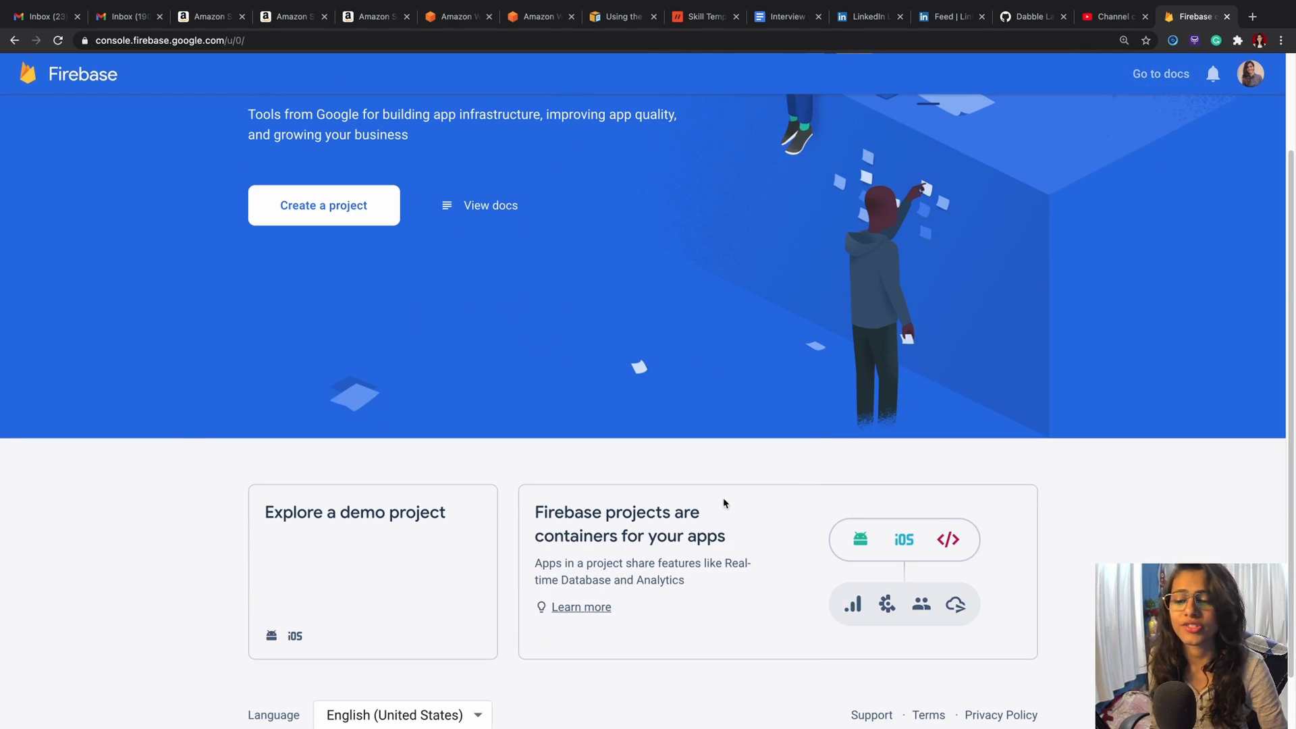
mouse_move(685, 490)
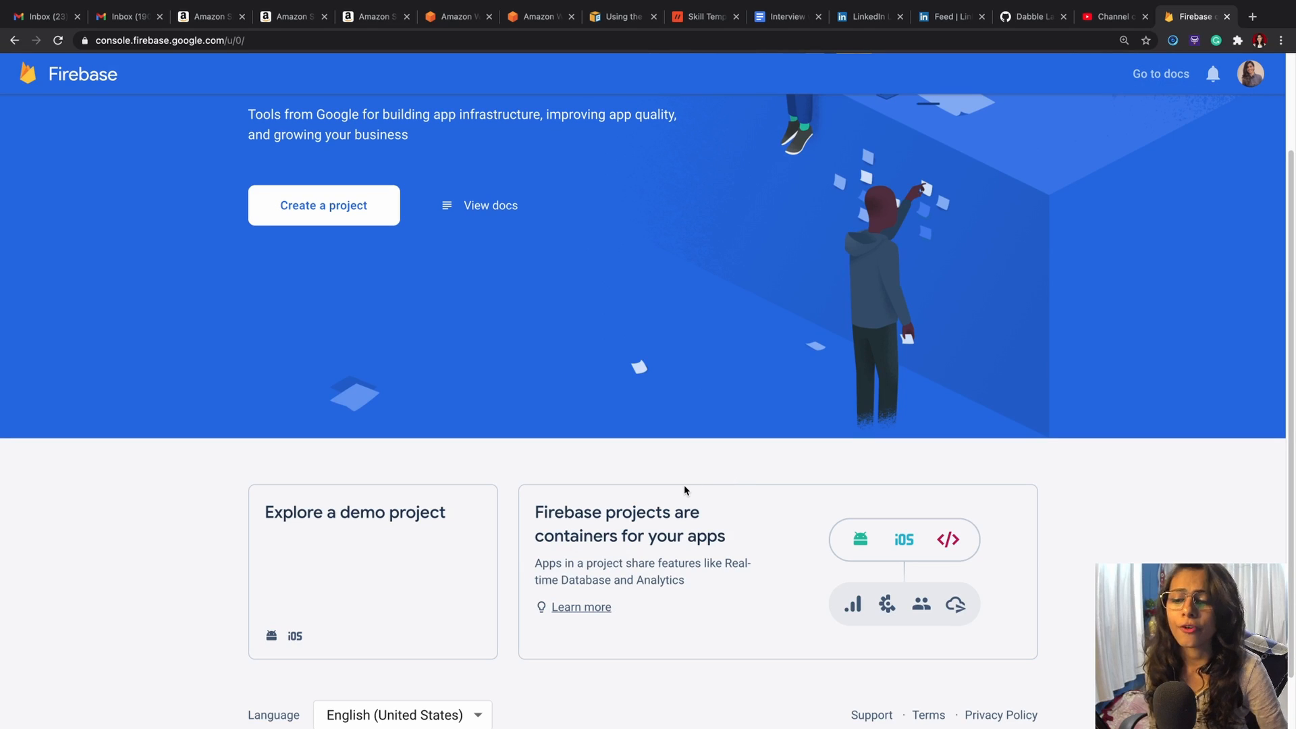
mouse_move(830, 541)
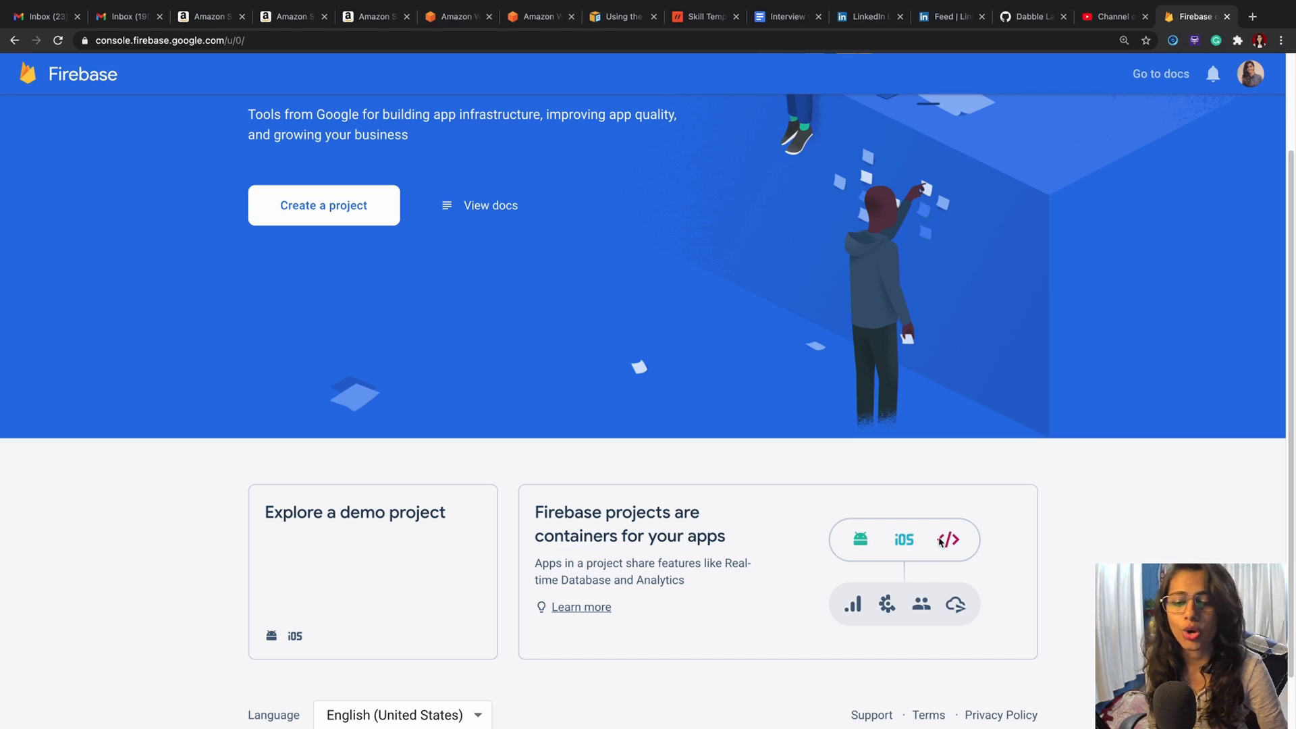
mouse_move(801, 628)
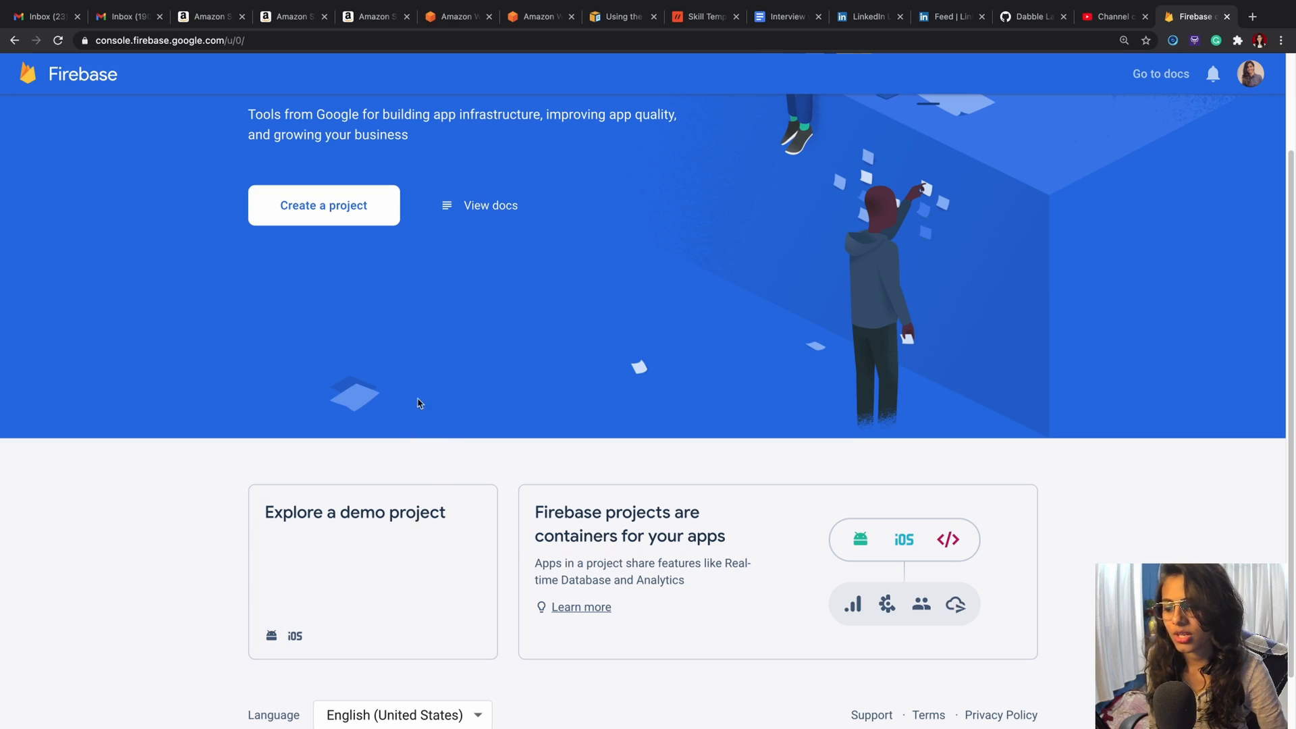
mouse_move(558, 385)
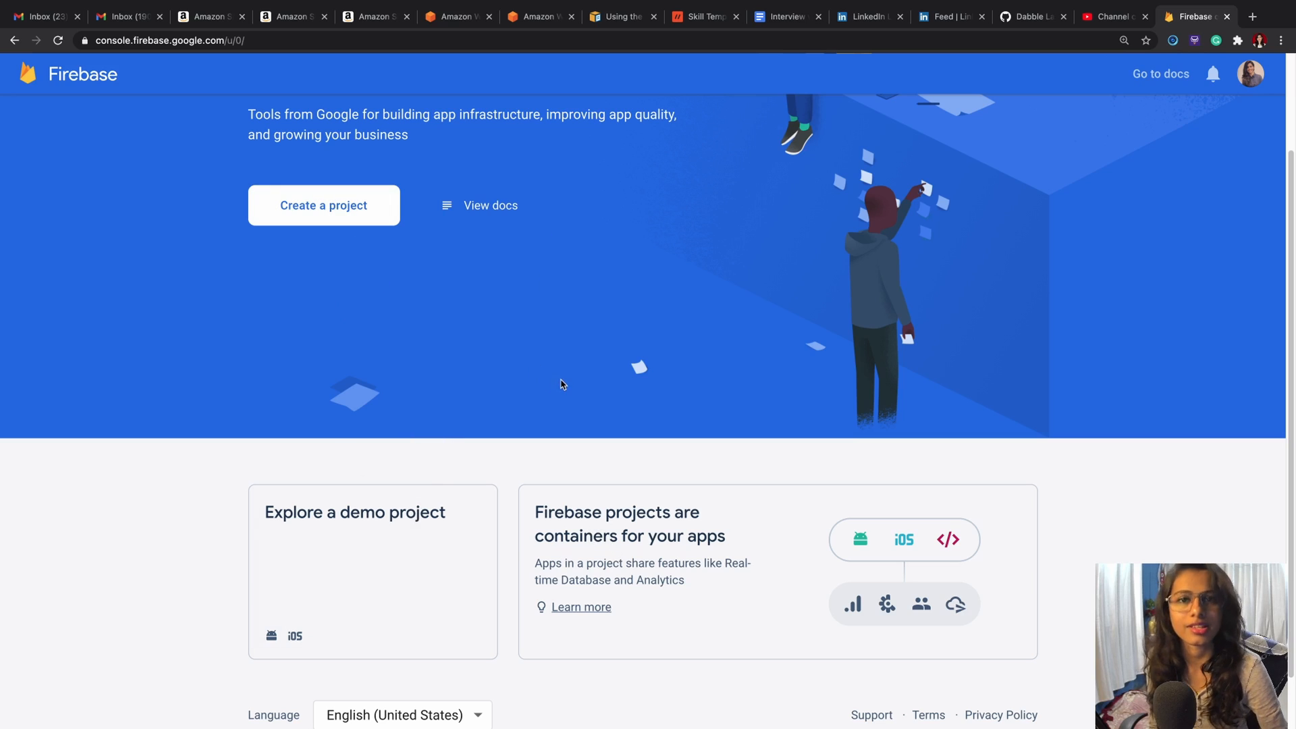
scroll("down", 3)
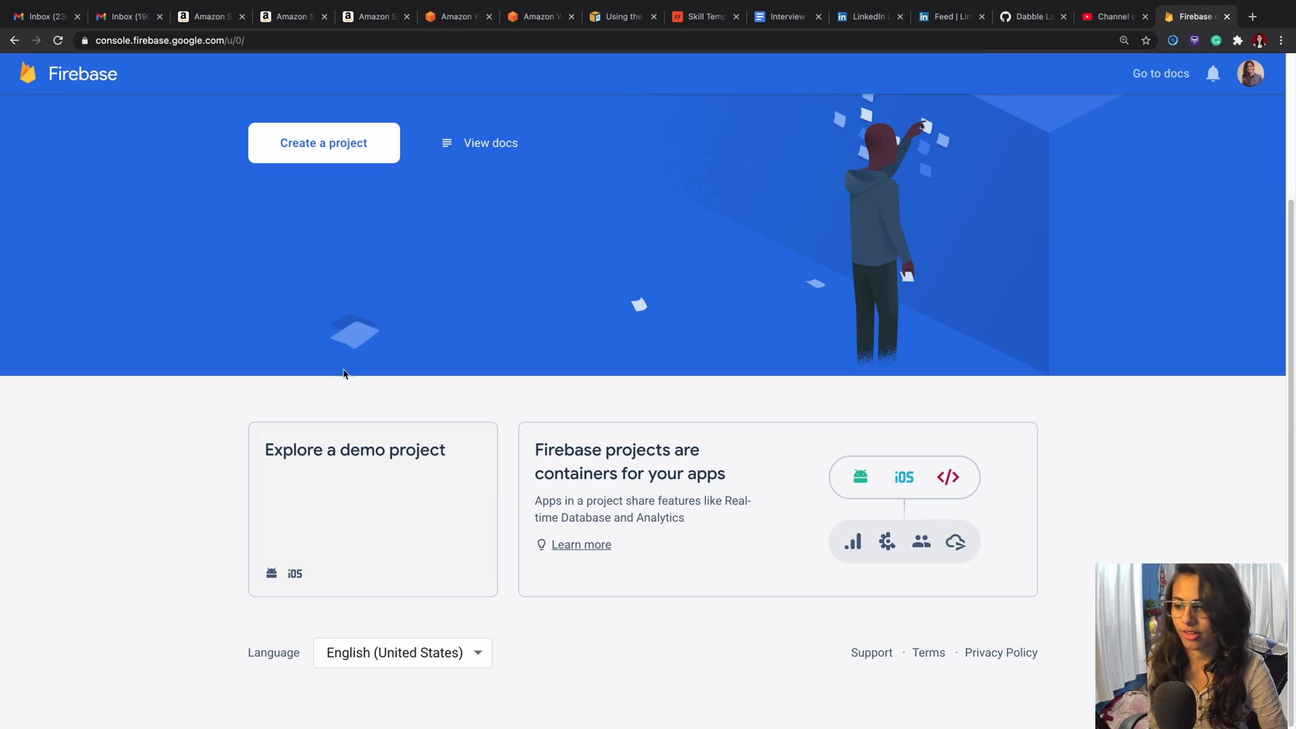
Step: Start a new Firebase project and enter the name mood-list
left_click(324, 142)
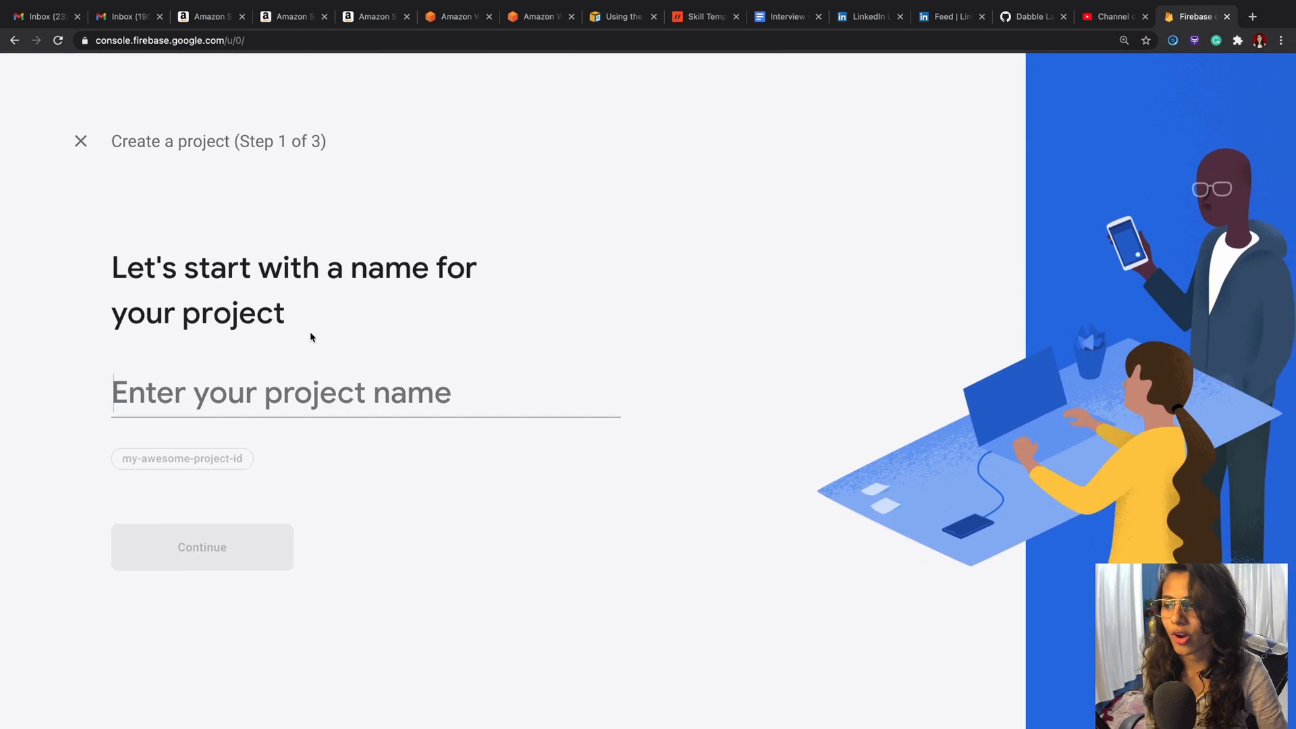
type("m")
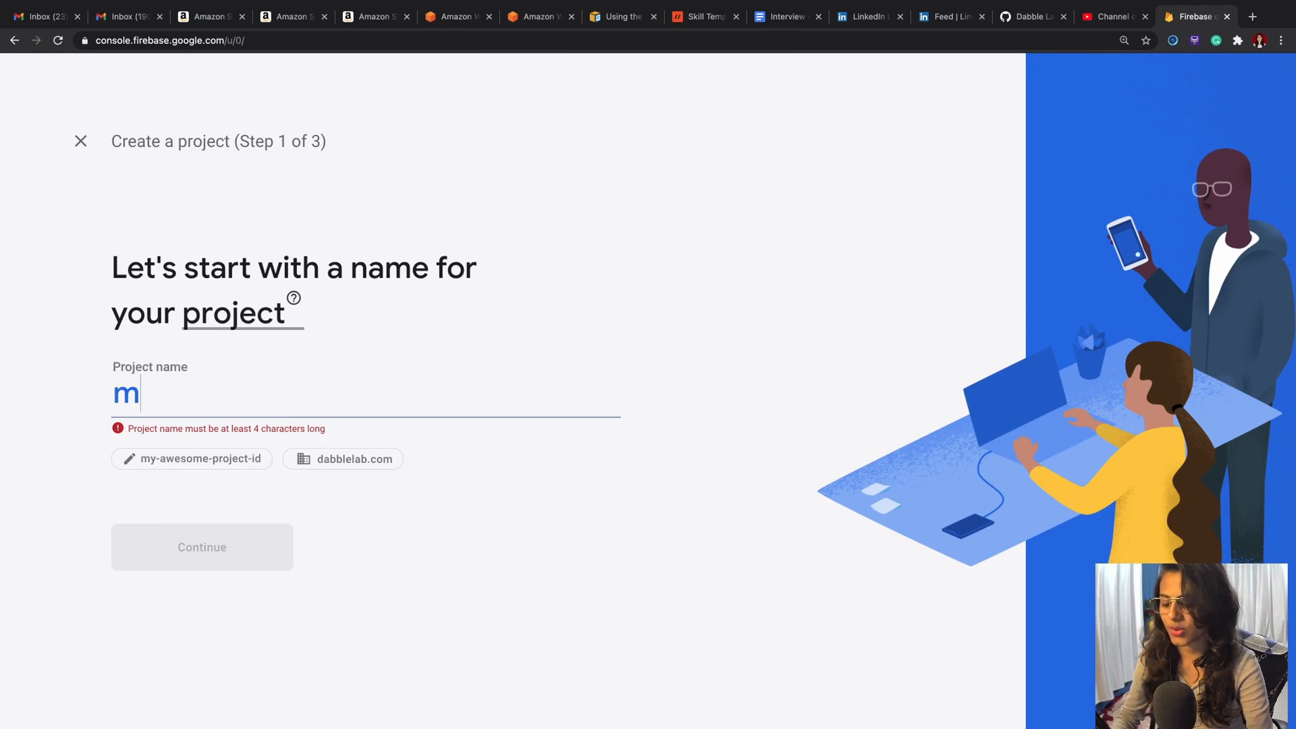
type("ood-lis")
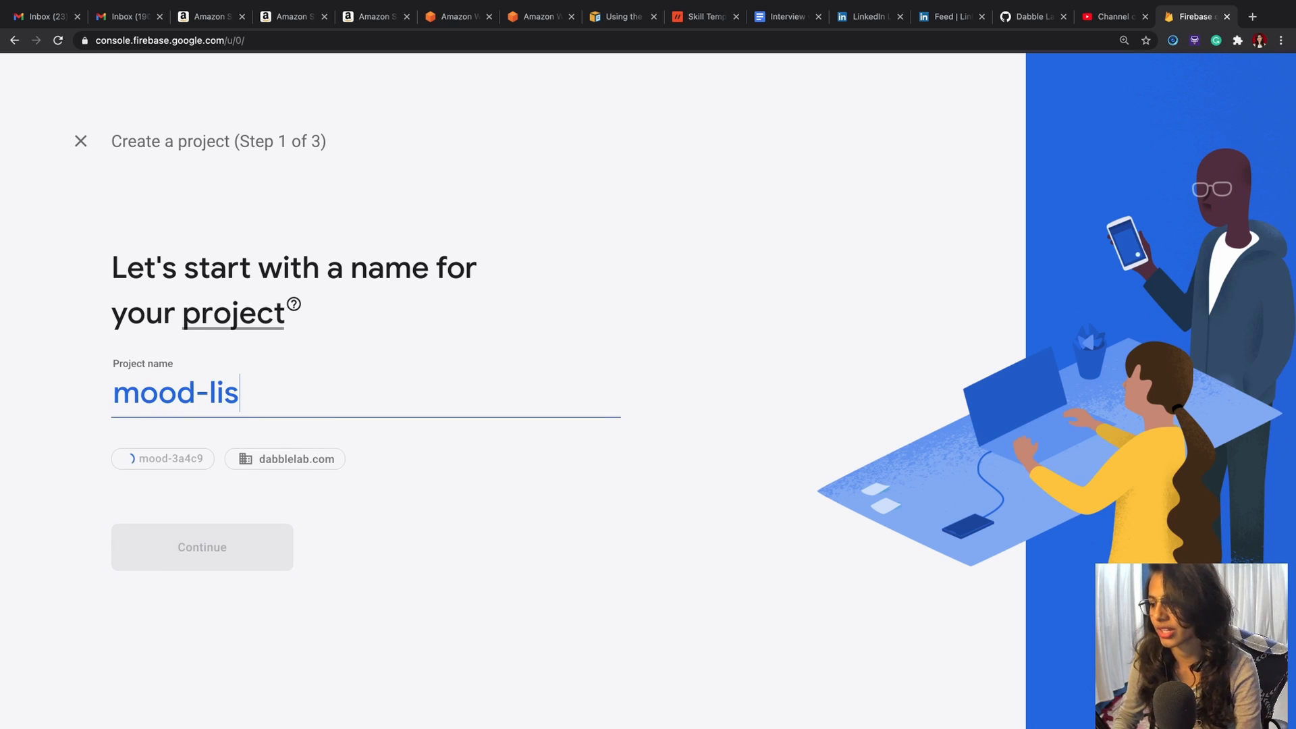
type("t")
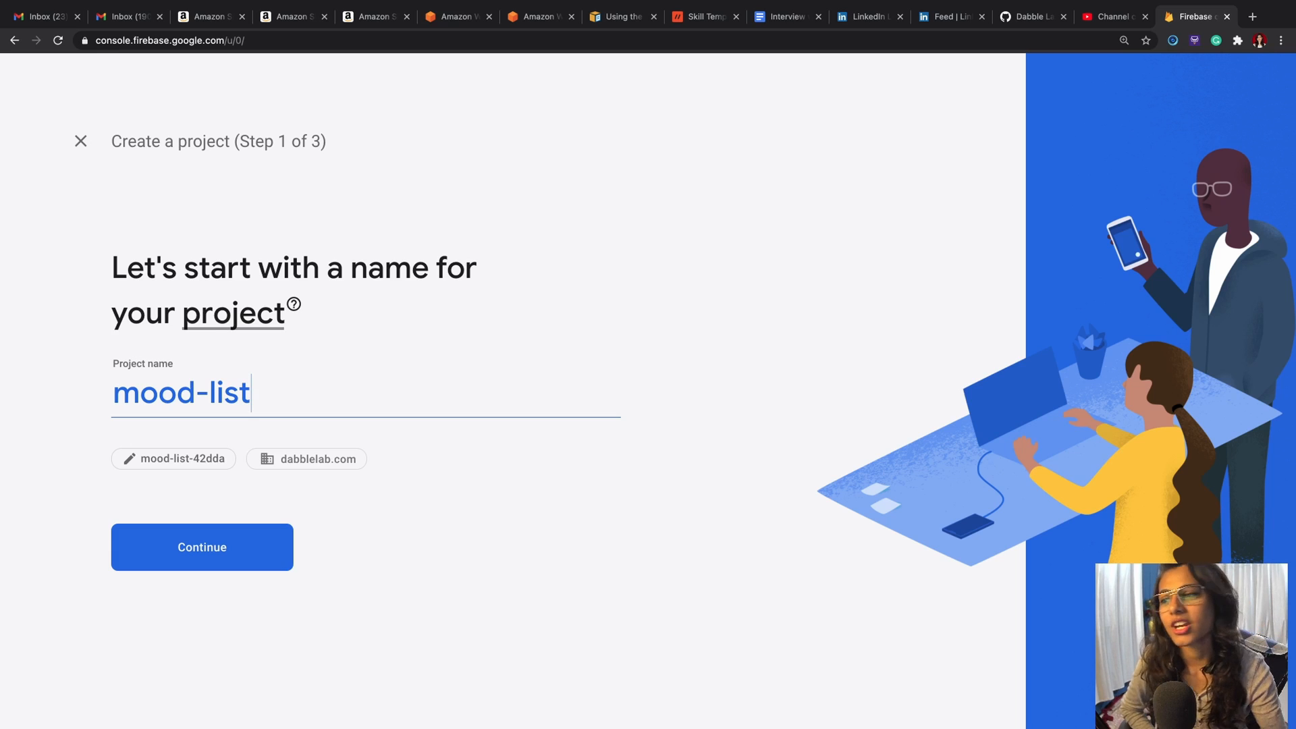
mouse_move(335, 314)
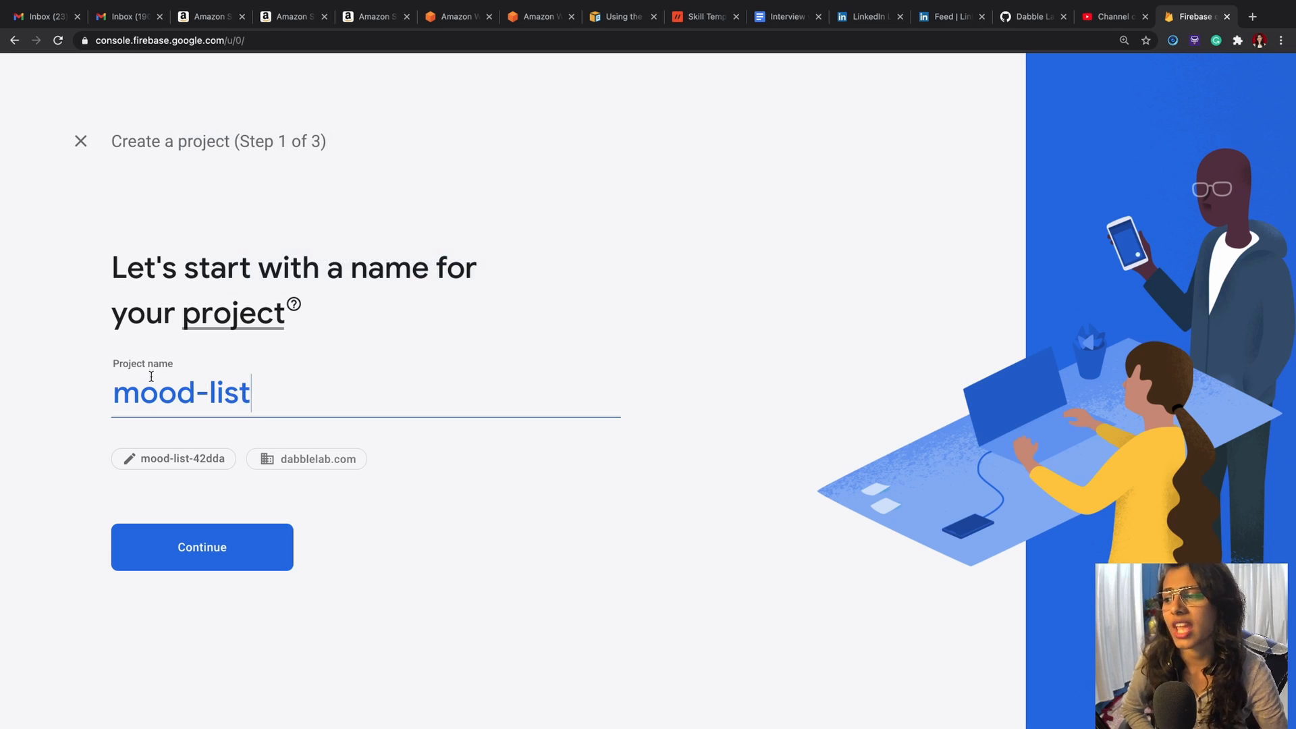
mouse_move(182, 615)
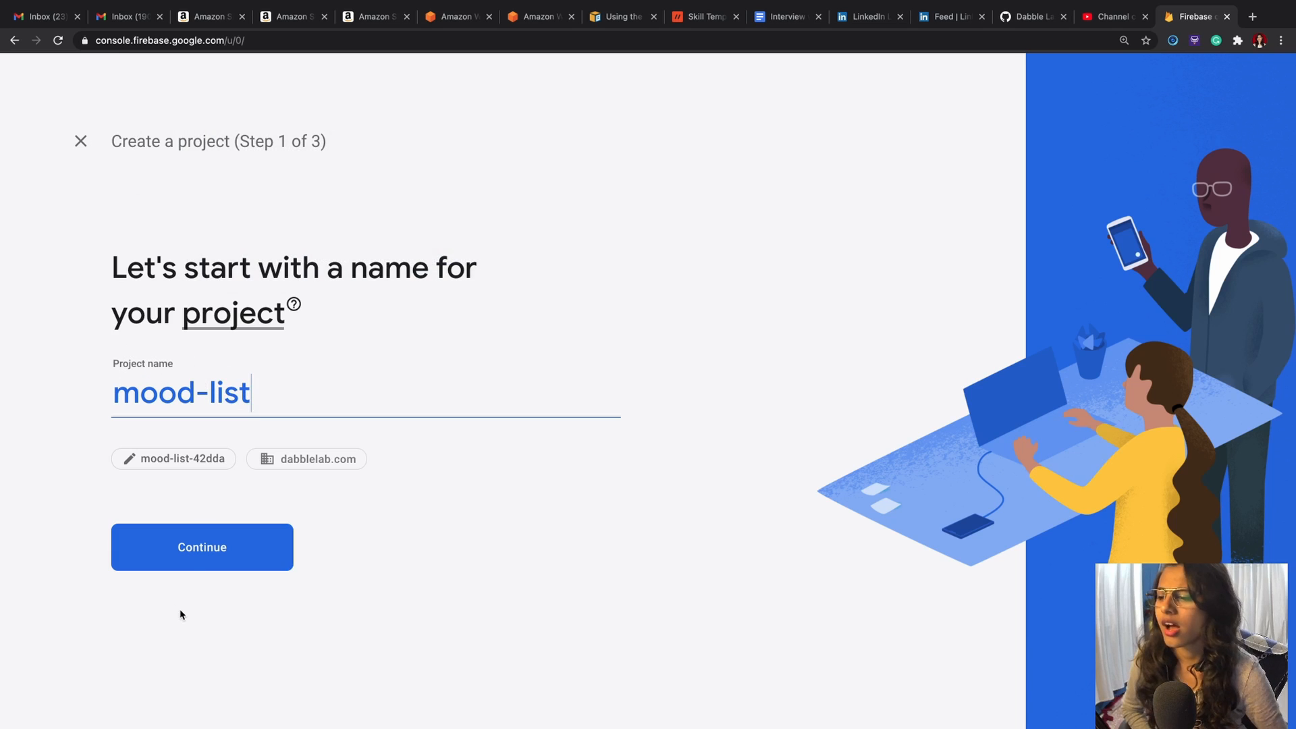
Step: Accept the project name and continue with 'Enable Google Analytics' left on
left_click(201, 547)
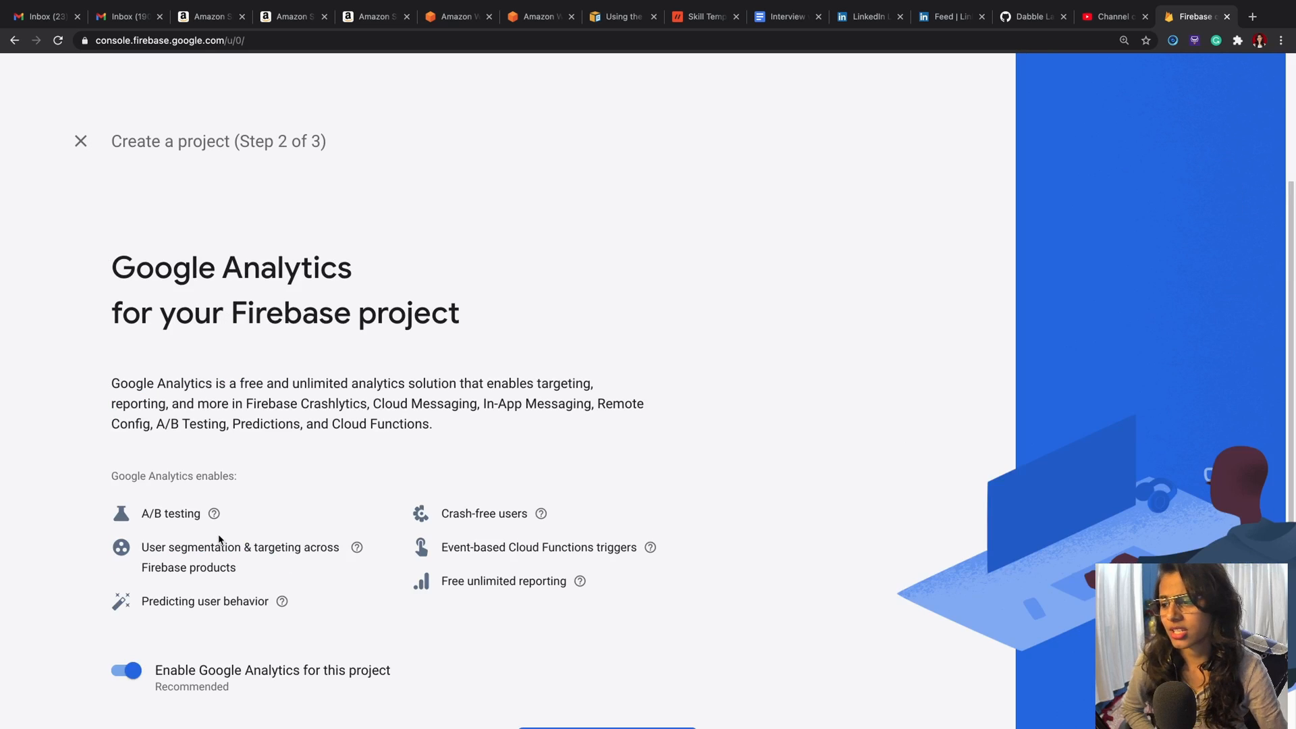
scroll("down", 3)
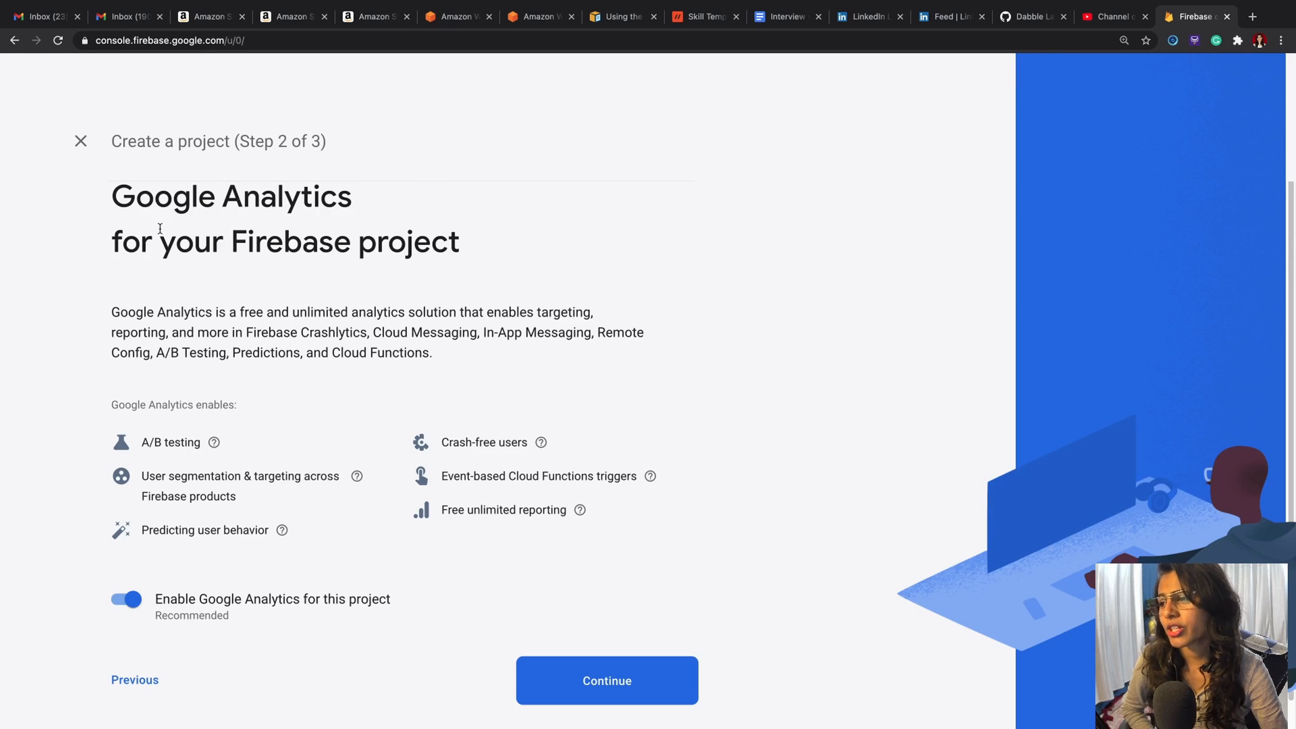
mouse_move(432, 393)
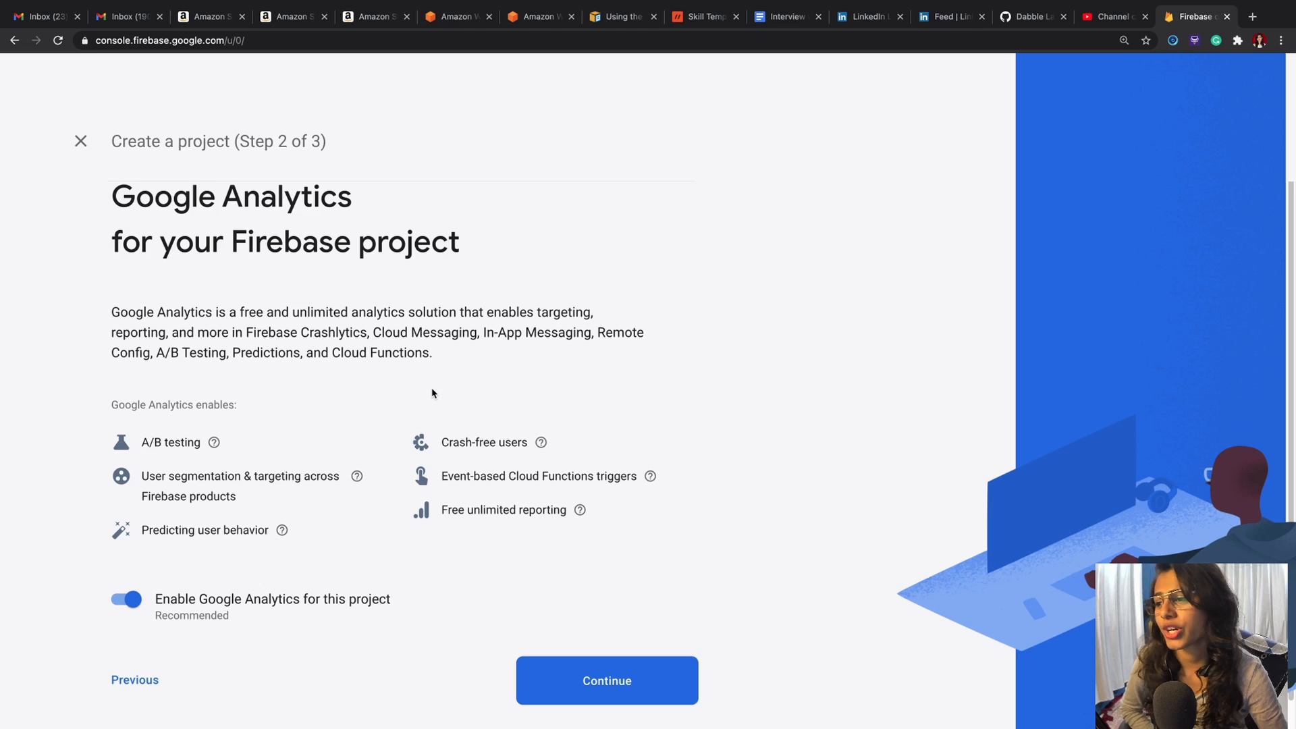
mouse_move(523, 352)
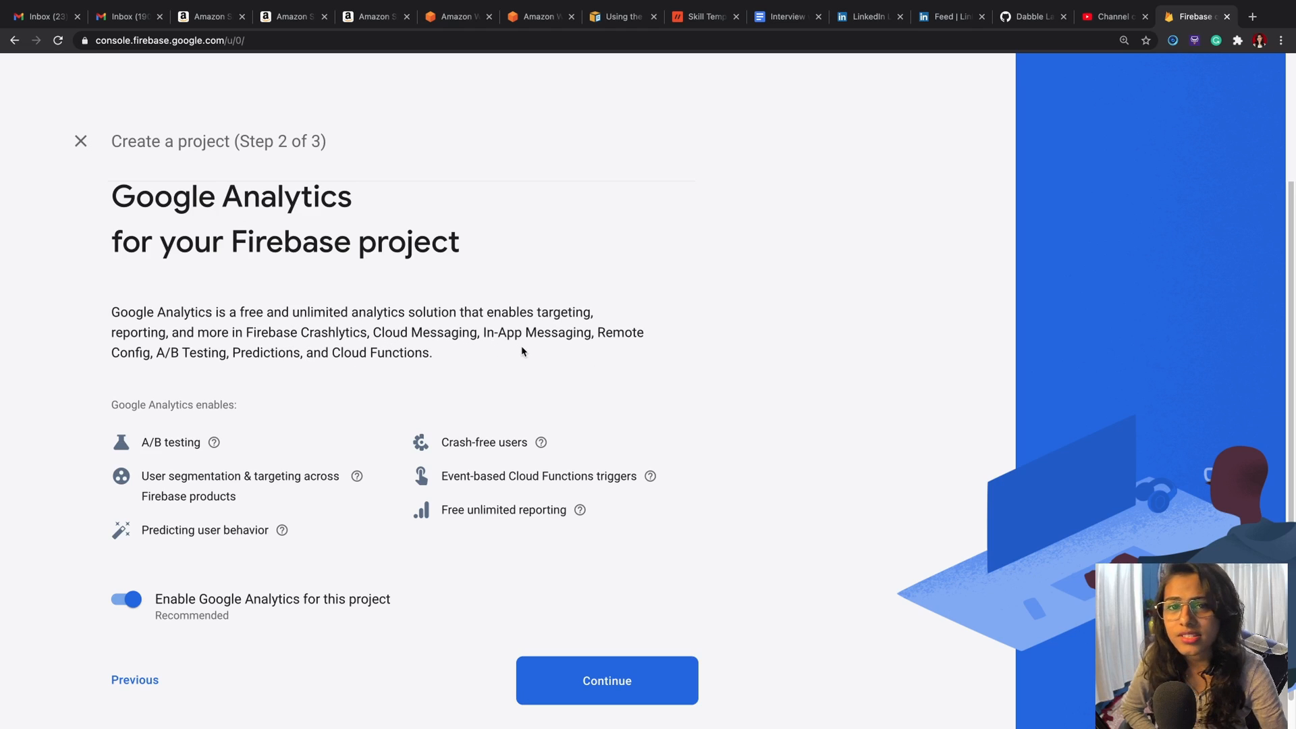
mouse_move(506, 373)
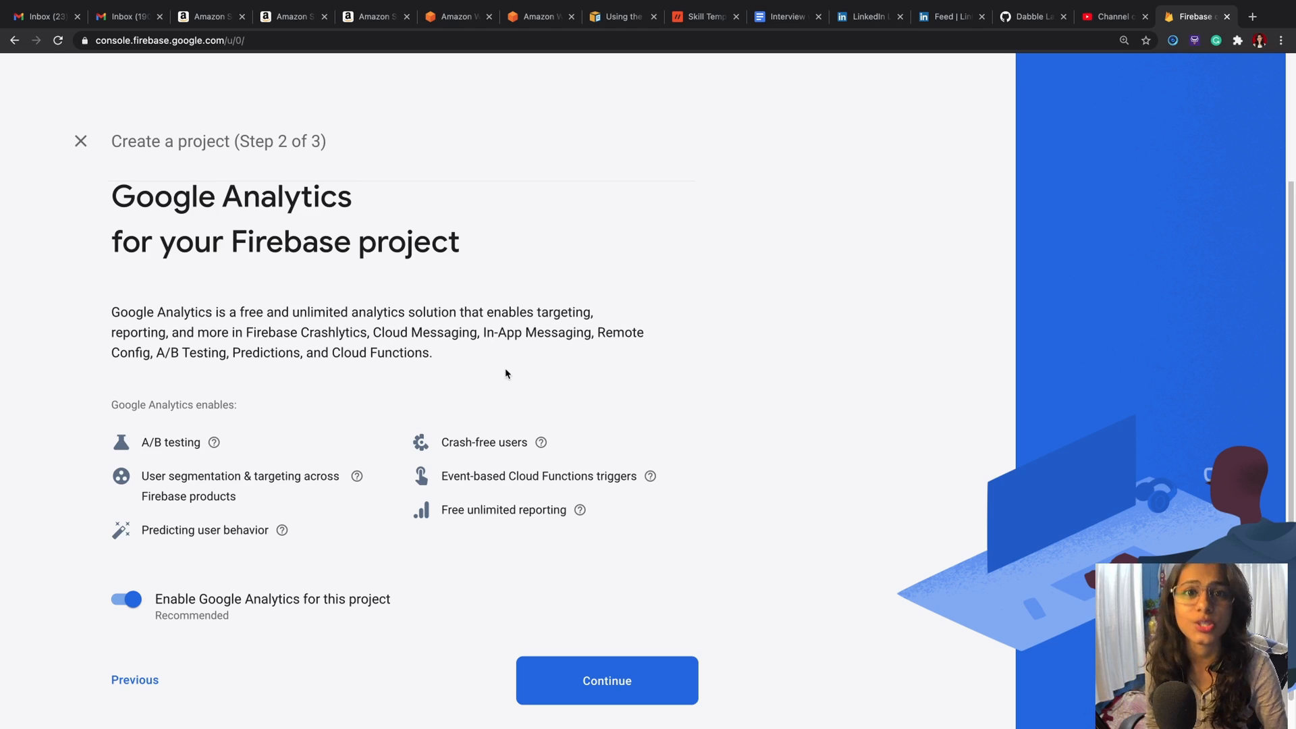
mouse_move(562, 360)
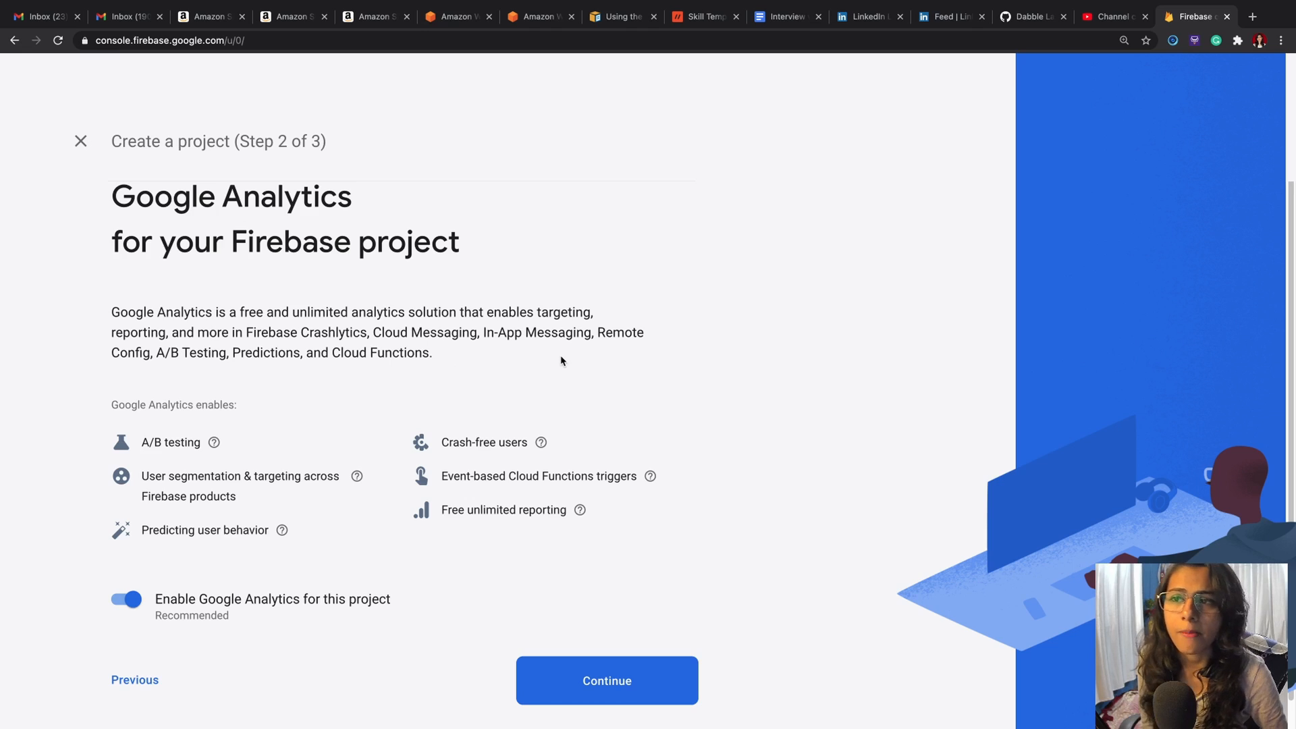
mouse_move(555, 358)
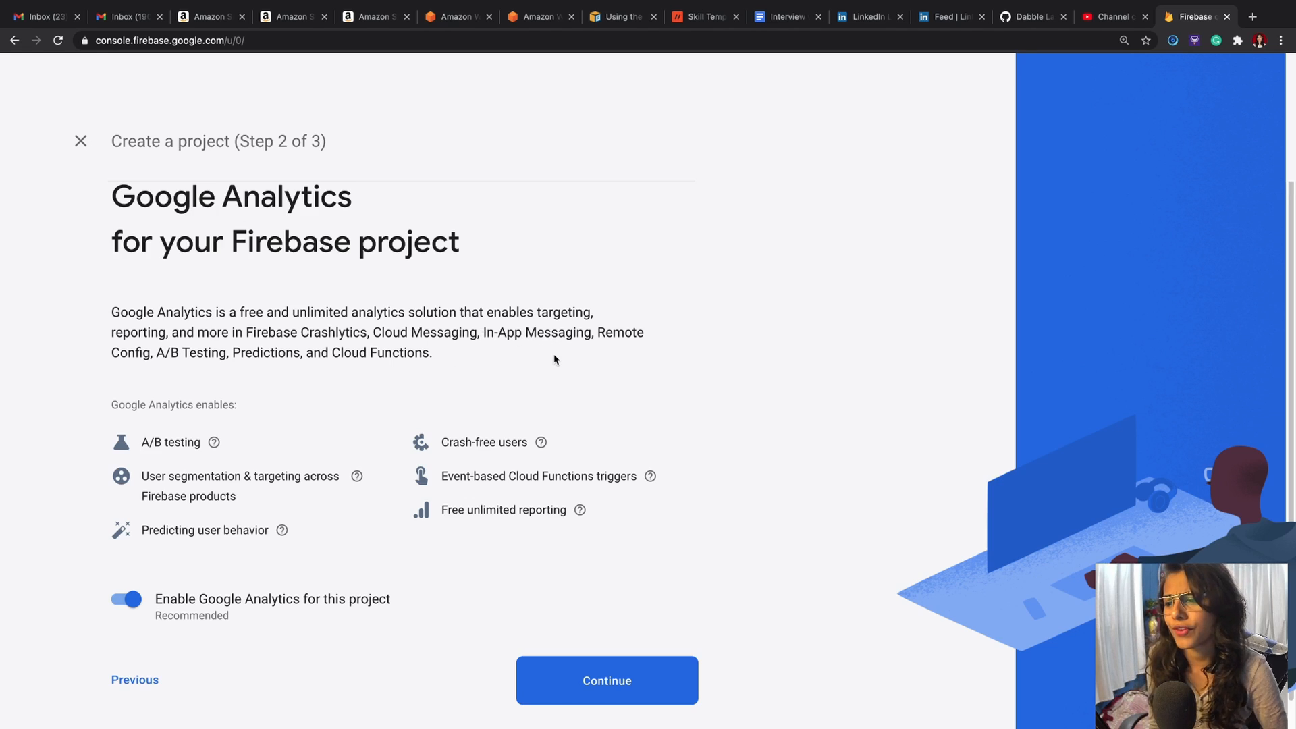
mouse_move(556, 377)
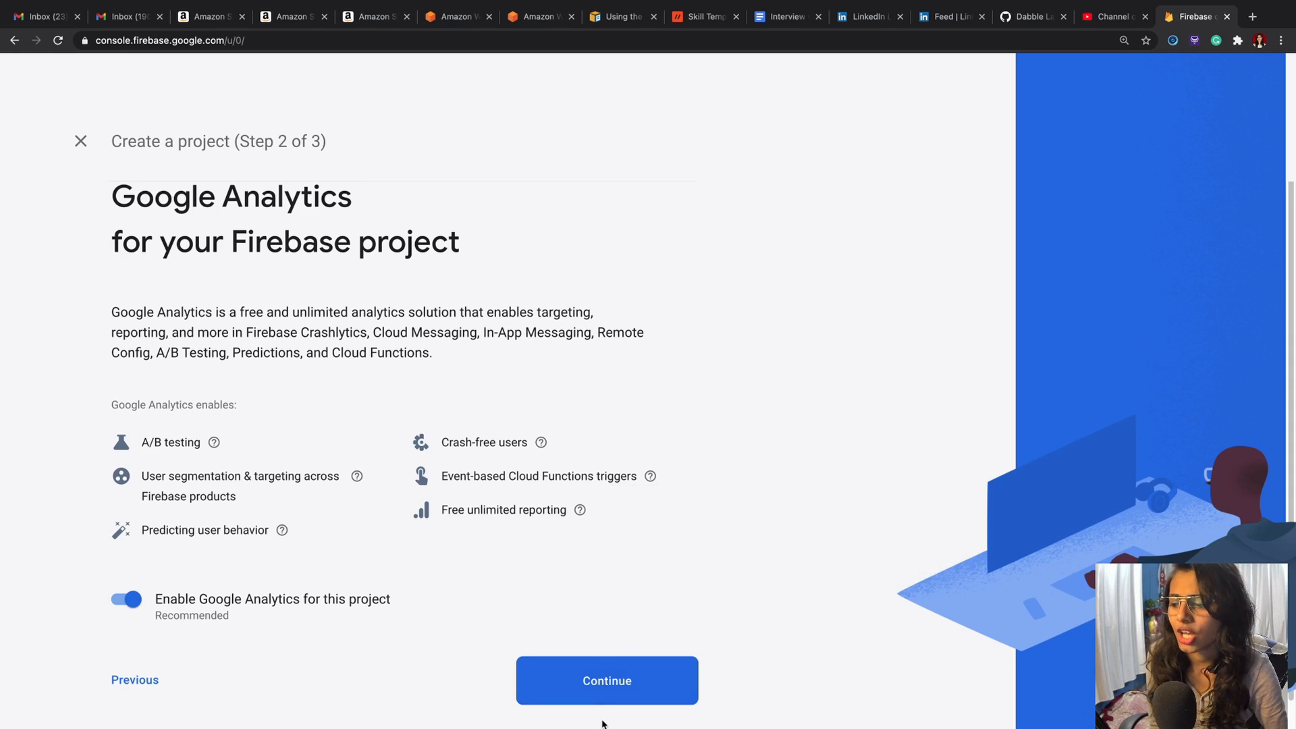
left_click(607, 680)
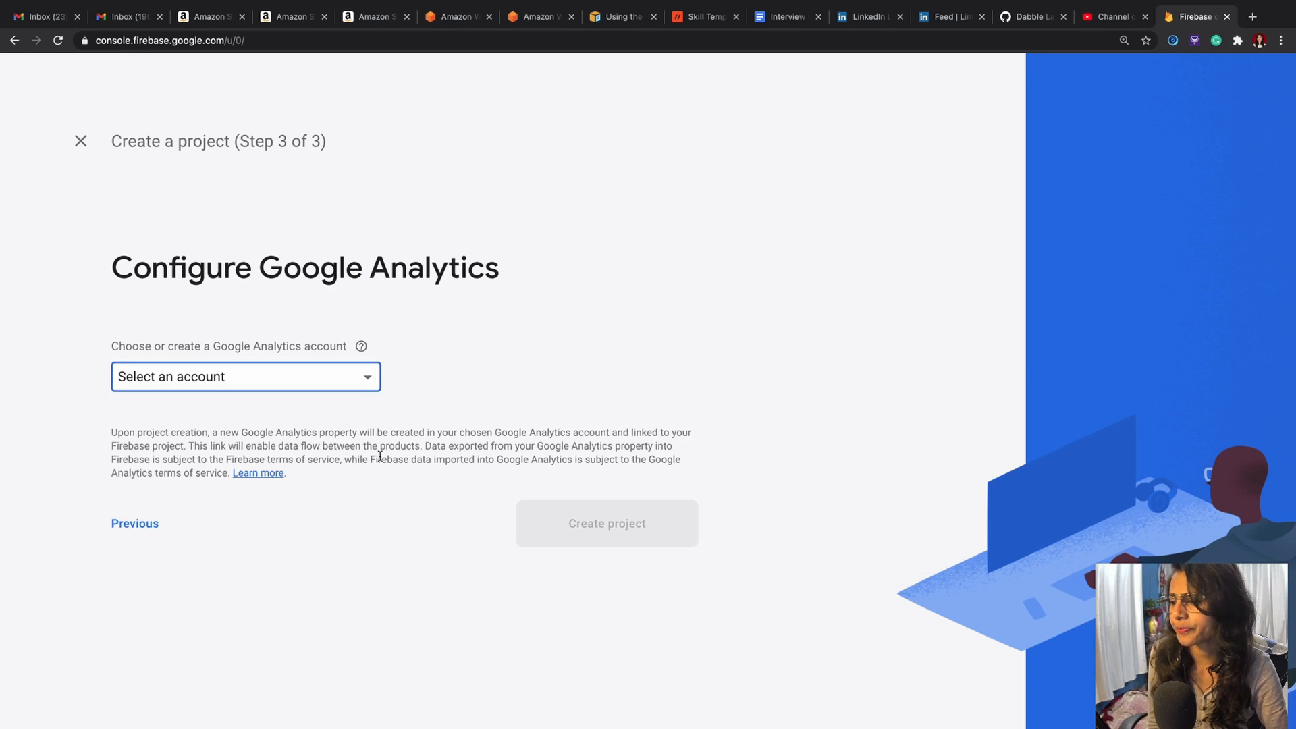
Step: Select 'Default Account for Firebase' as the Analytics account and create the project
left_click(245, 377)
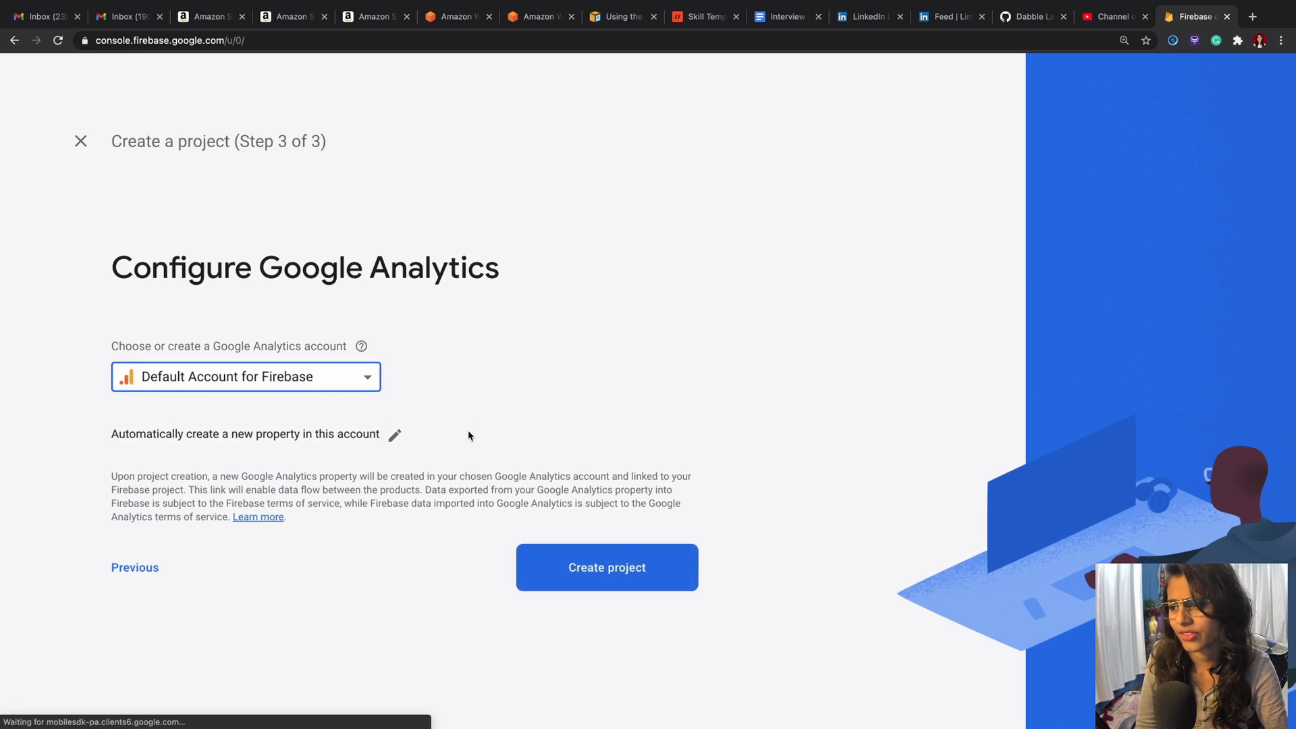
left_click(607, 567)
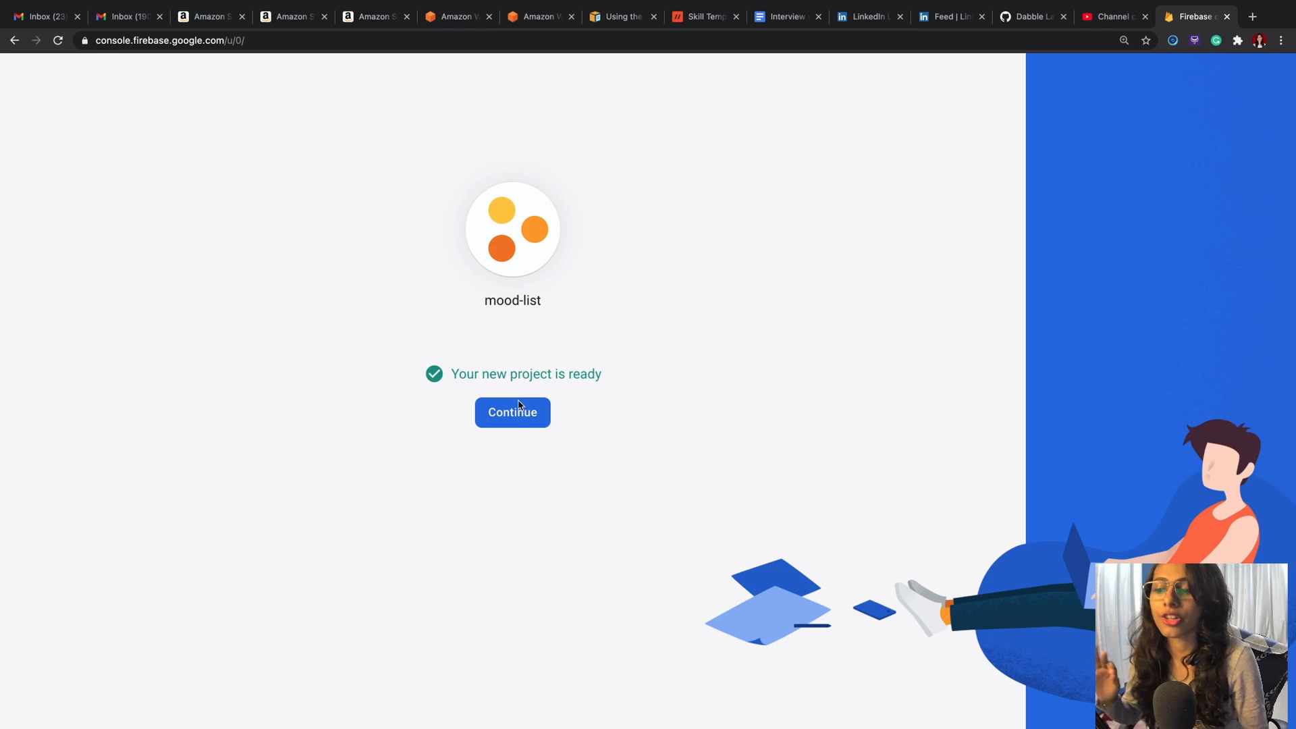
mouse_move(592, 241)
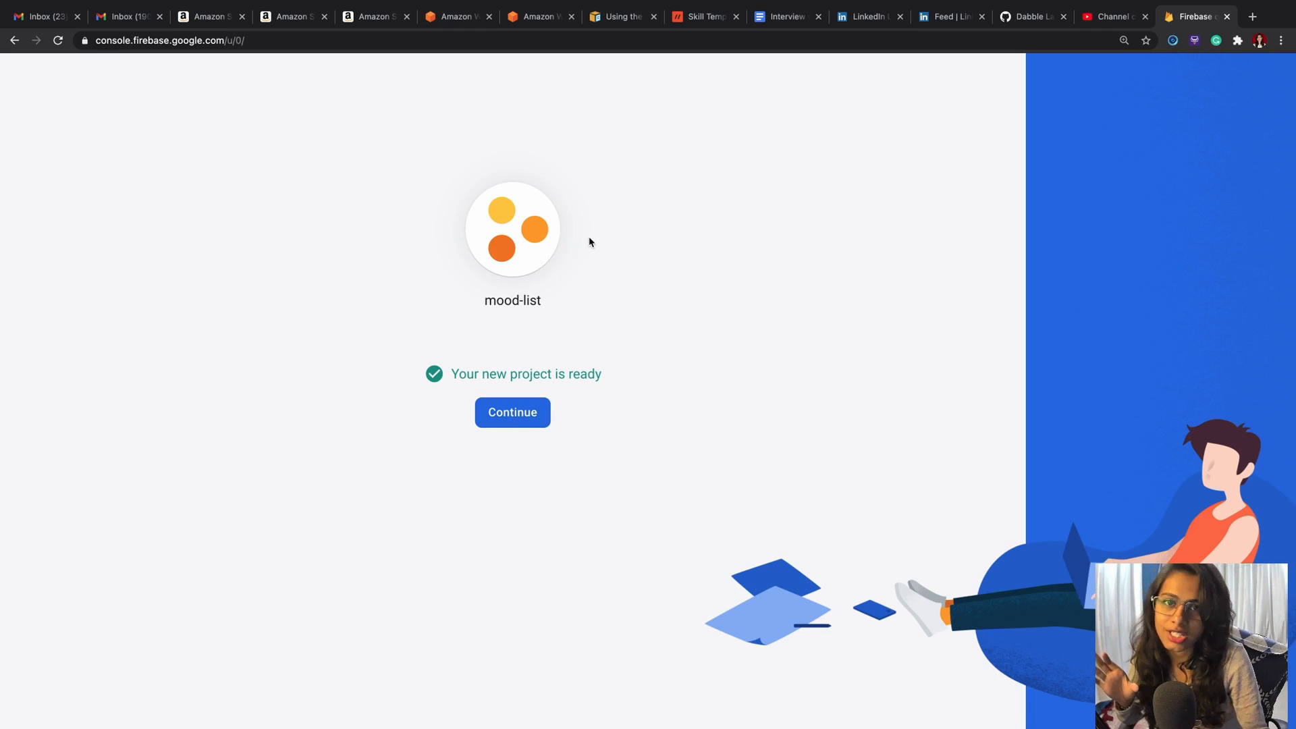
mouse_move(779, 197)
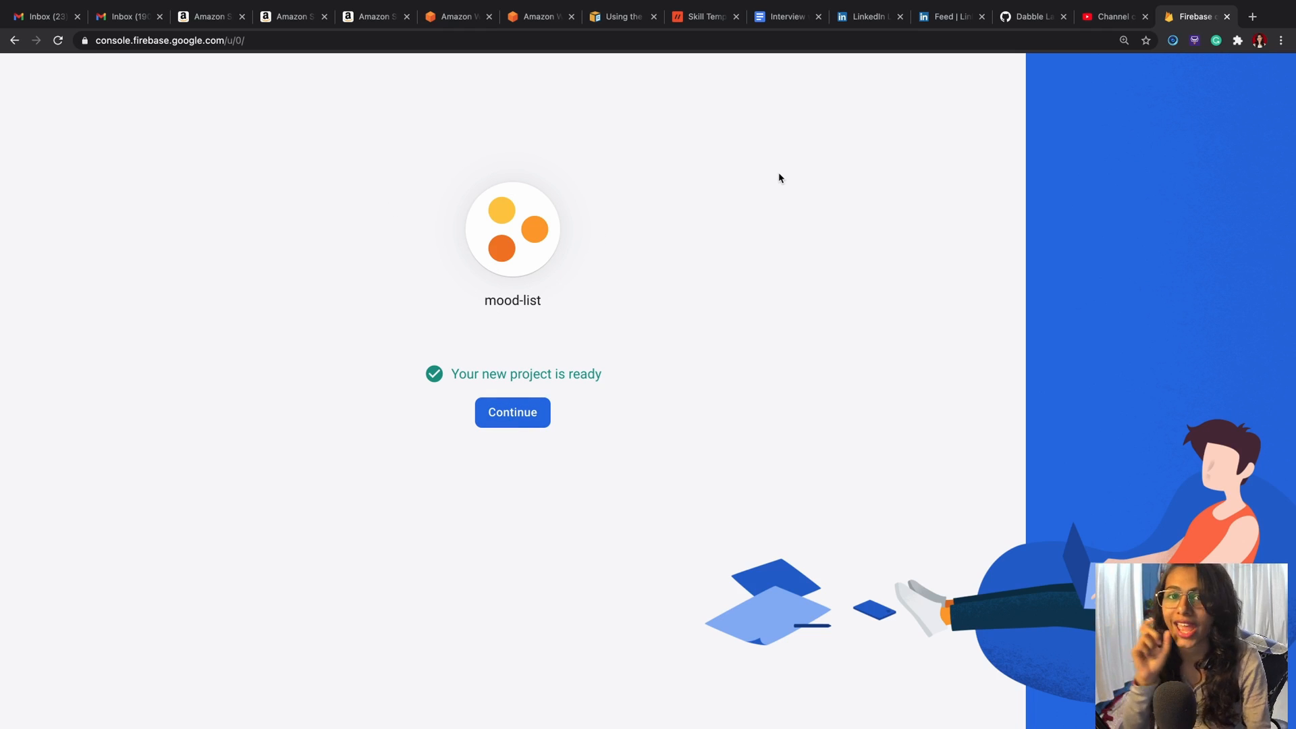
left_click(512, 412)
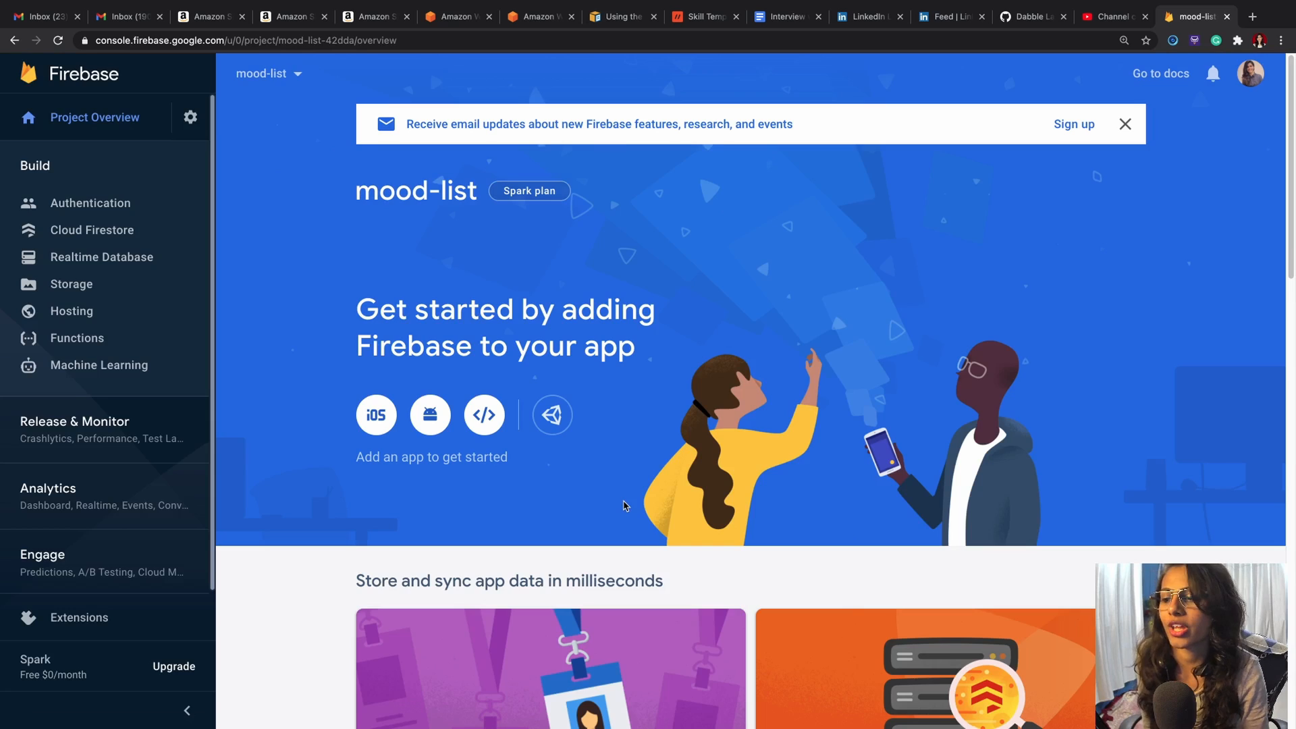
mouse_move(518, 324)
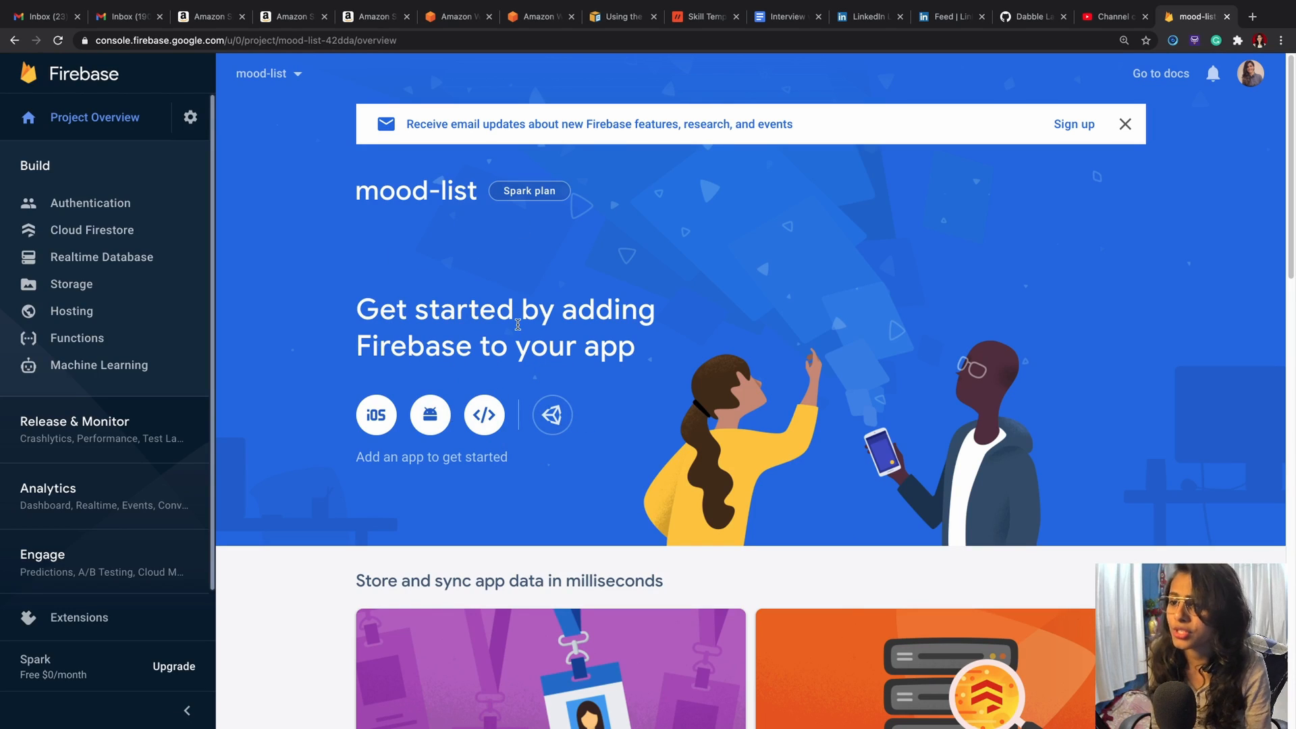
mouse_move(484, 434)
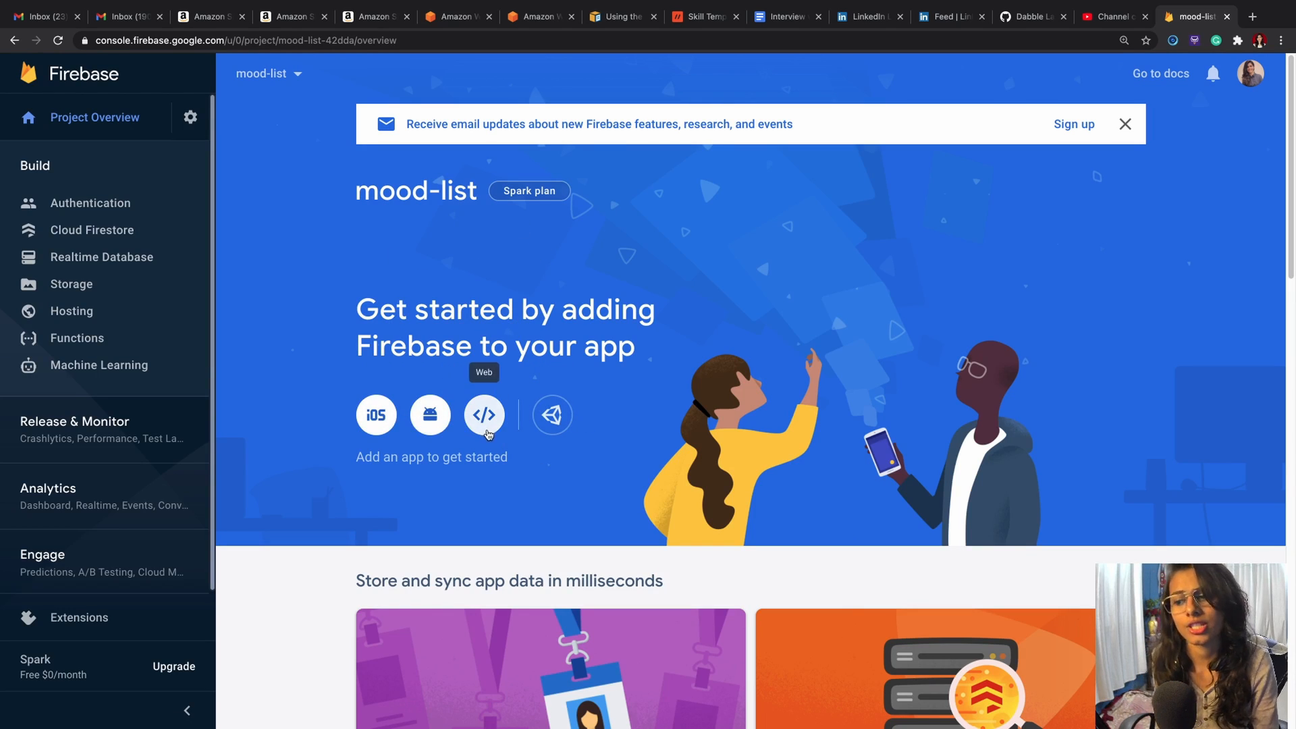
mouse_move(396, 422)
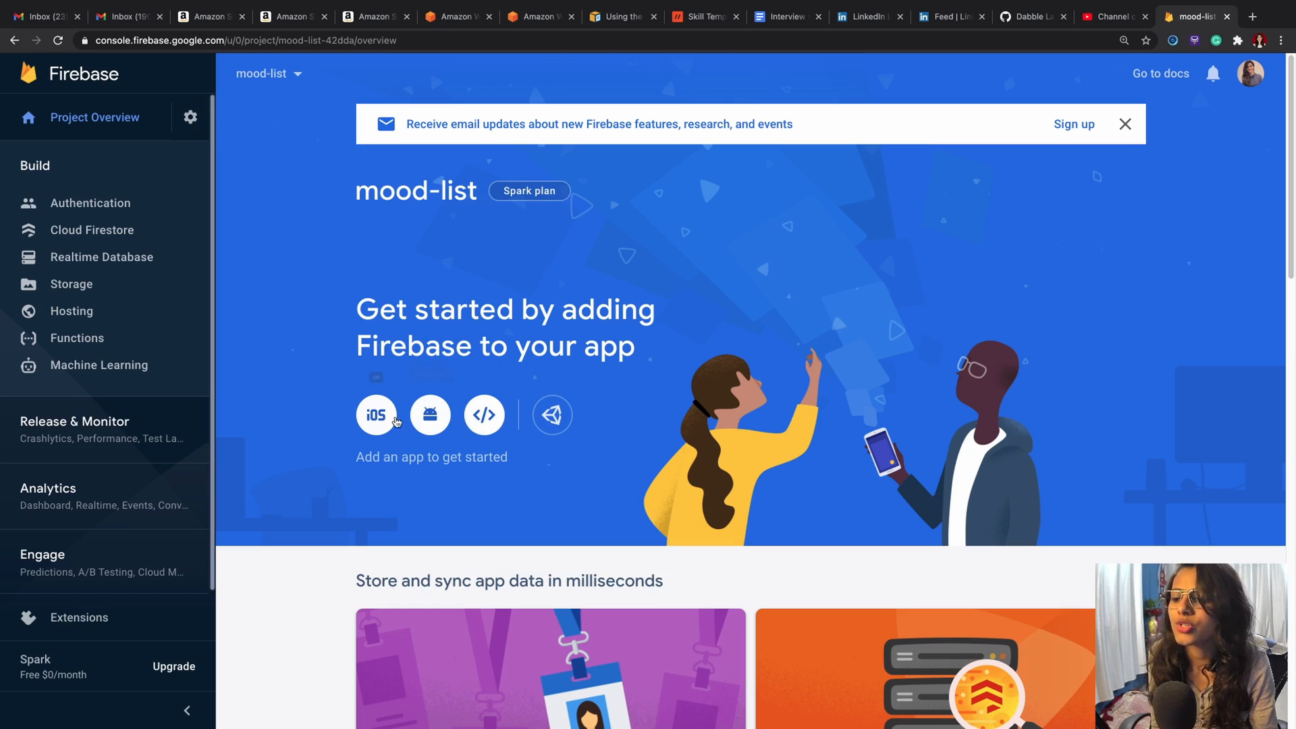
mouse_move(501, 432)
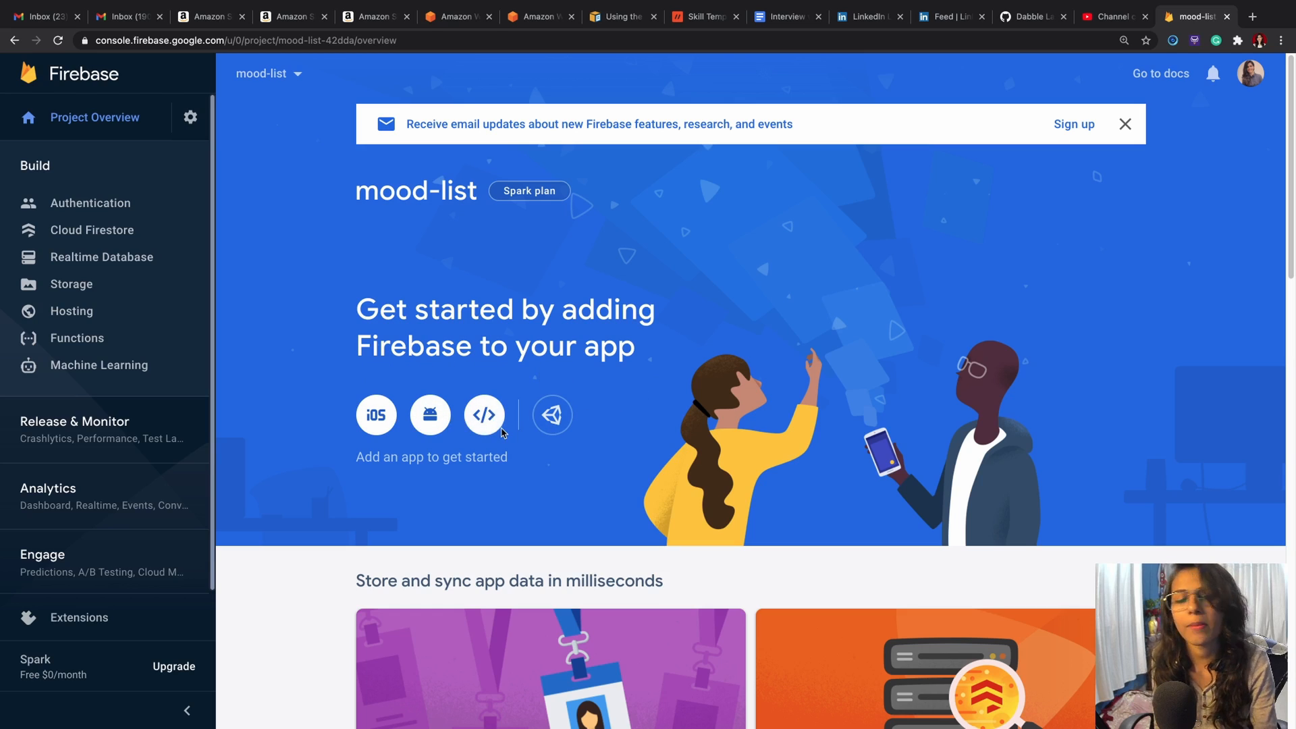
mouse_move(770, 364)
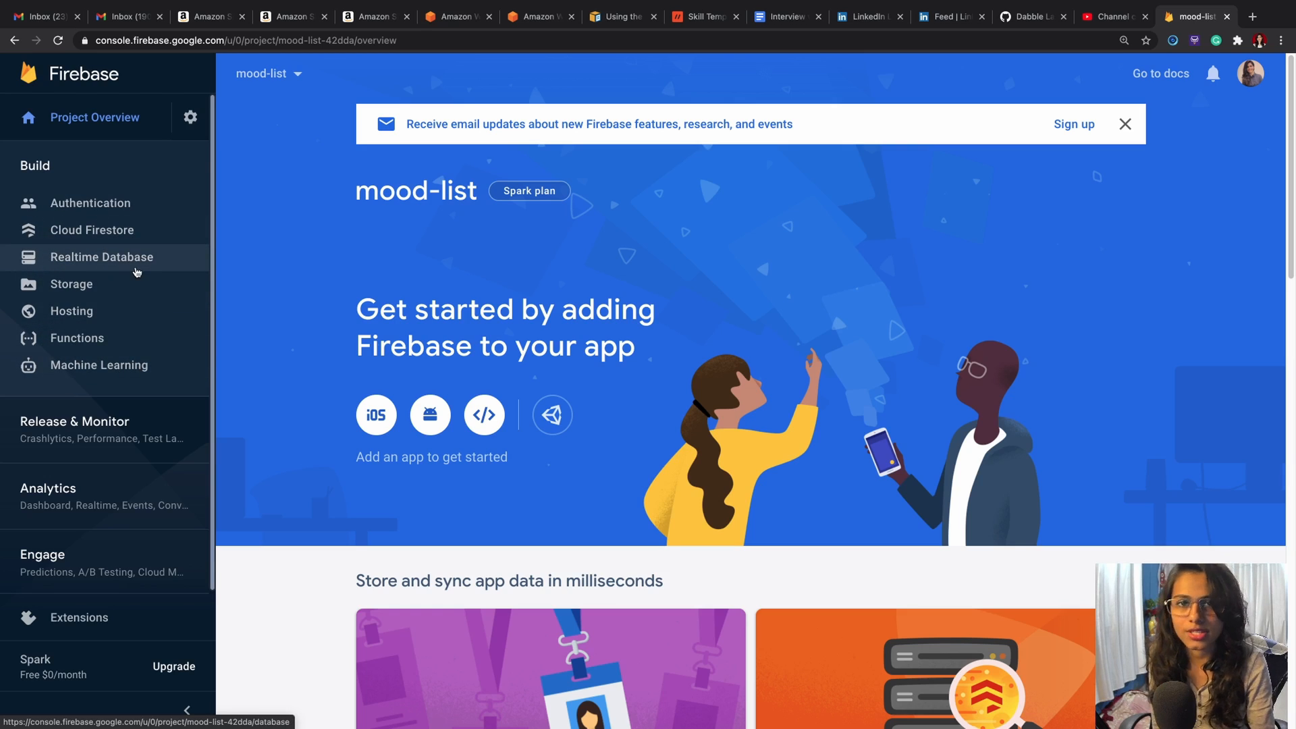
mouse_move(51, 269)
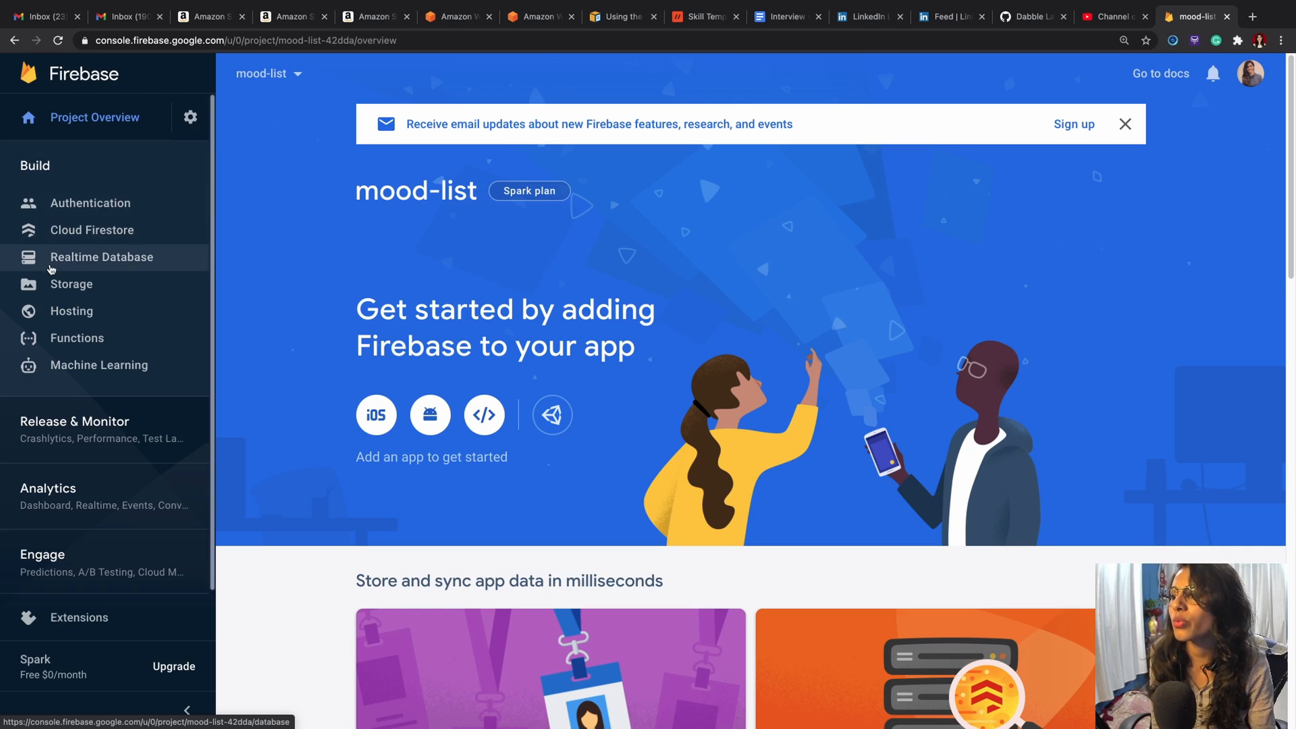
Step: Start creating a Realtime Database with location United States (us-central1)
left_click(102, 256)
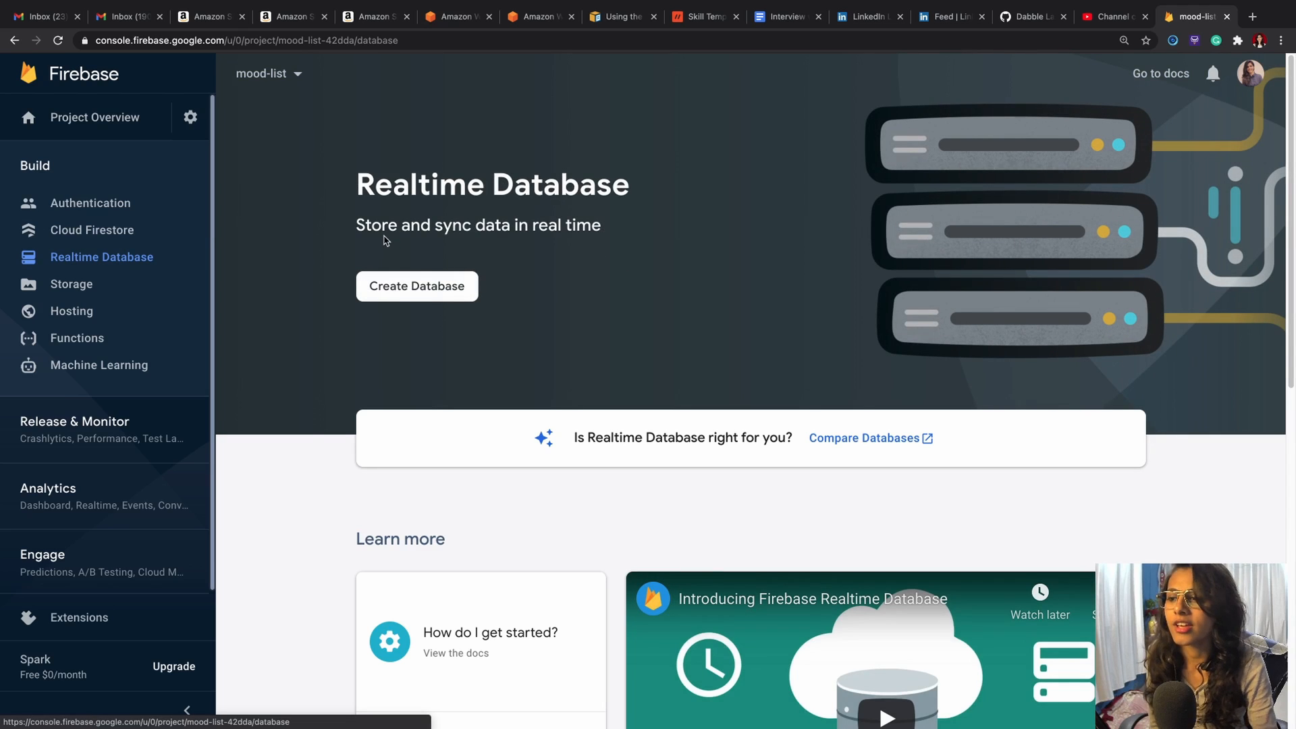
left_click(417, 286)
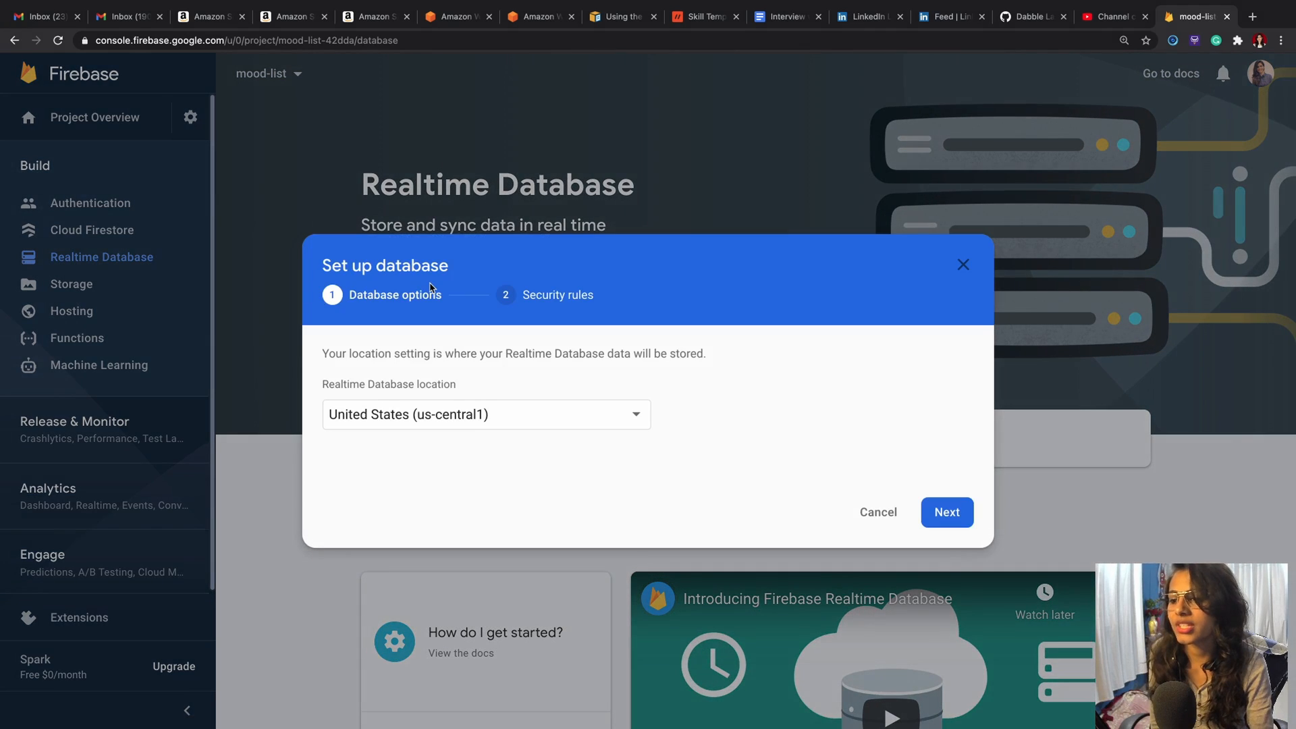
mouse_move(452, 414)
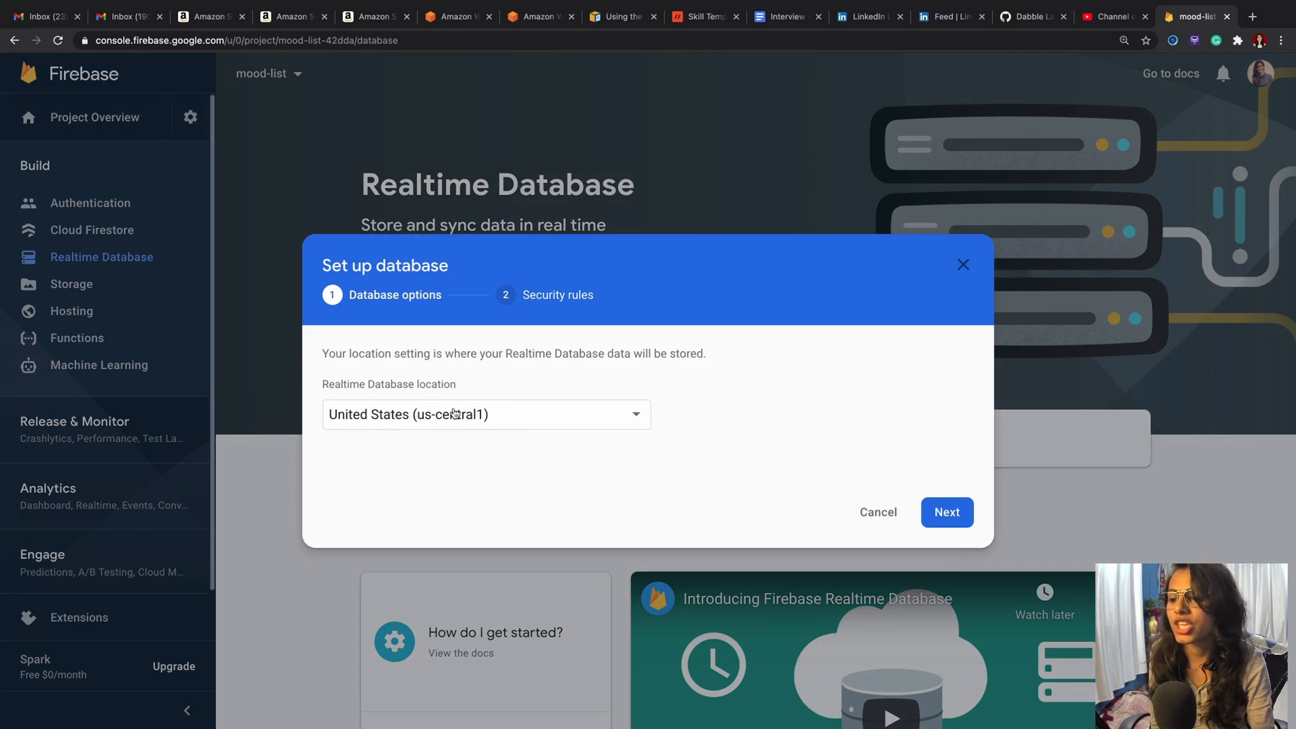
left_click(486, 415)
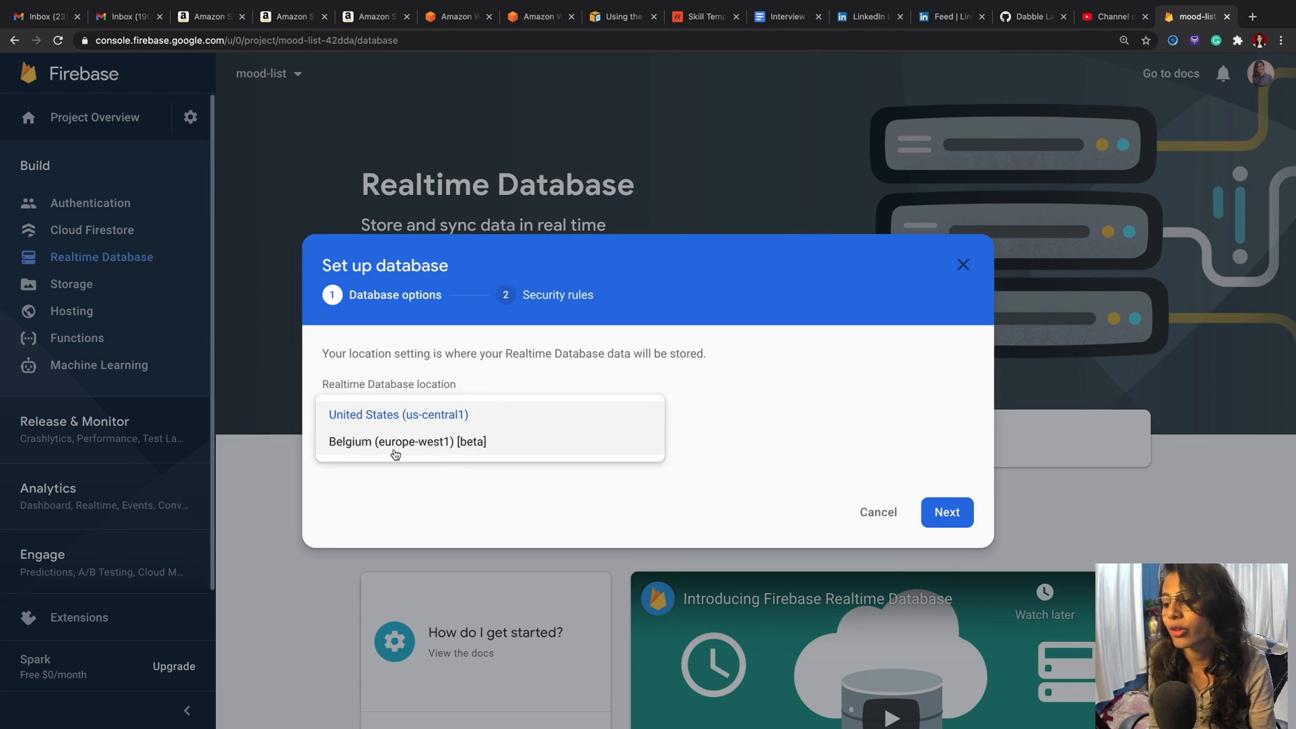
mouse_move(488, 452)
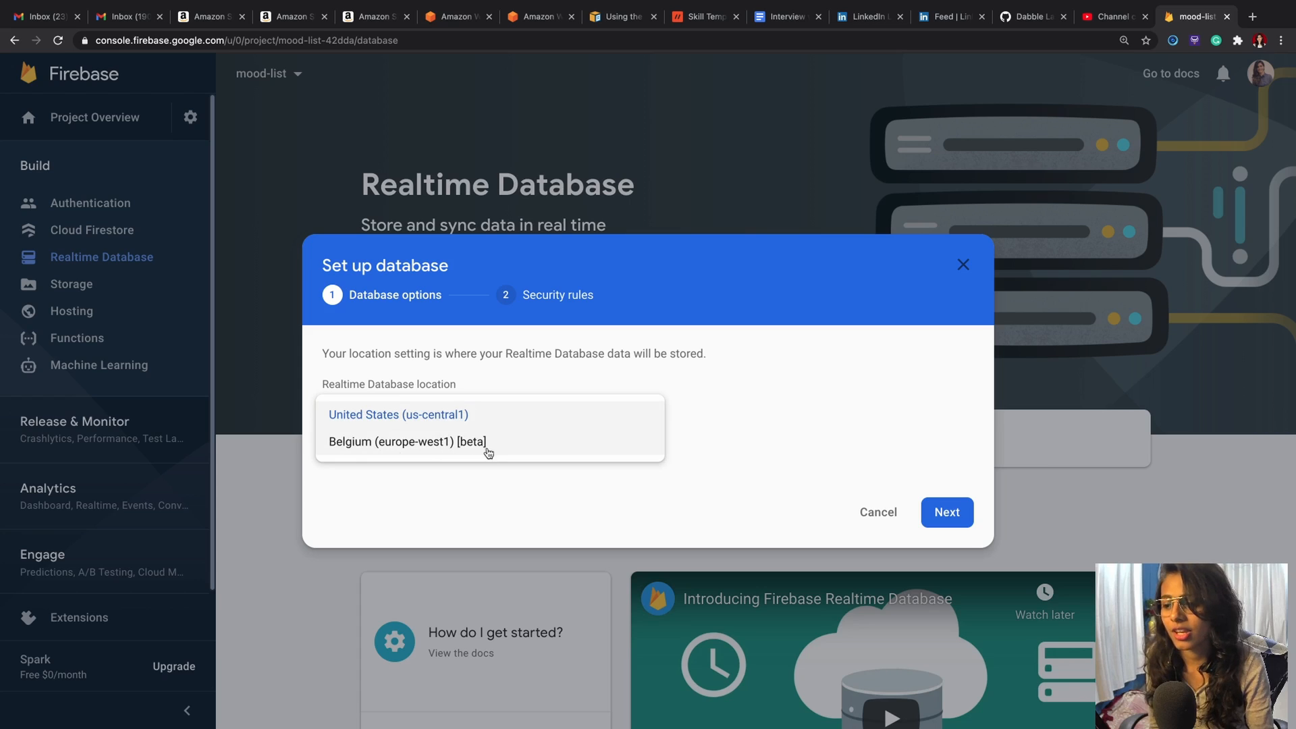
left_click(397, 414)
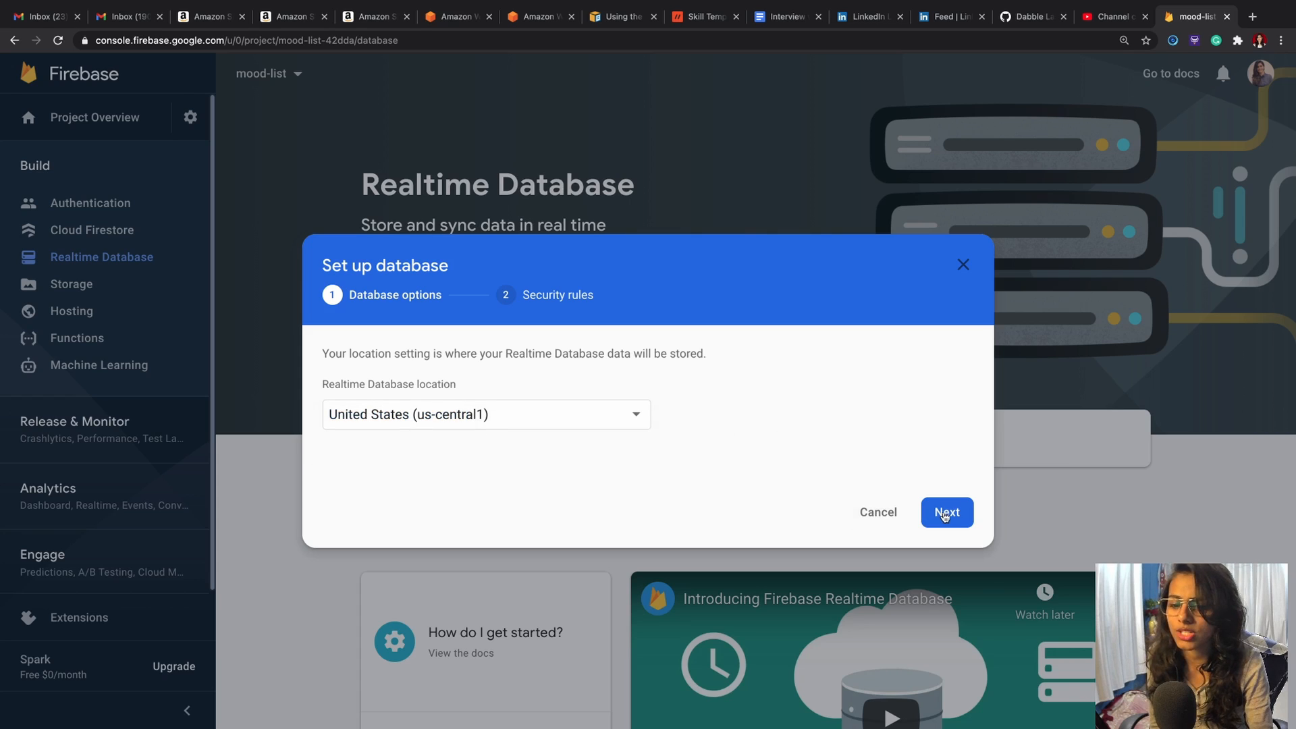
Step: Enable the database with 'Start in locked mode' selected
left_click(946, 512)
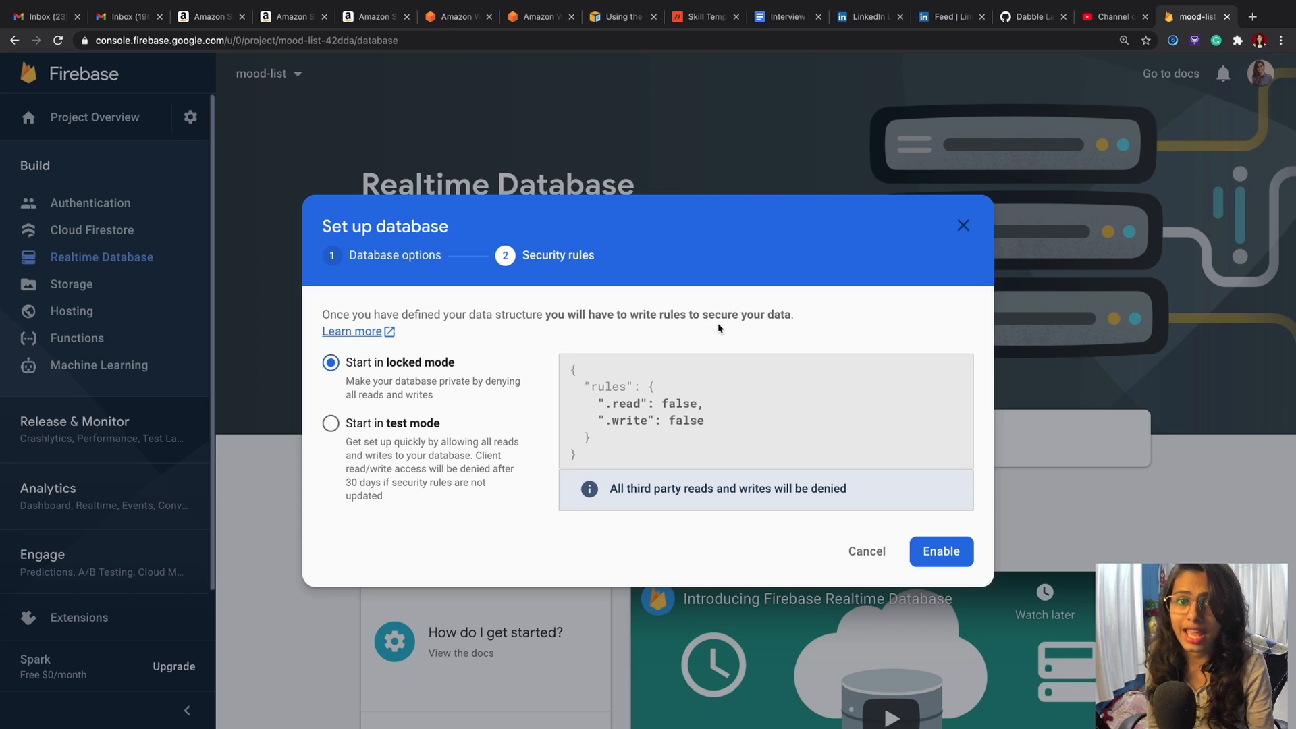
mouse_move(744, 328)
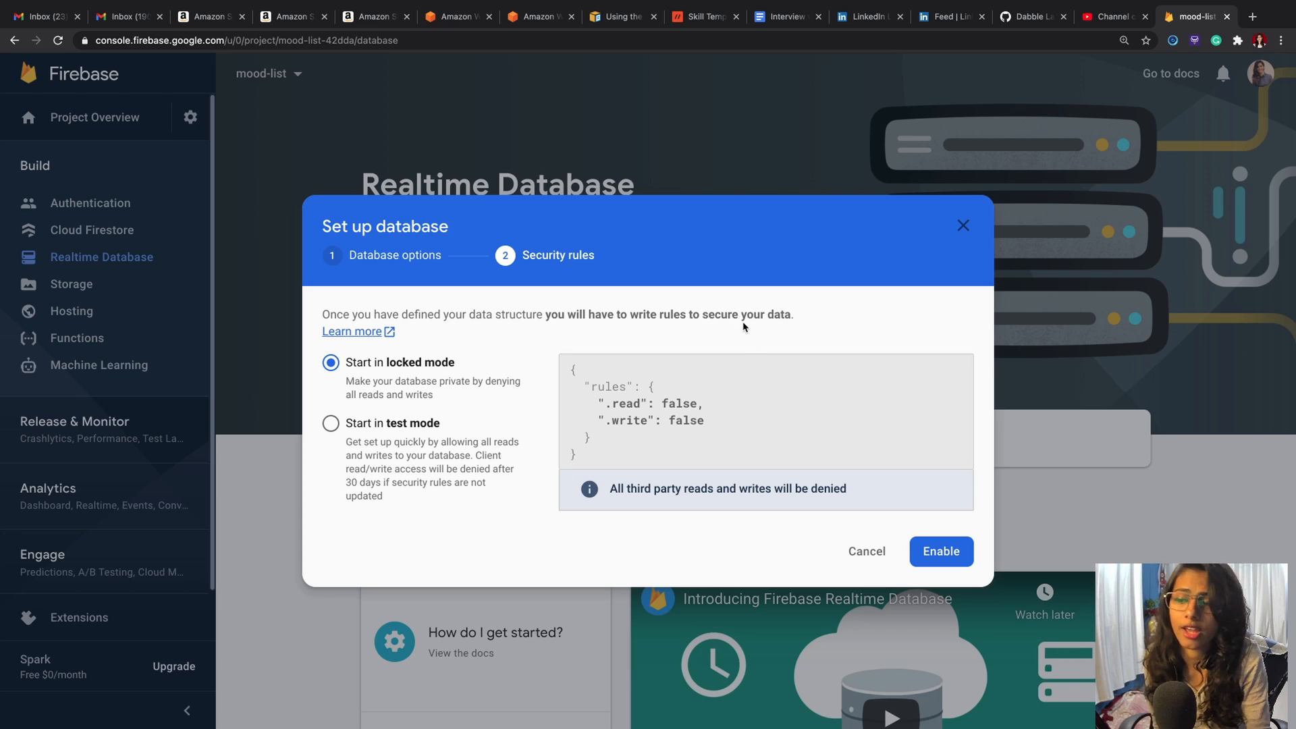
mouse_move(732, 344)
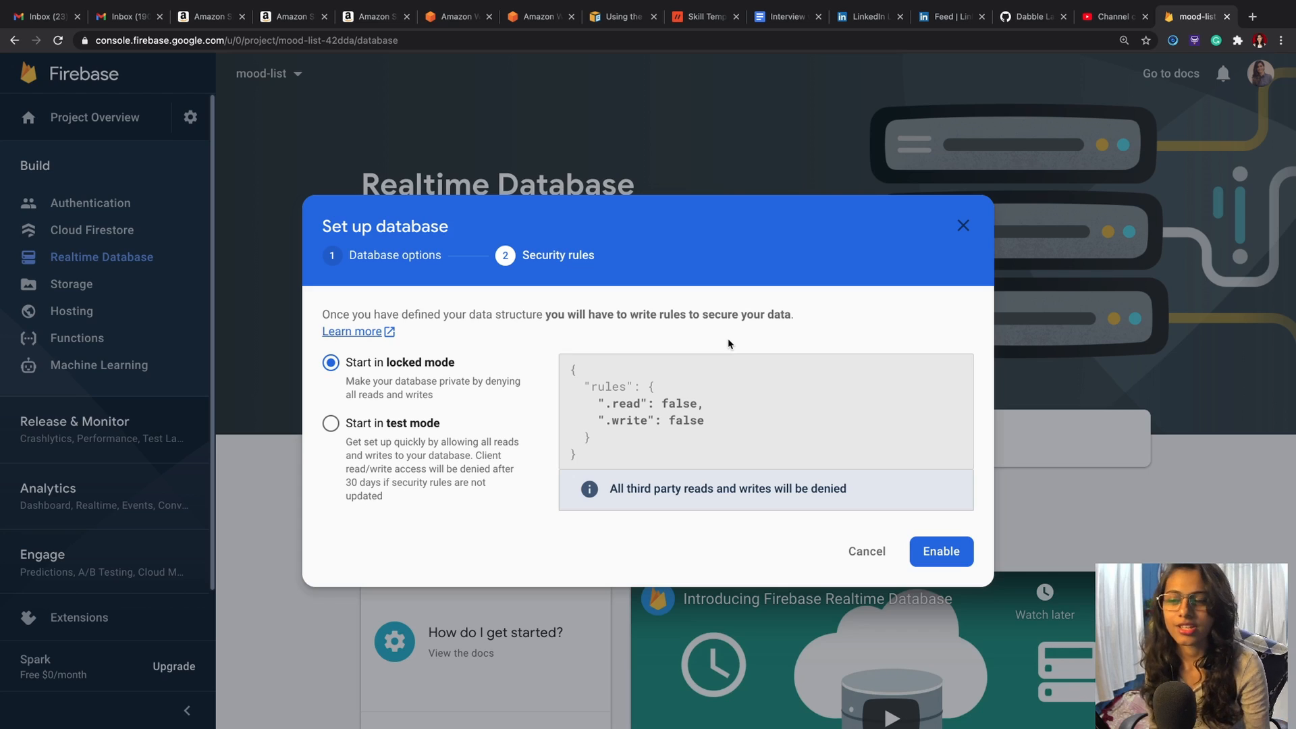
mouse_move(645, 404)
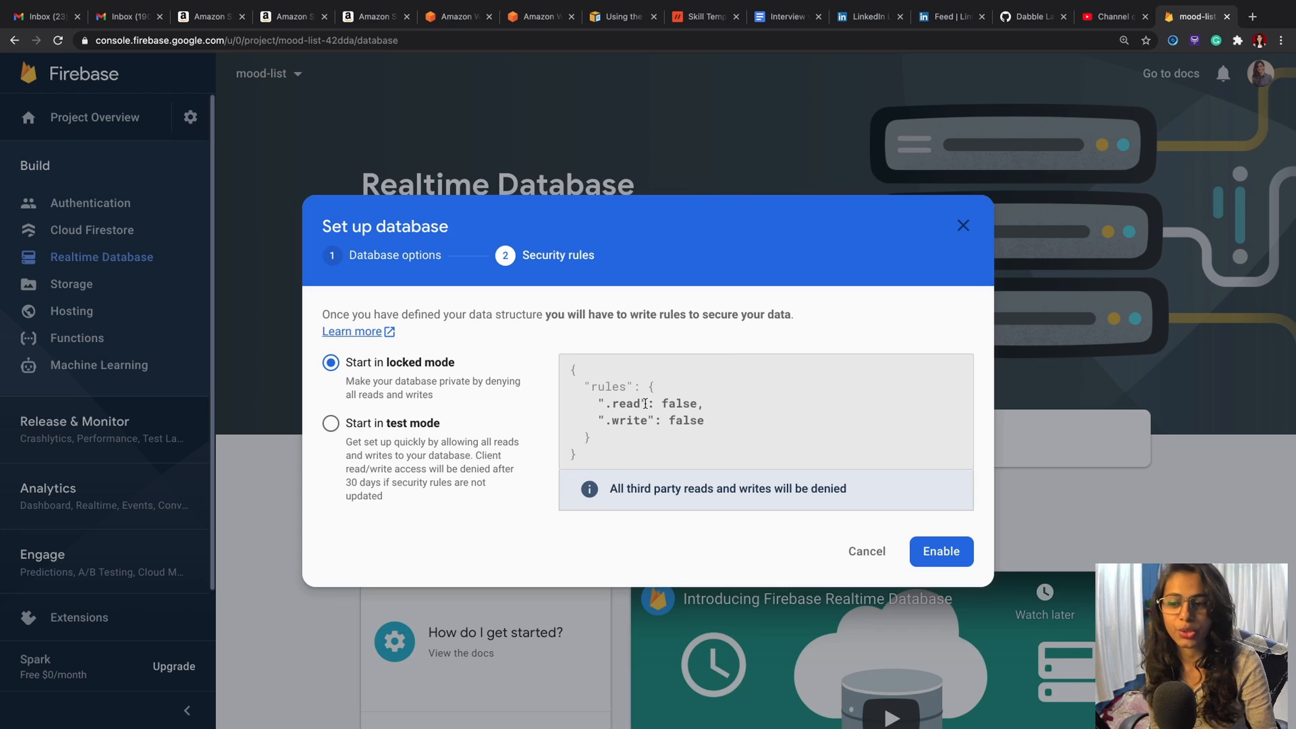
mouse_move(902, 532)
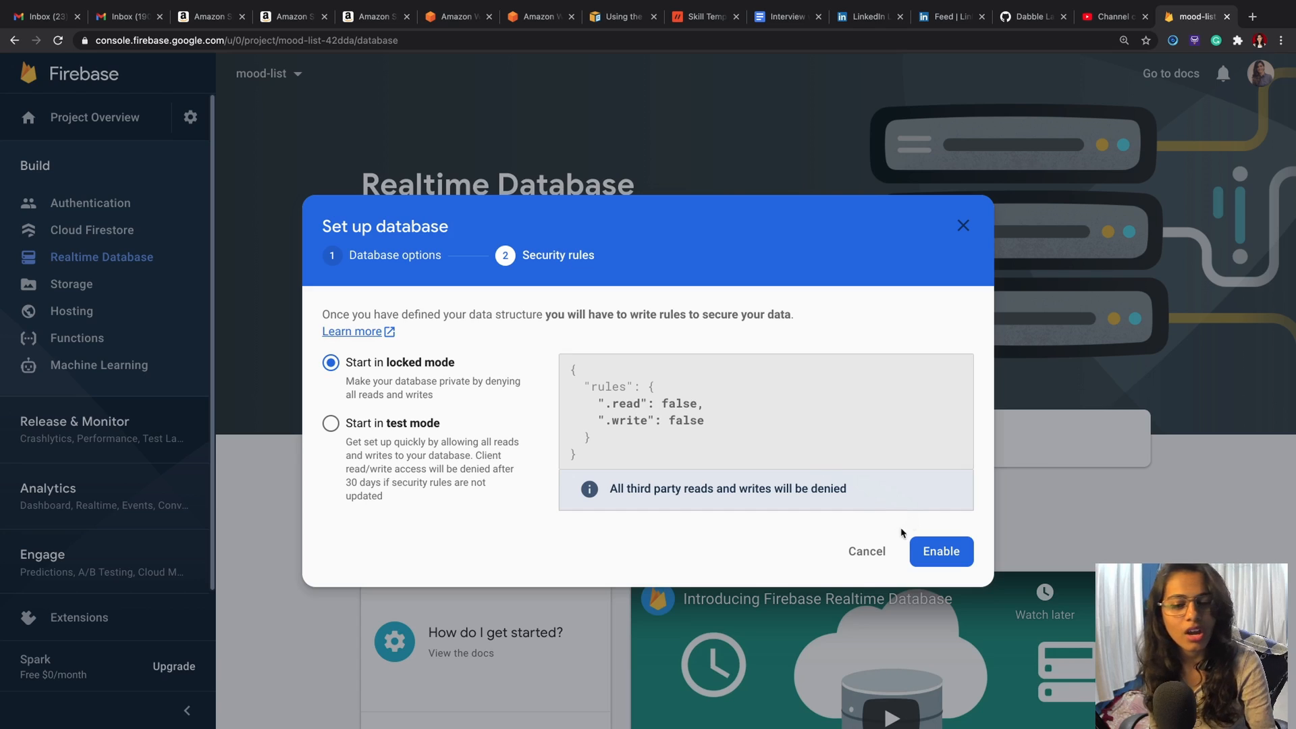
left_click(941, 552)
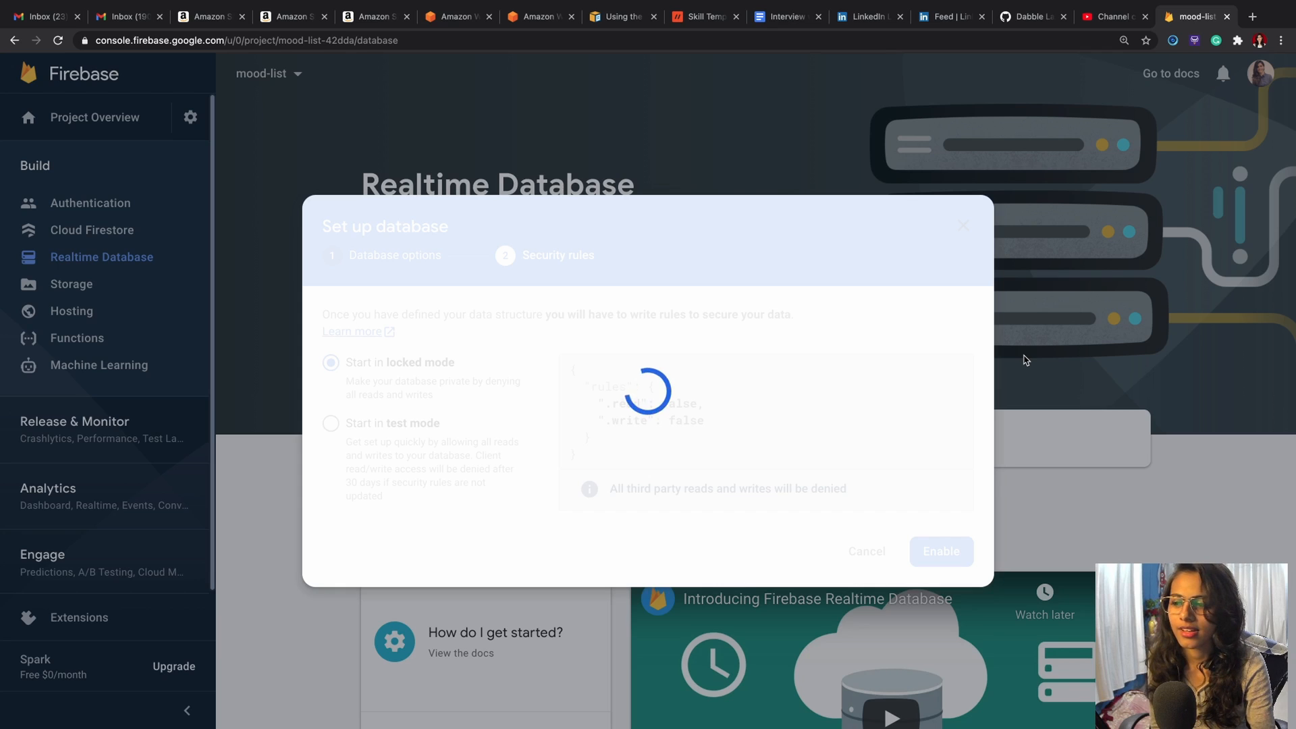
left_click(941, 551)
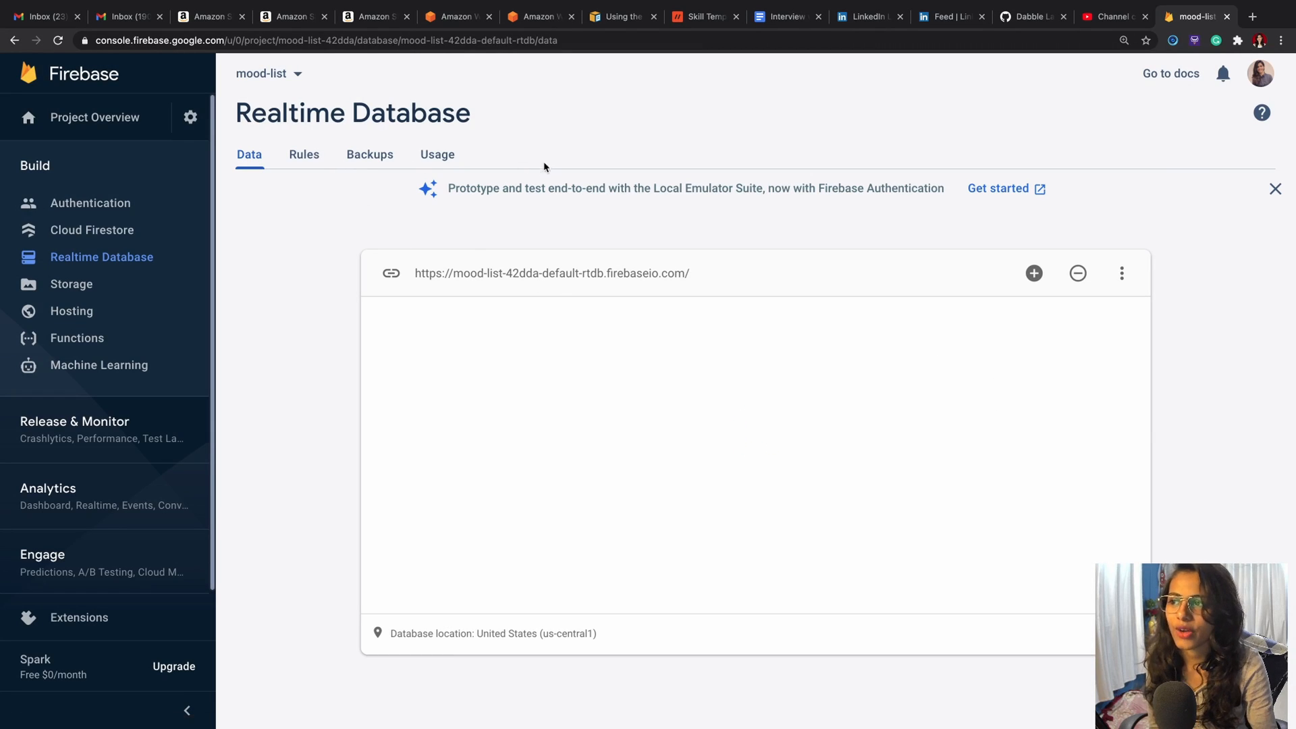
Step: Add a Moods key with a nested child renamed from Angry to Happy
left_click(1033, 273)
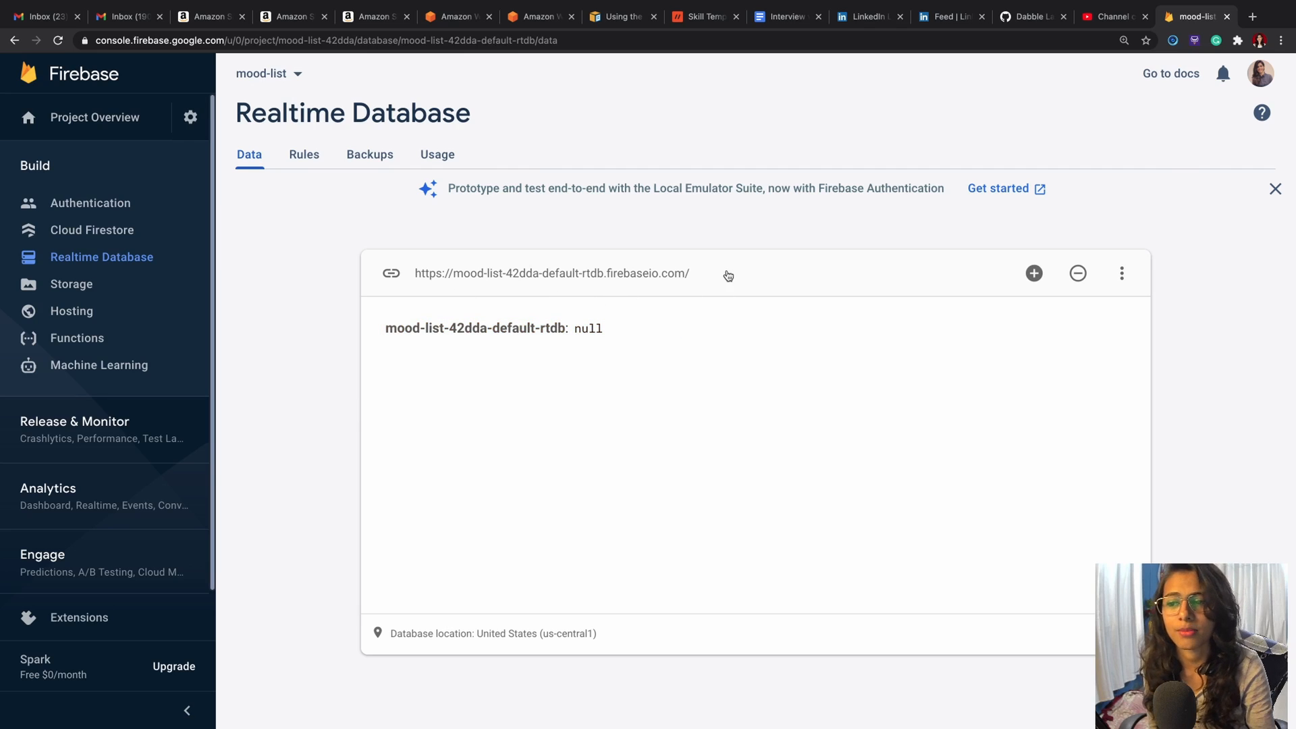
mouse_move(614, 277)
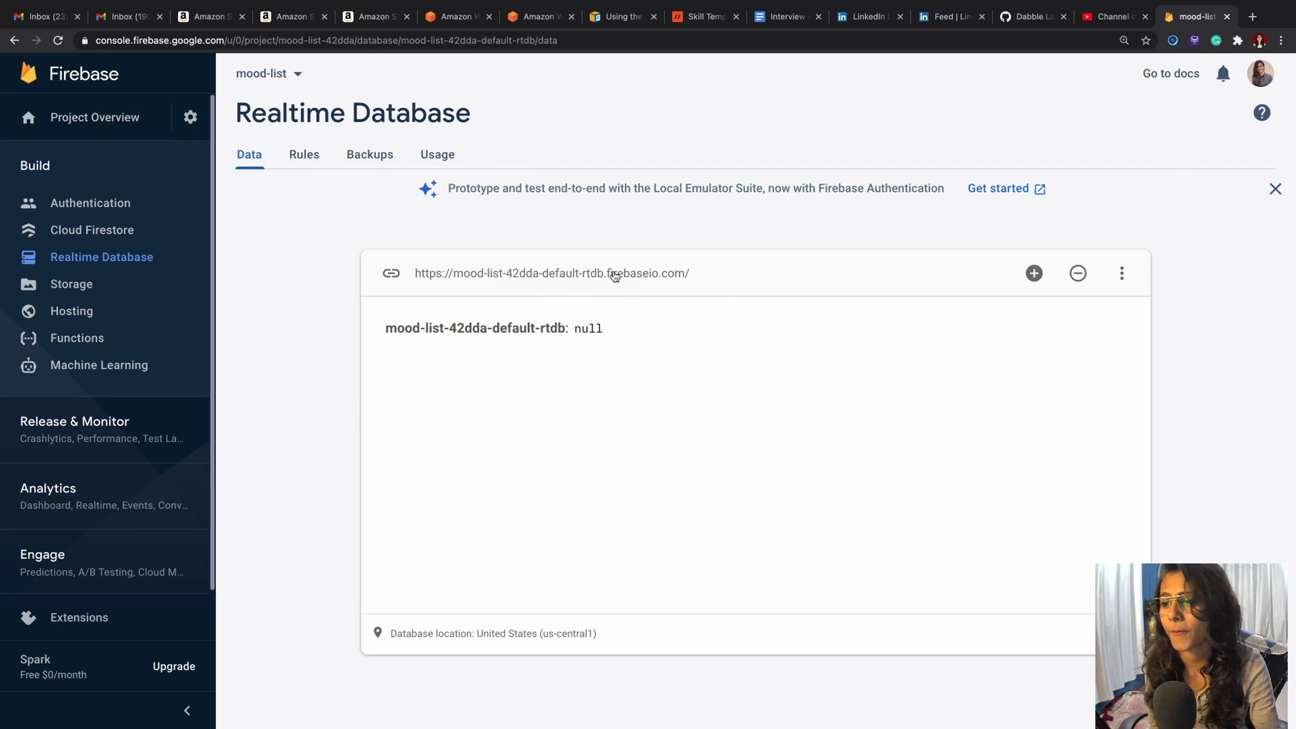
mouse_move(714, 288)
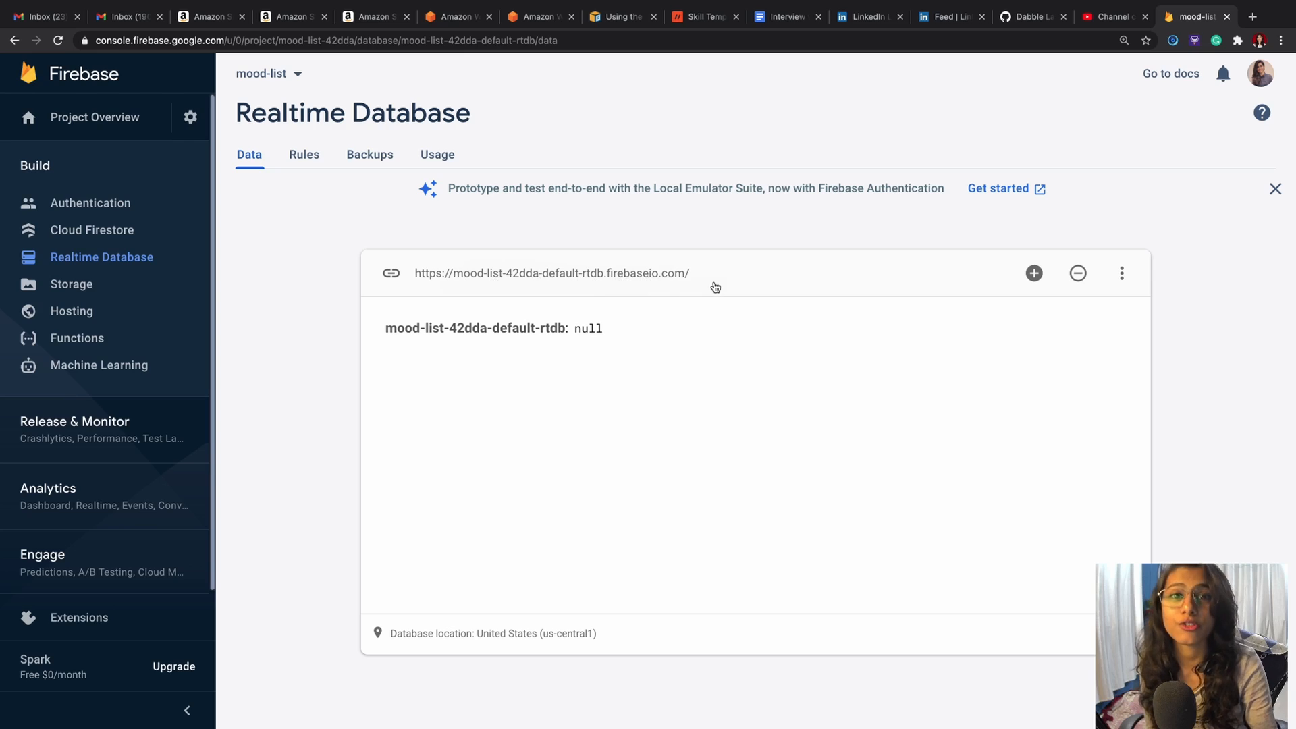
mouse_move(758, 299)
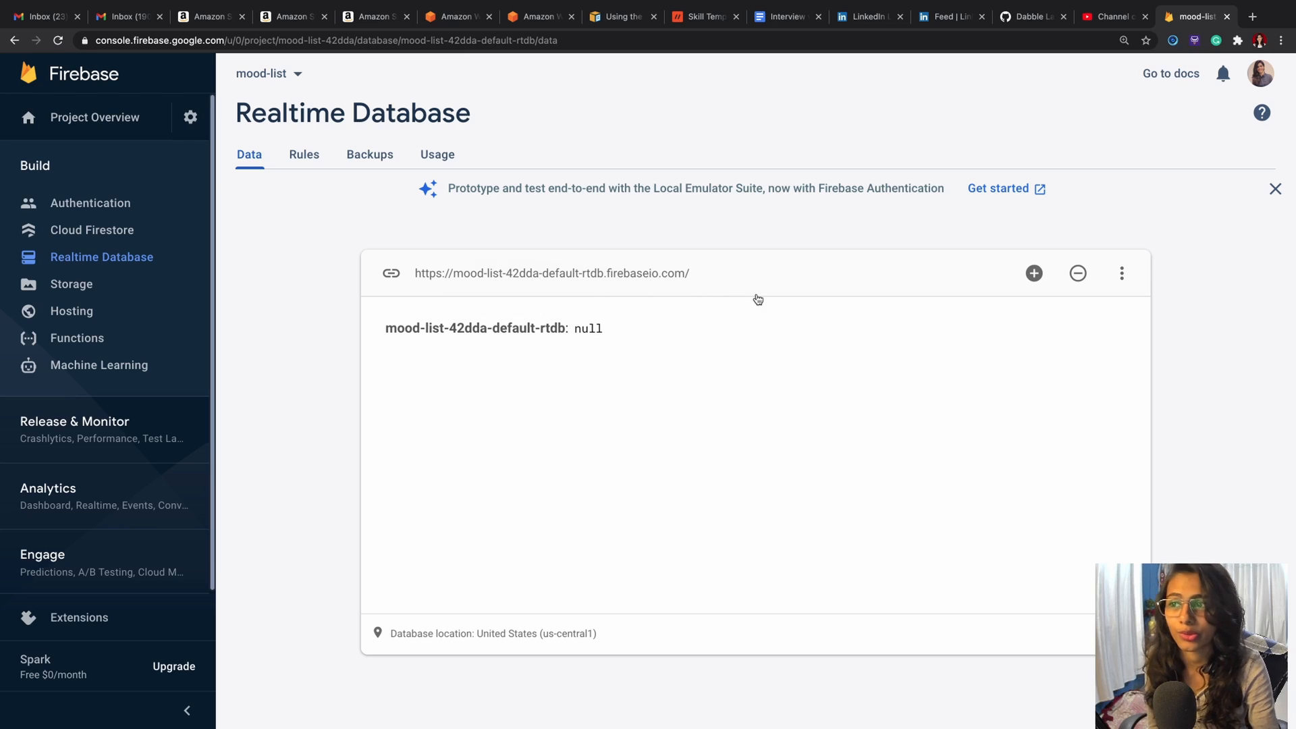
left_click(589, 328)
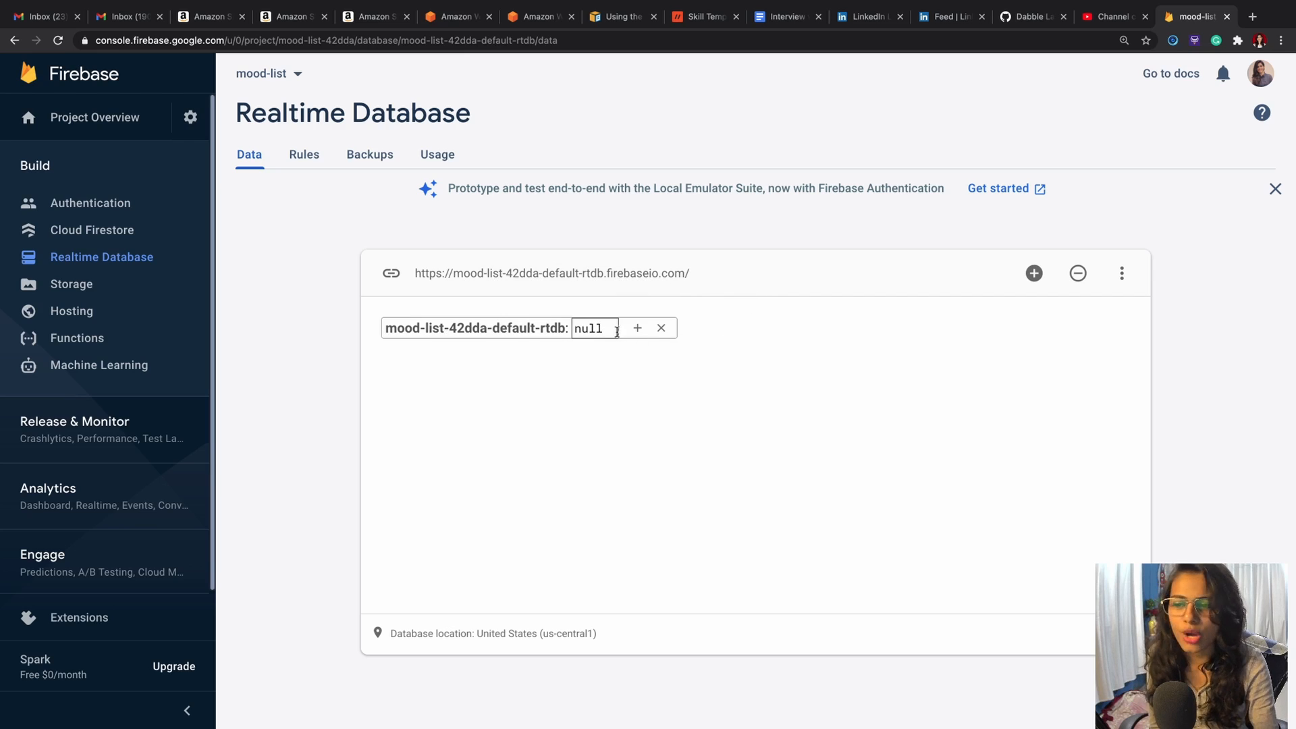
left_click(637, 328)
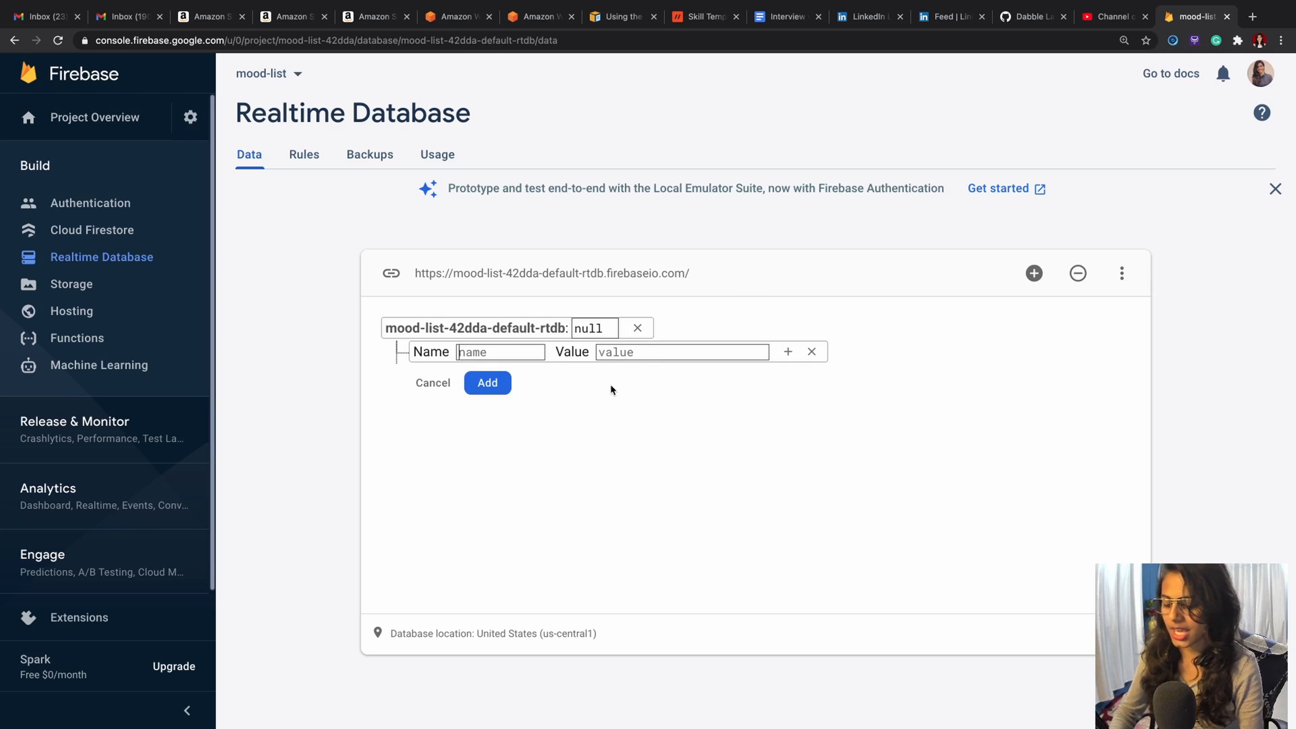
type("Moods")
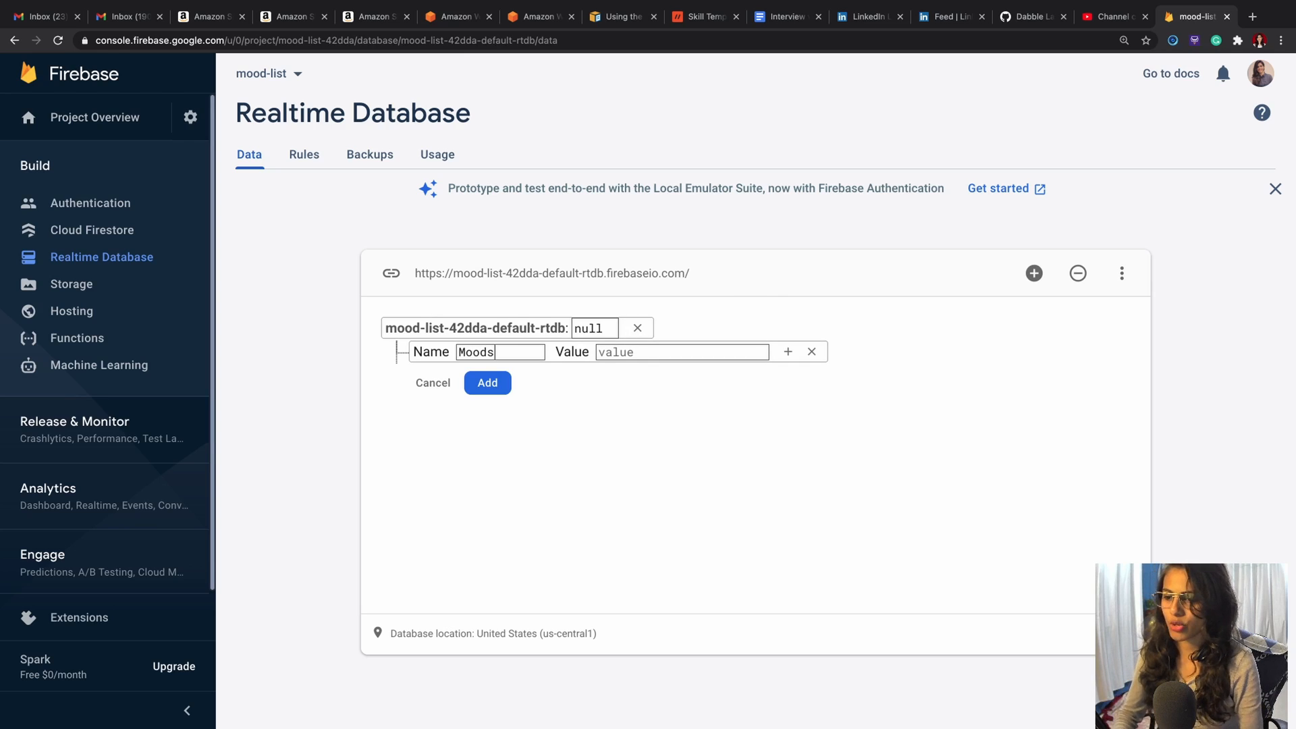
left_click(787, 352)
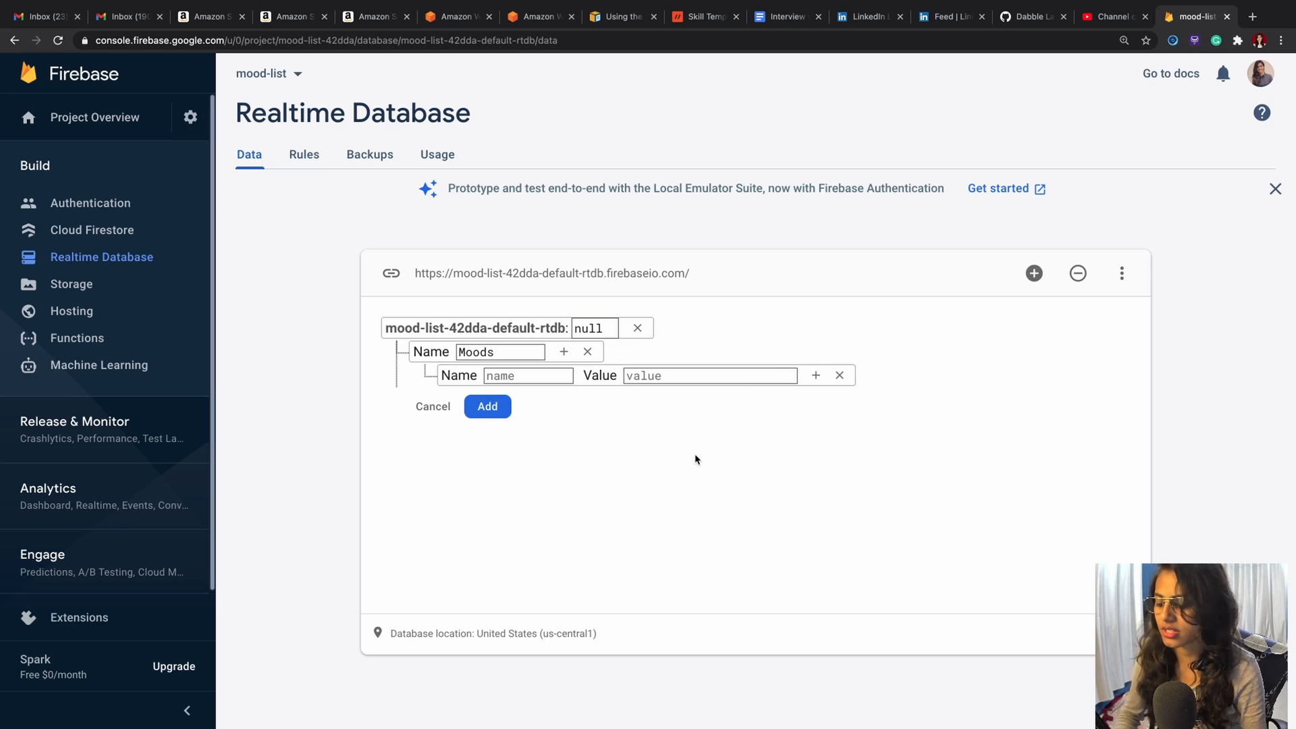
type("Angry")
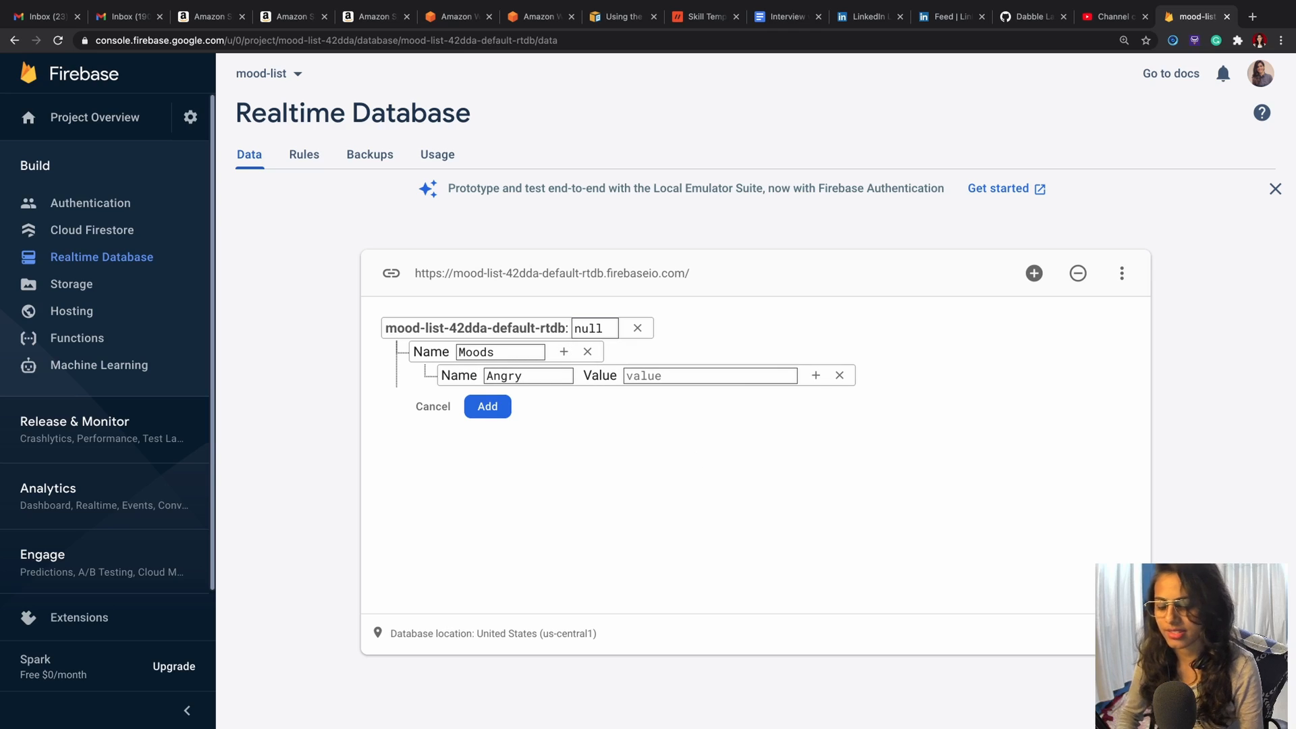
type("Happy")
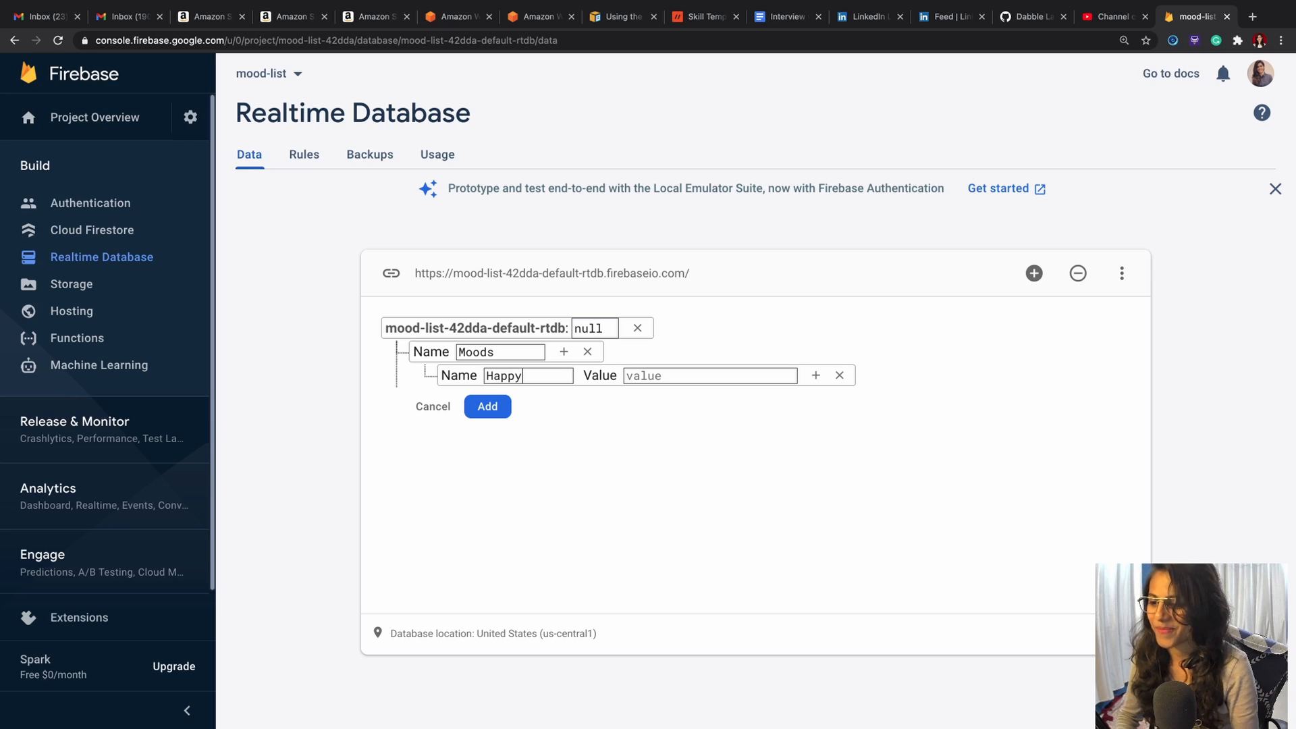
Step: Add a TIME child under Happy with value 17:55
left_click(814, 376)
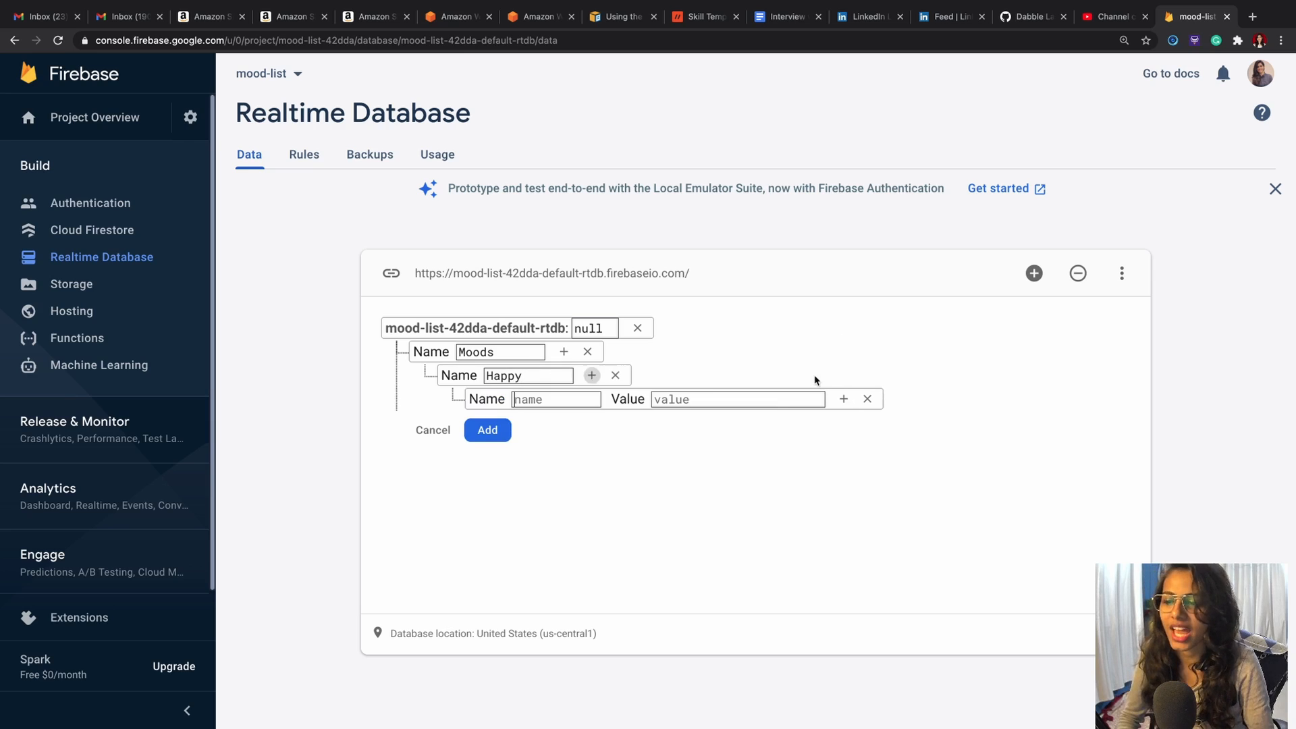
mouse_move(586, 386)
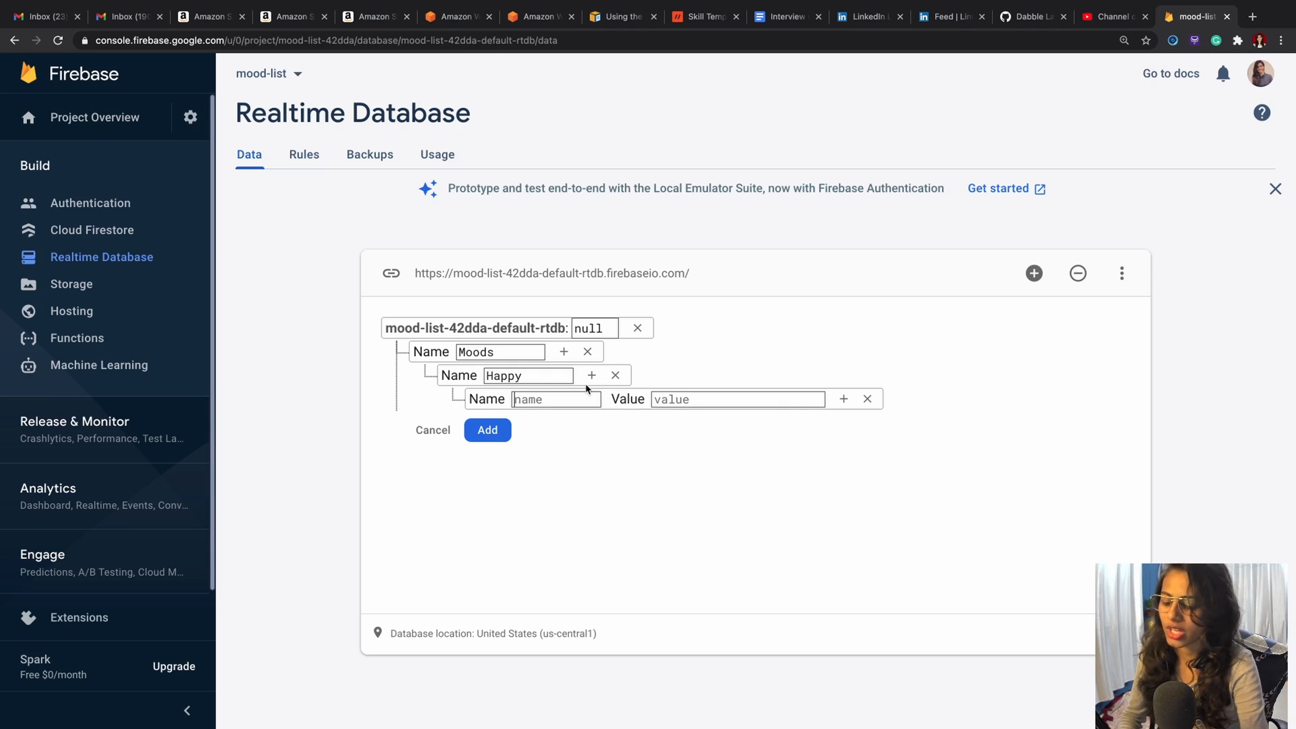
type("TIME")
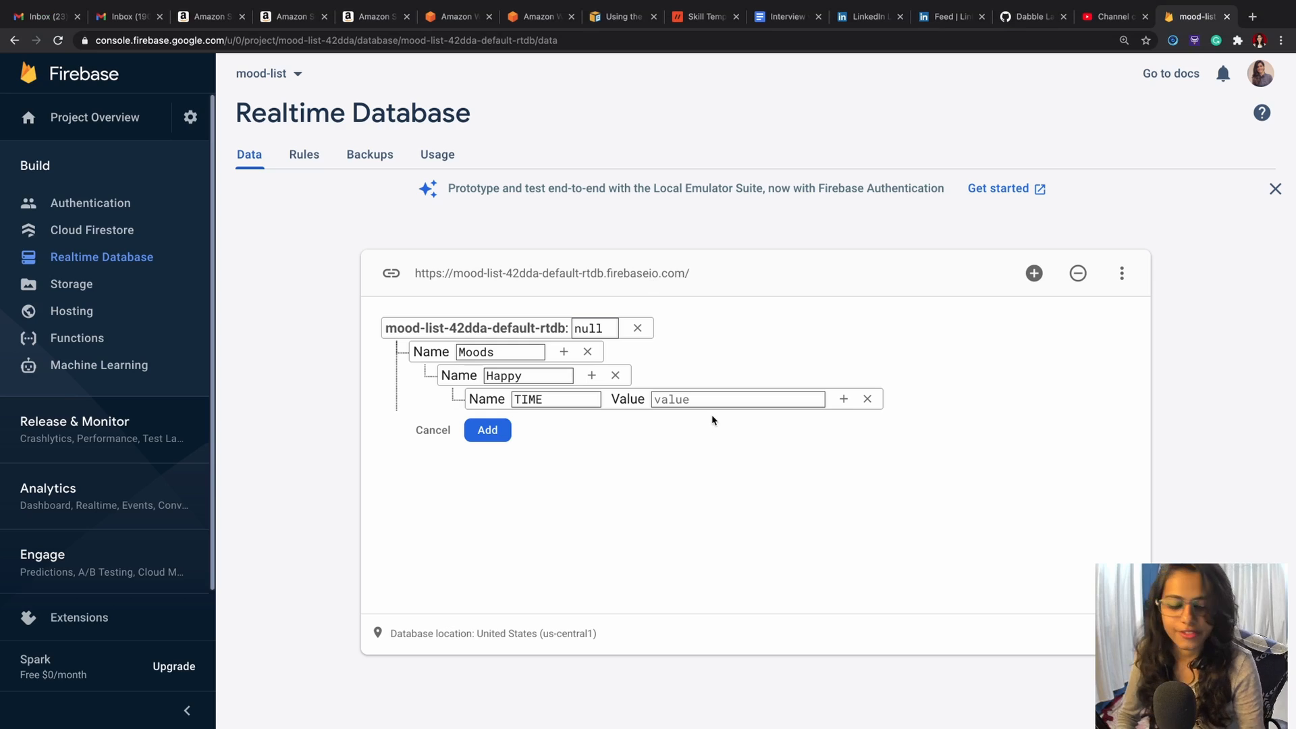
type("17 :")
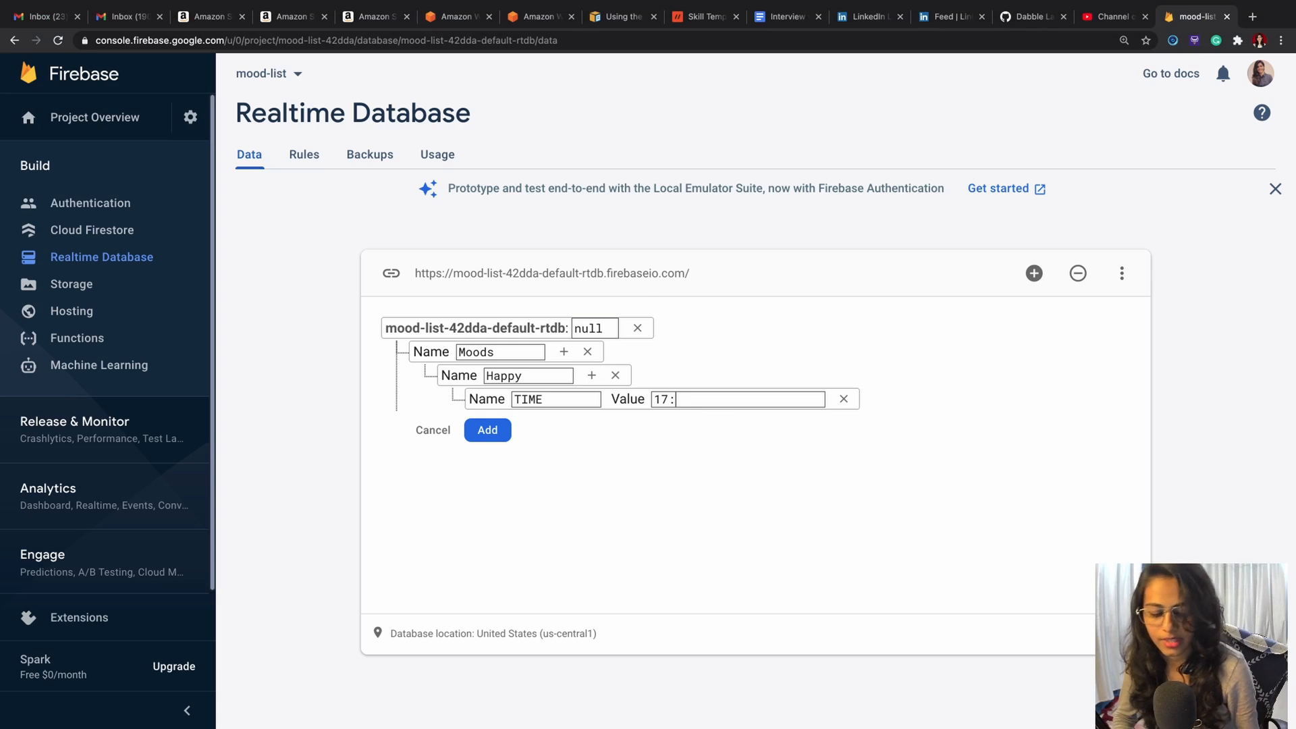
type("55")
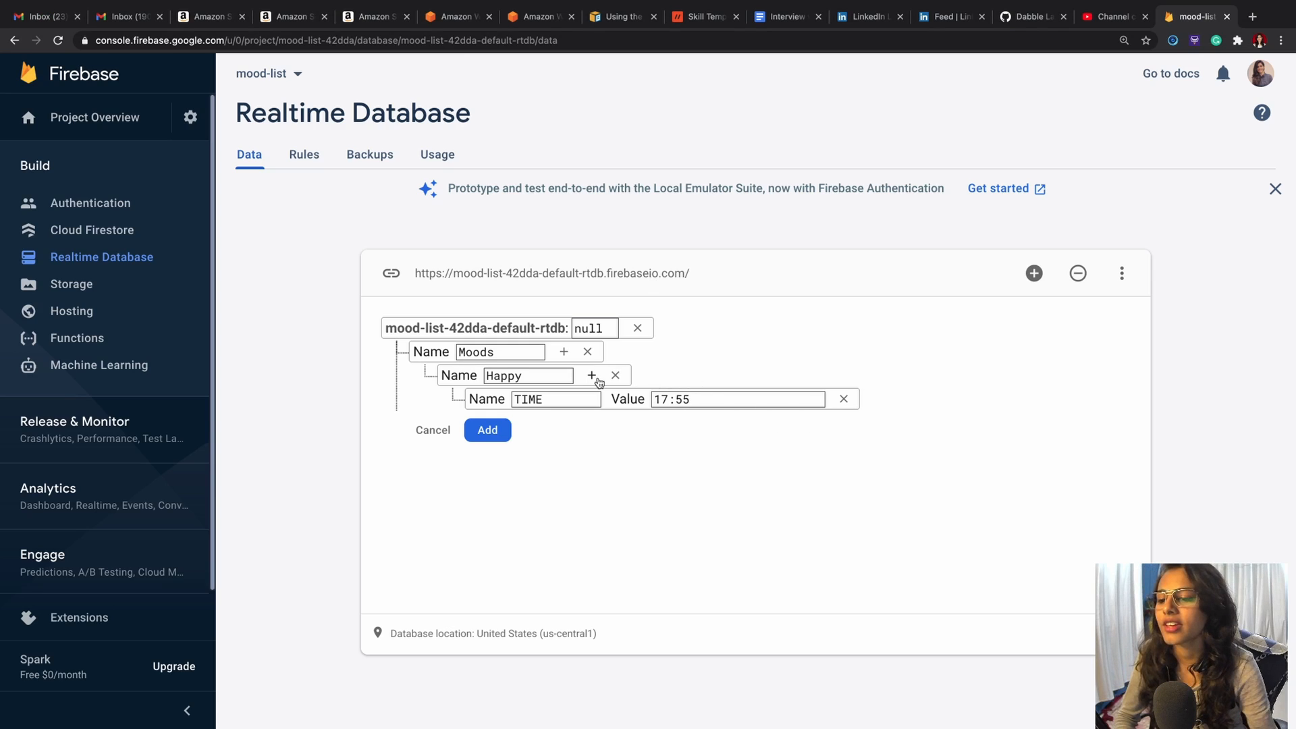
Step: Add a DATE child with value 19/02/21 and save the new data
left_click(590, 375)
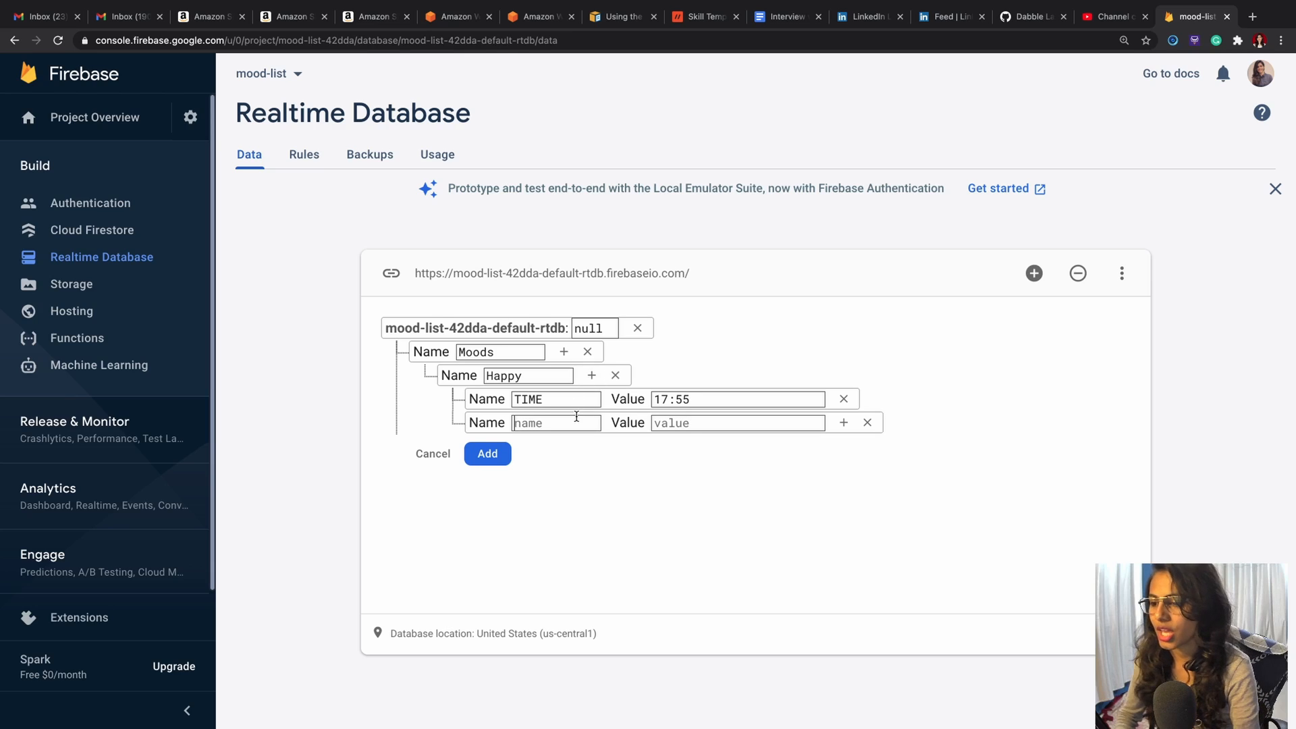
type("DATE")
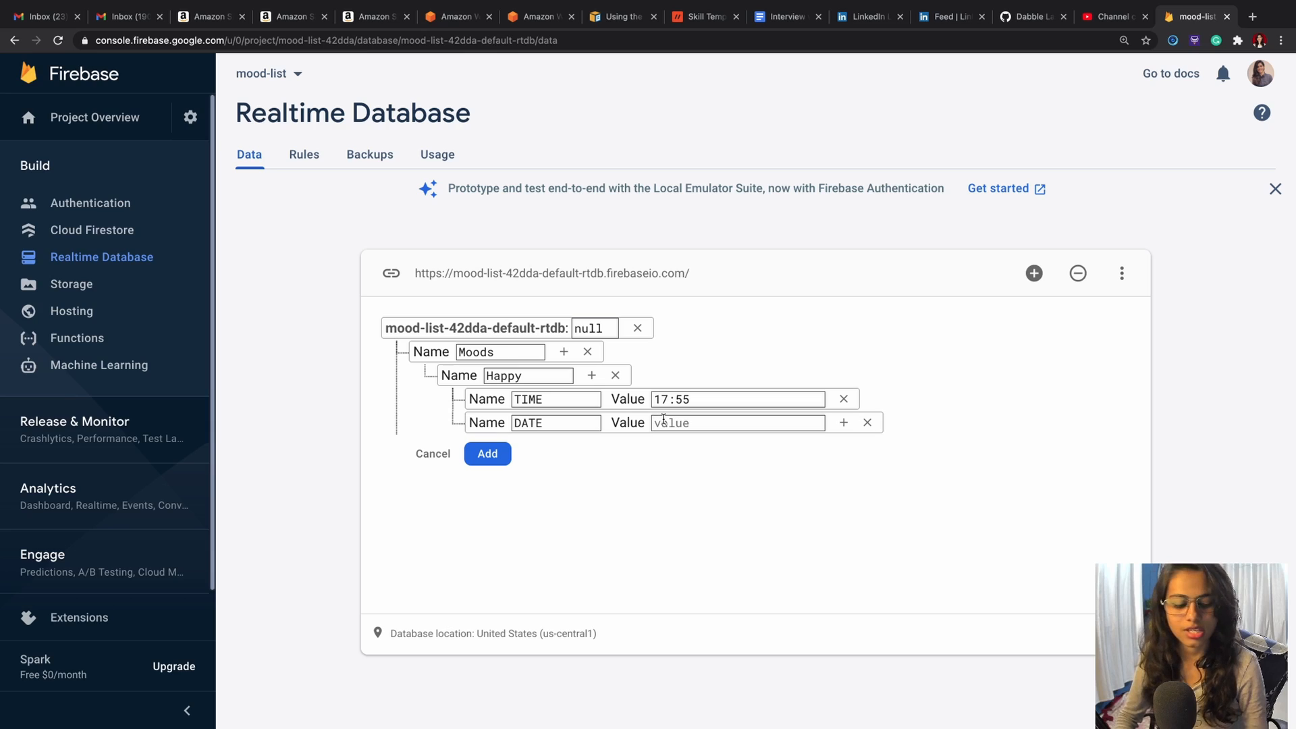
type("19/02")
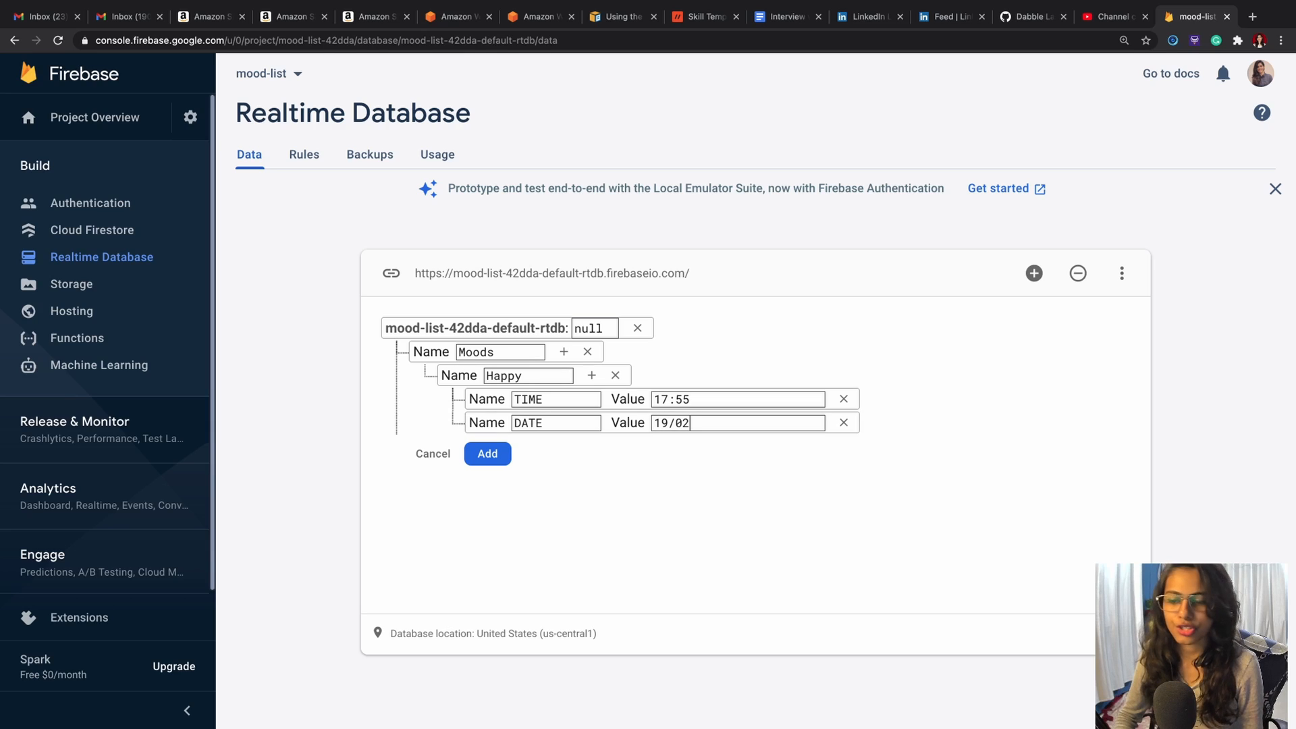
type("/21")
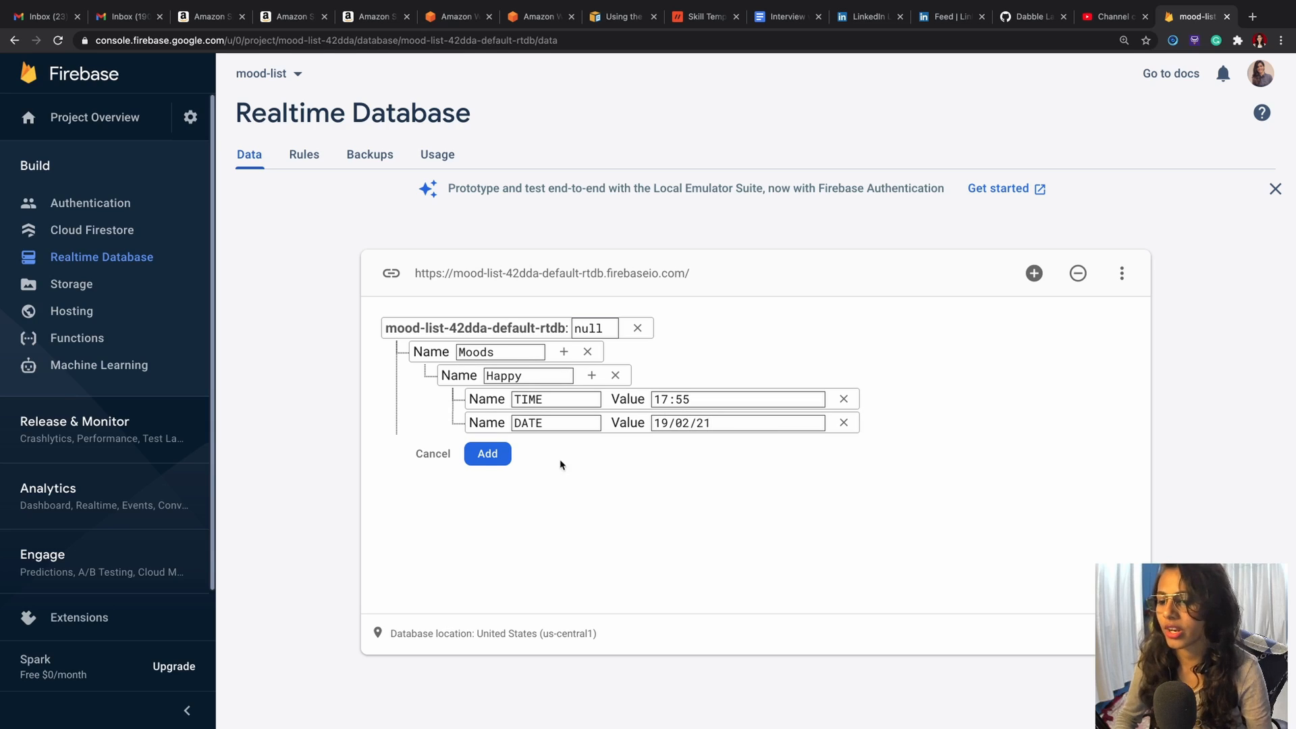
left_click(487, 454)
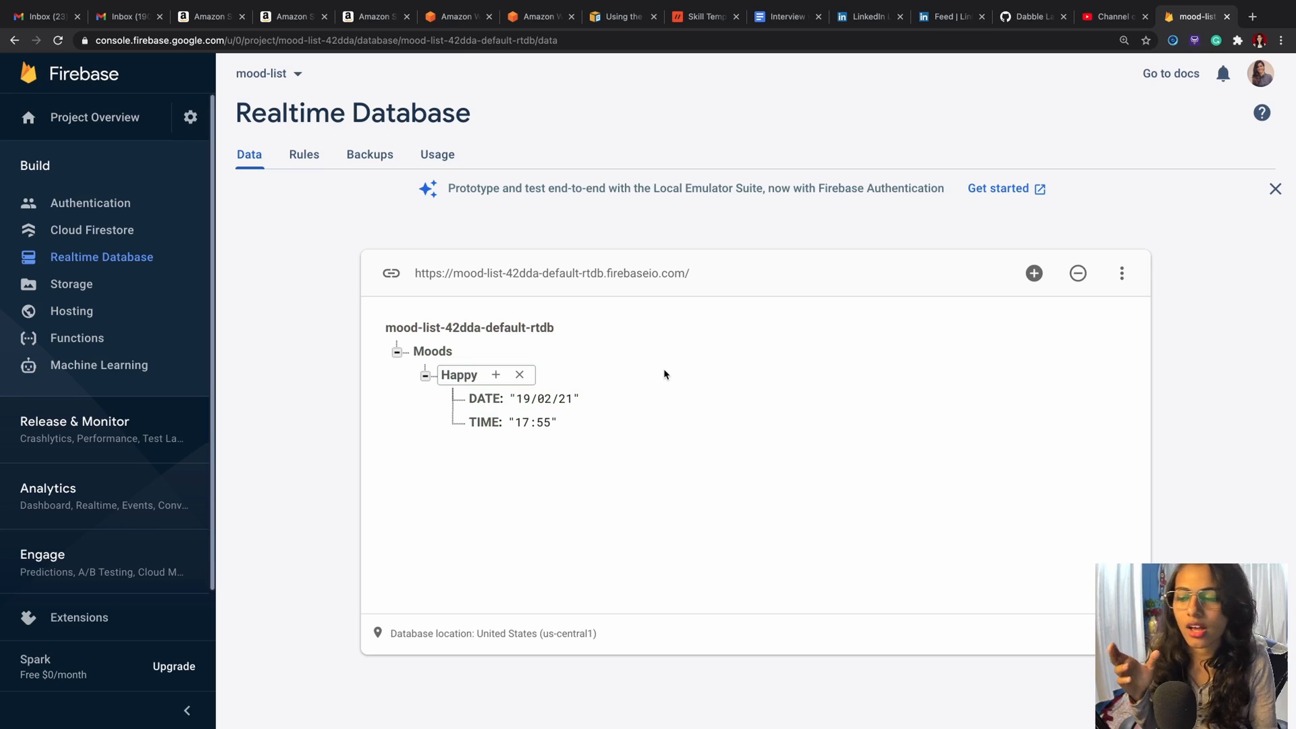
left_click(432, 351)
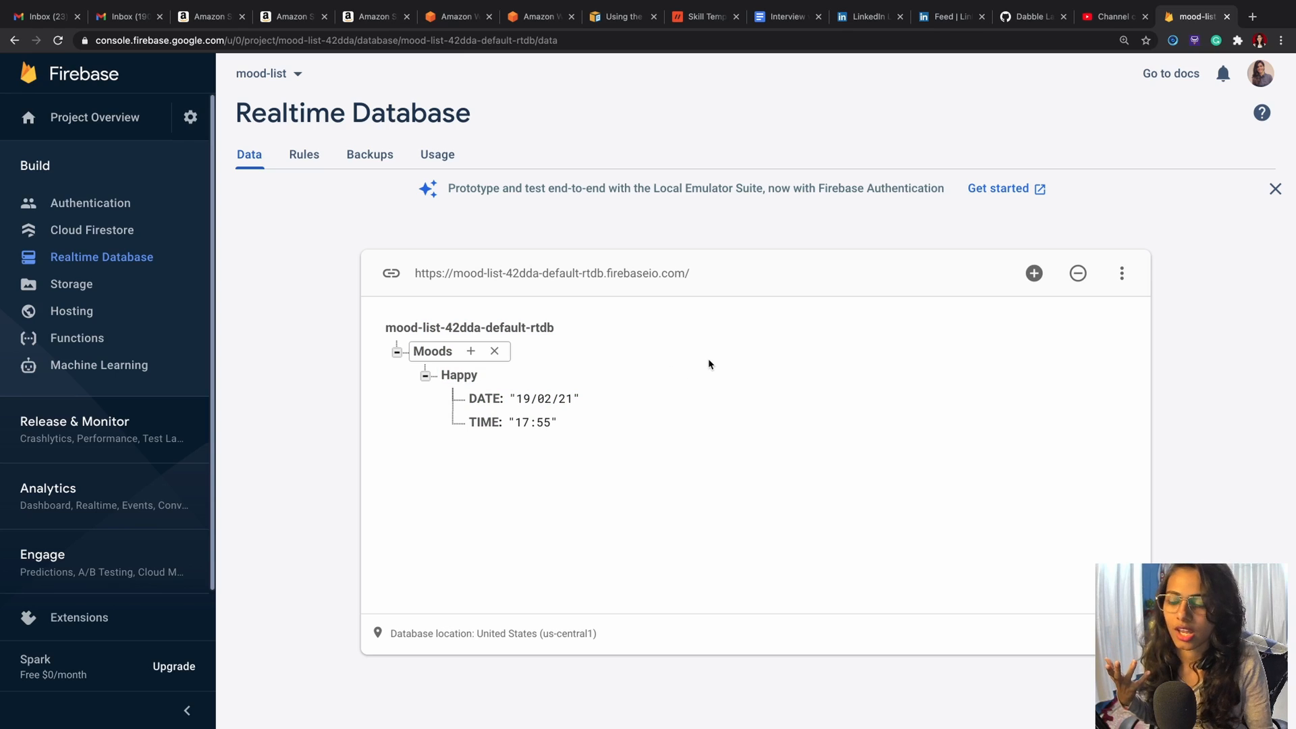
mouse_move(716, 361)
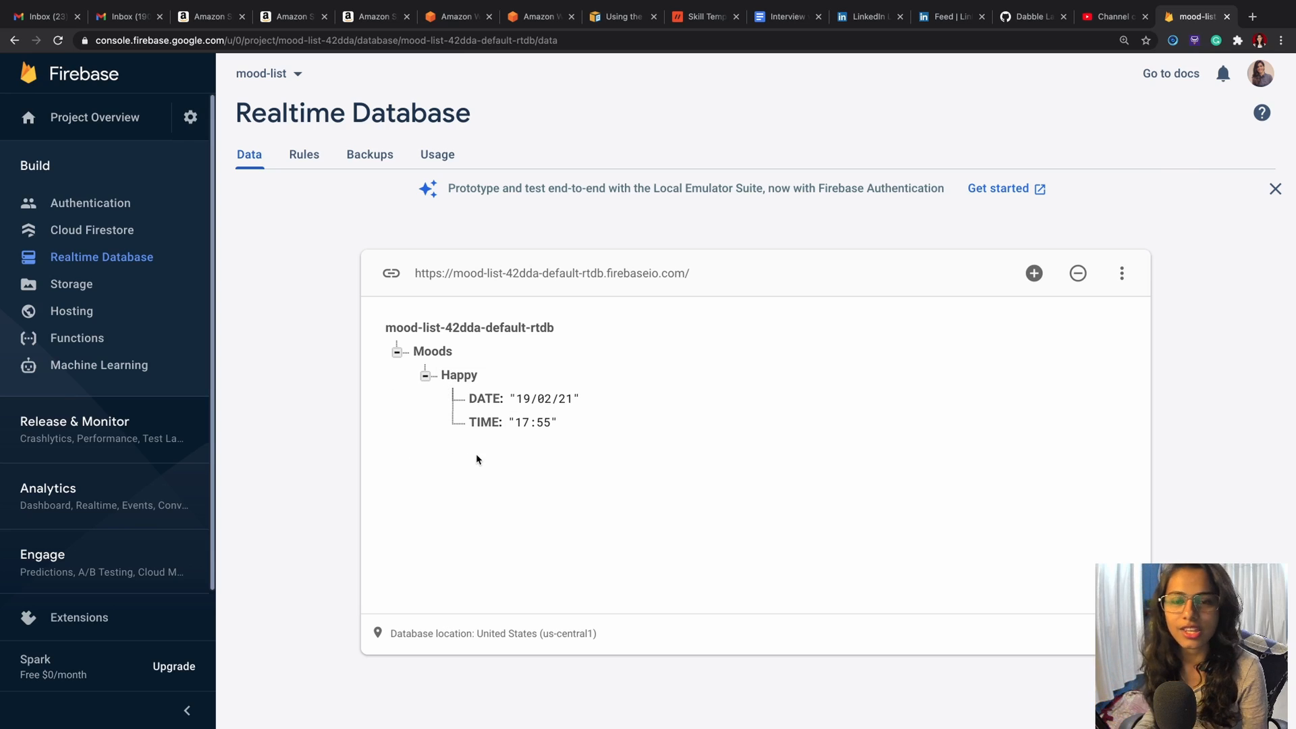
mouse_move(418, 452)
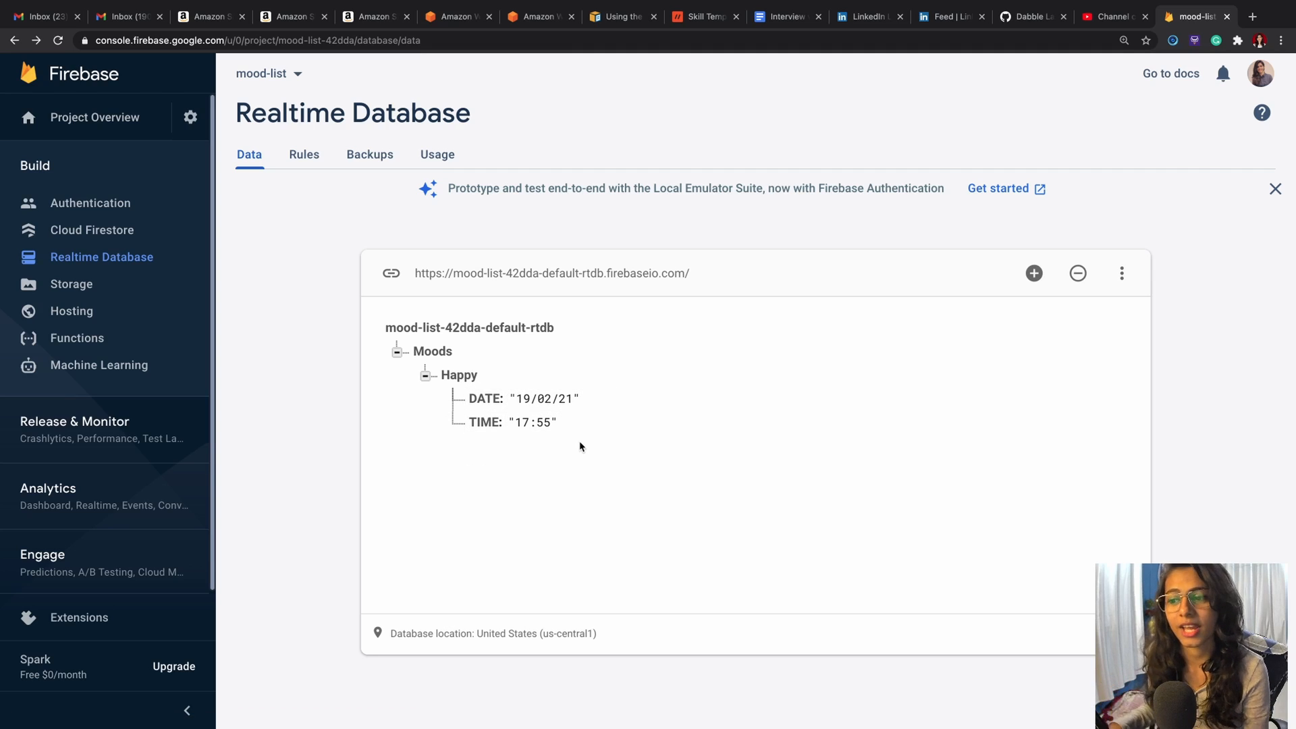
left_click(531, 422)
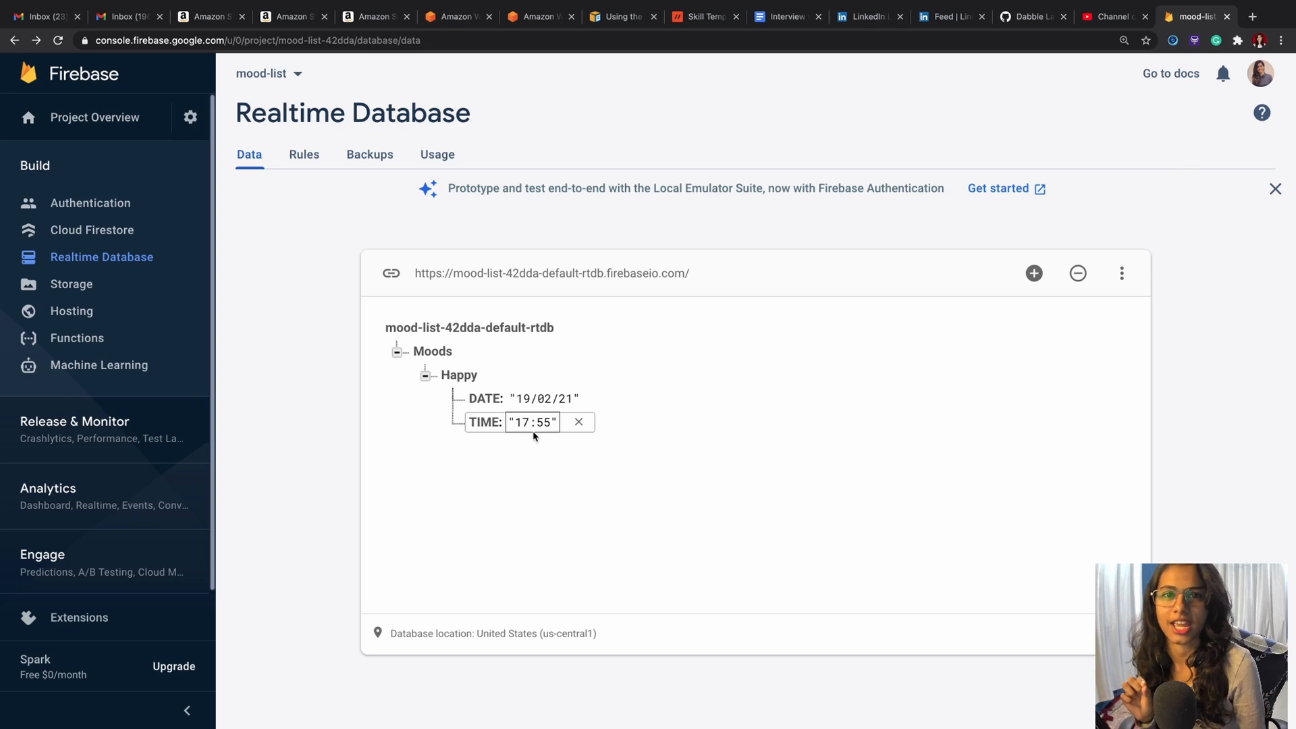
mouse_move(562, 437)
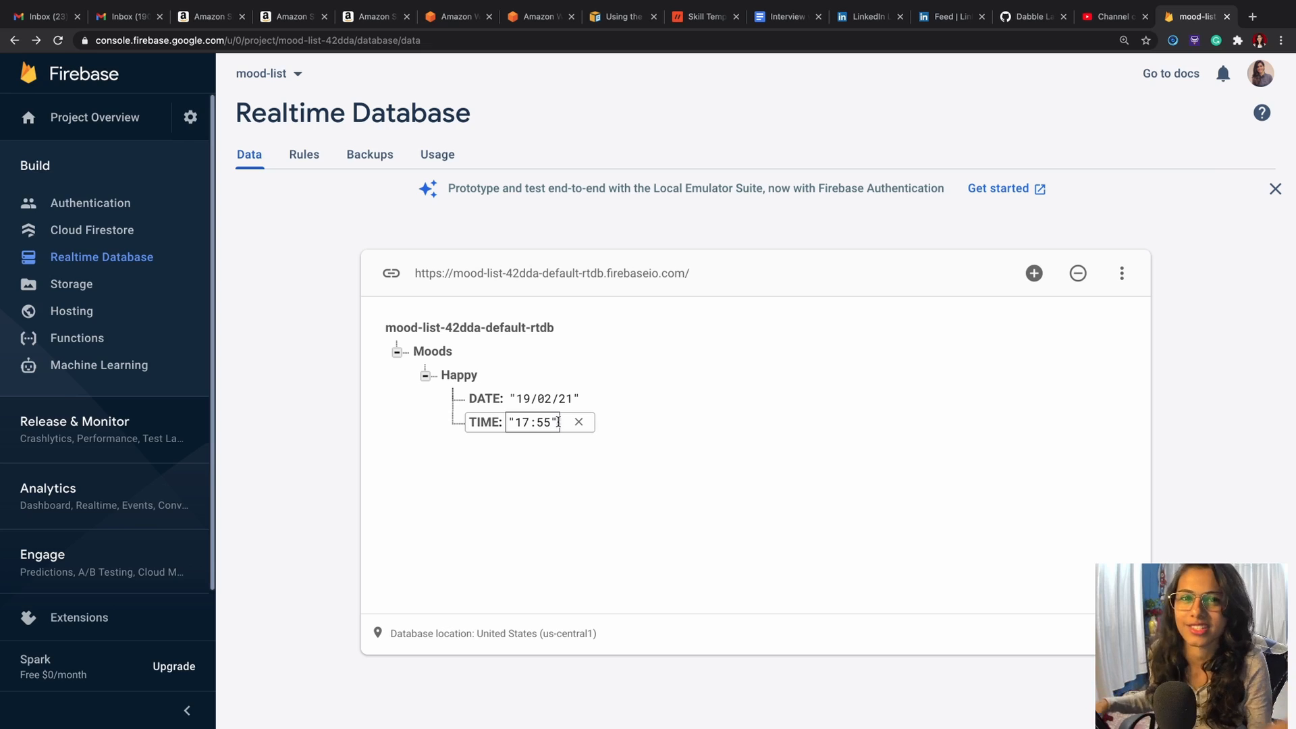
left_click(545, 398)
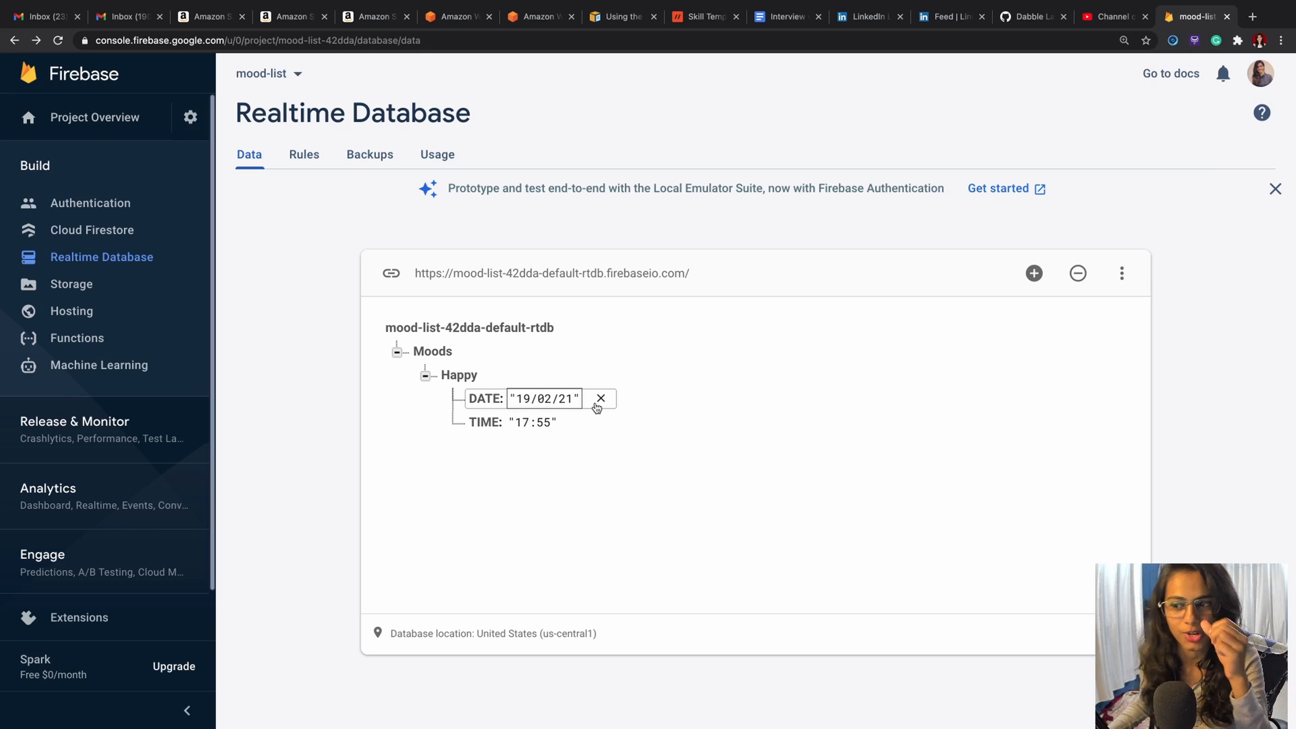
mouse_move(601, 398)
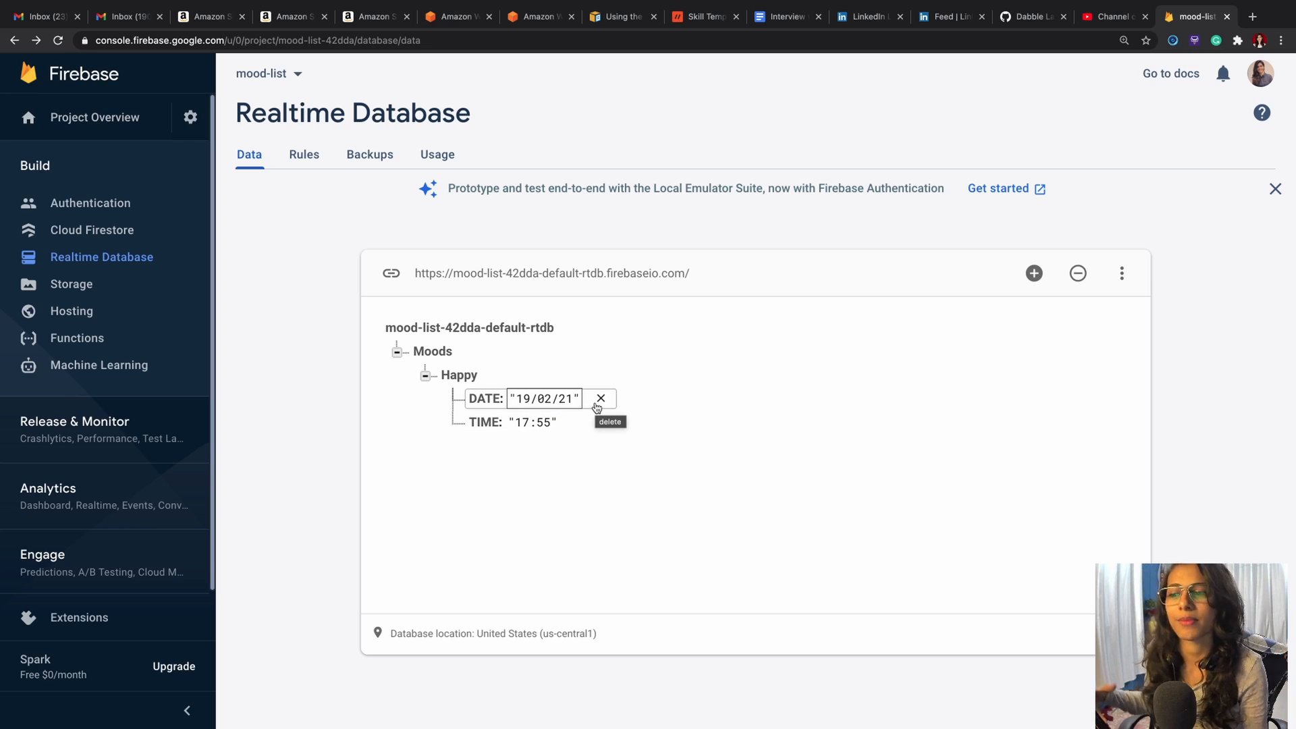
mouse_move(677, 413)
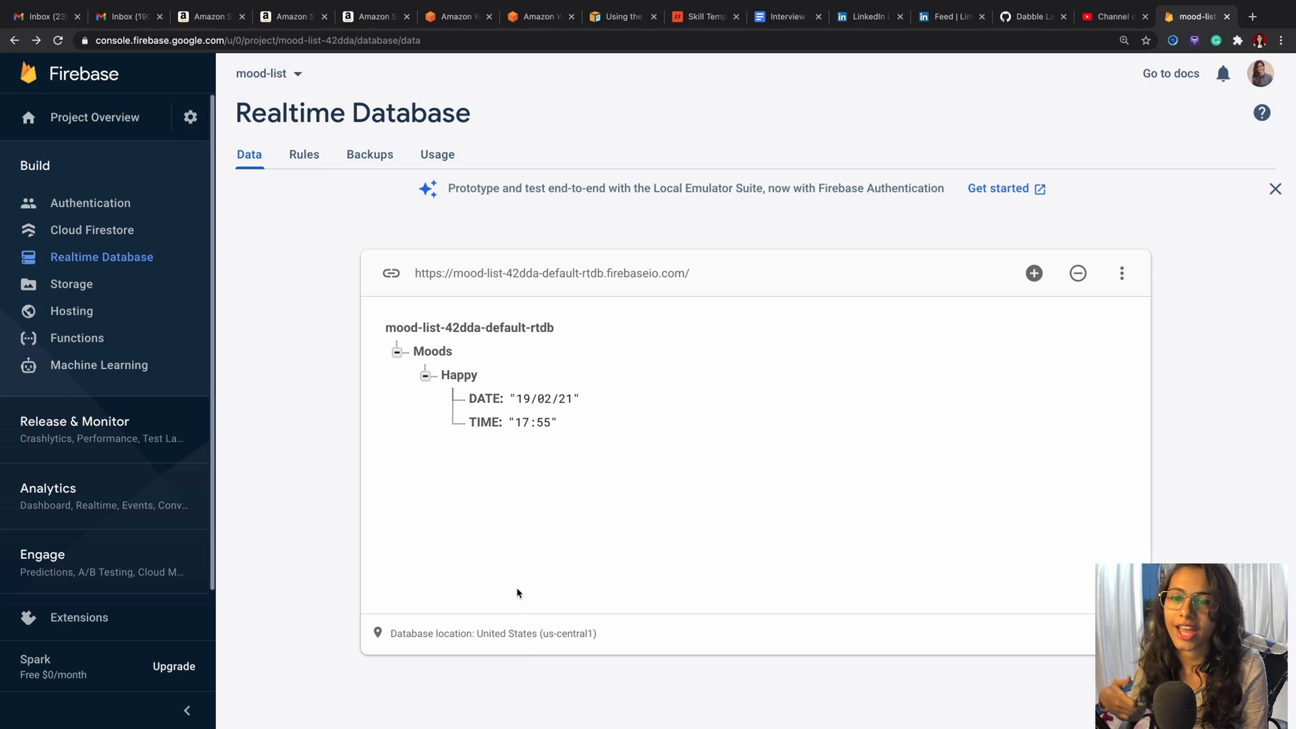
left_click(459, 376)
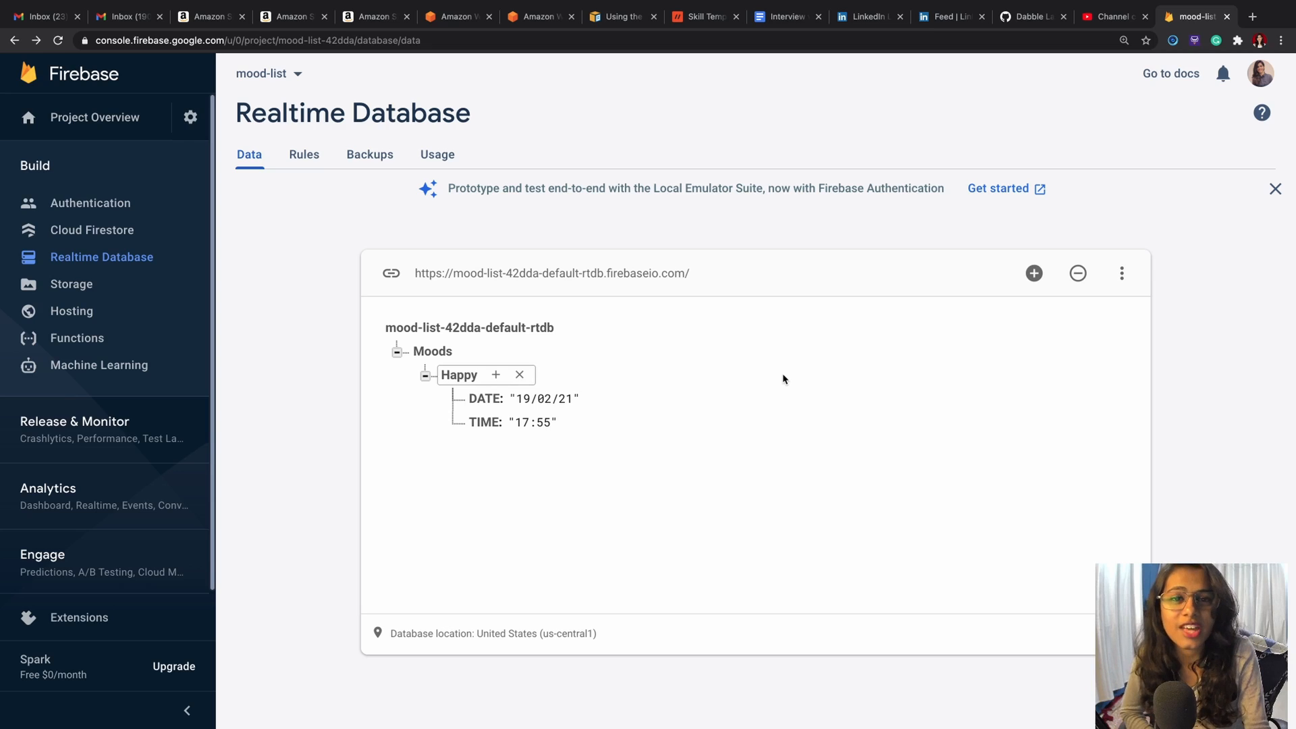
mouse_move(795, 374)
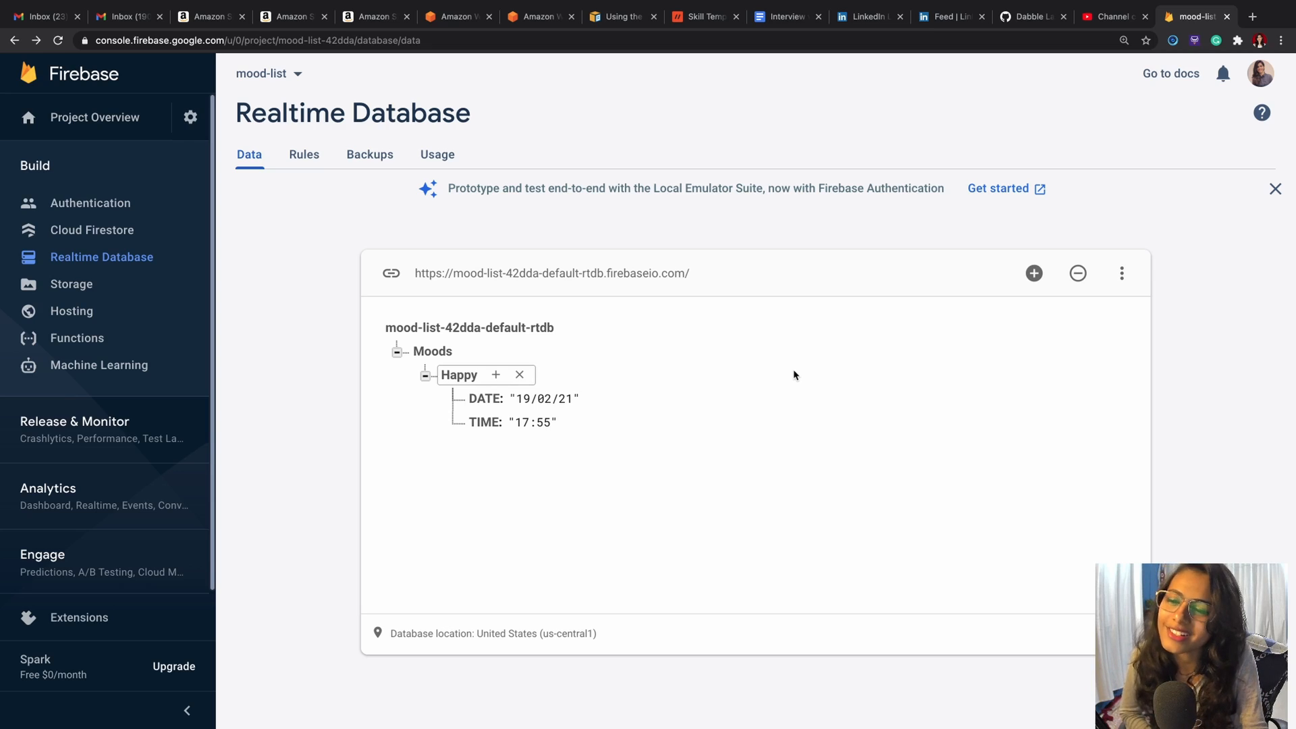
left_click(433, 351)
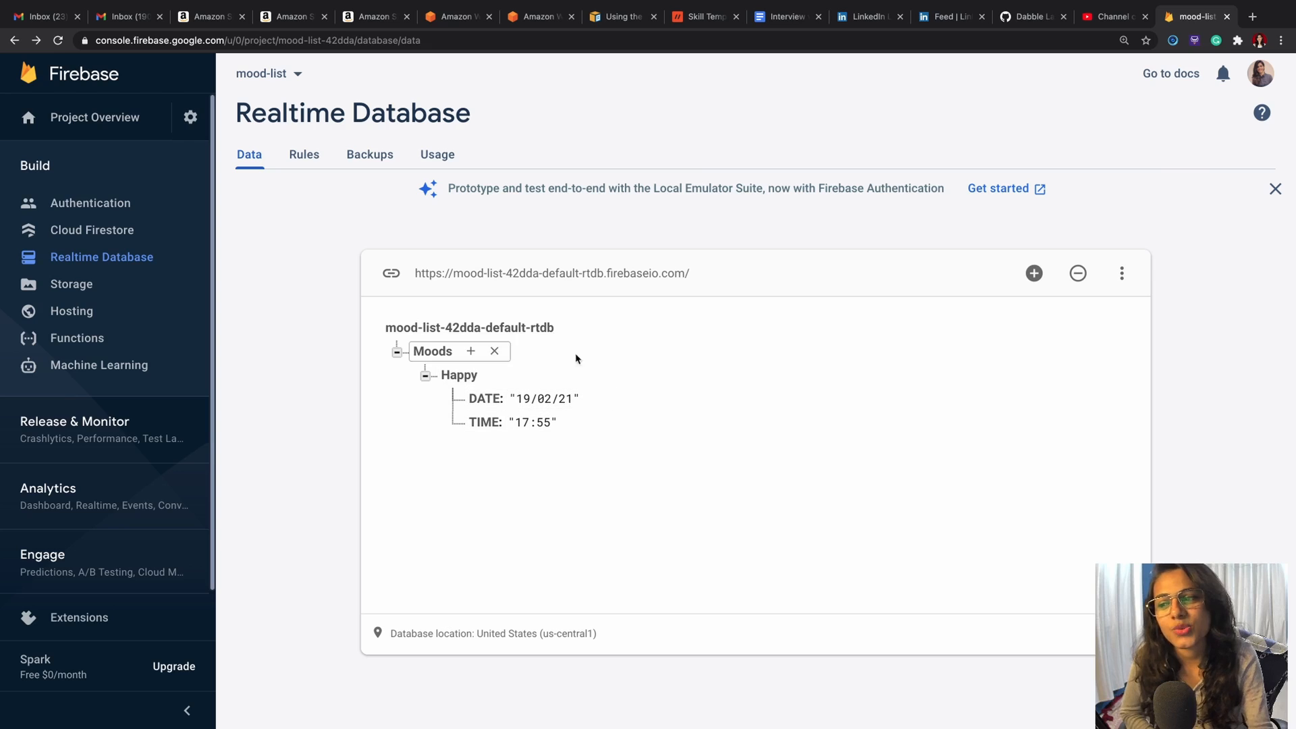
mouse_move(712, 363)
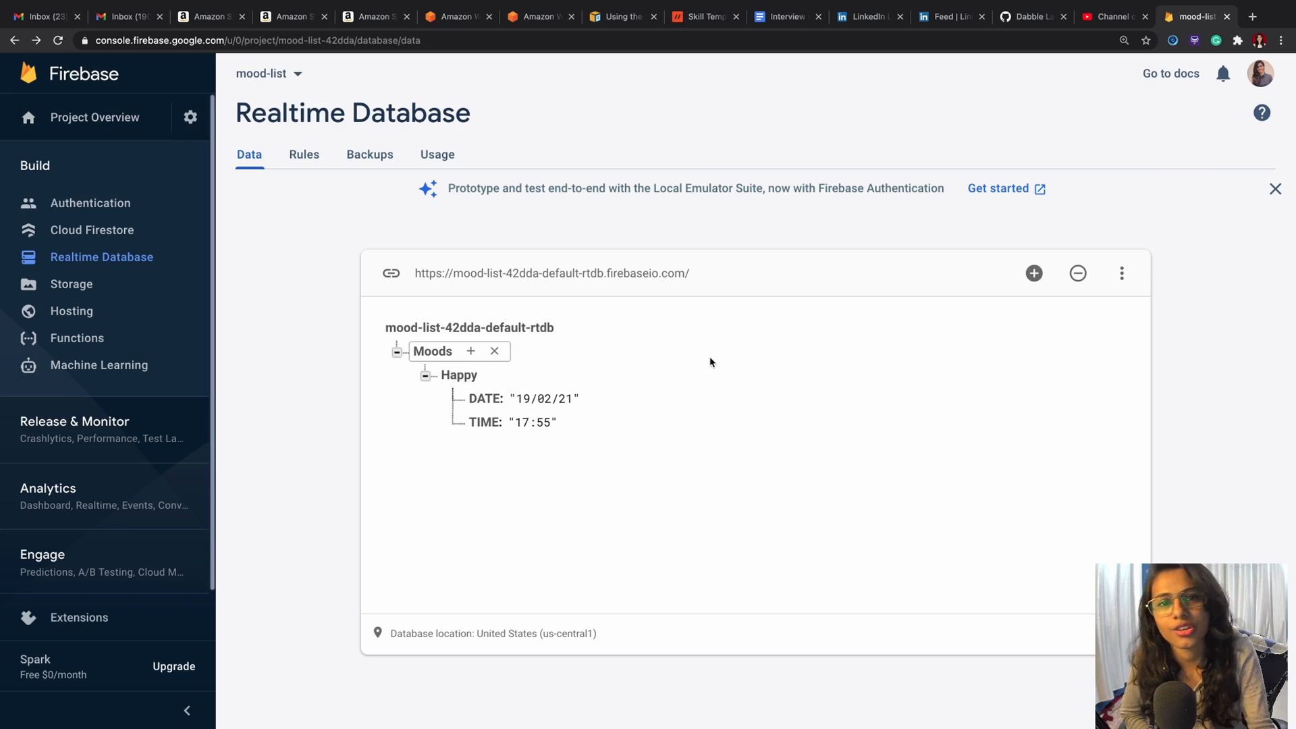
left_click(469, 328)
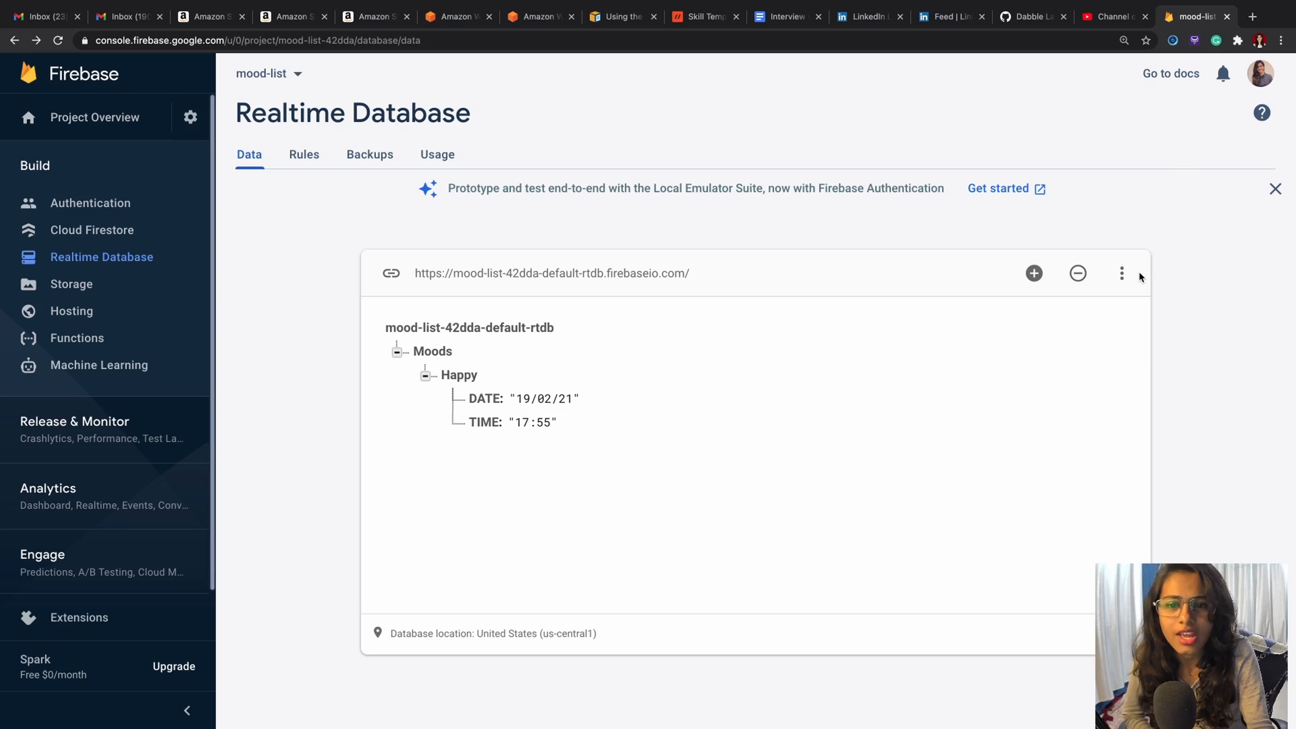
Step: Open the database overflow menu and dismiss it without choosing an action
left_click(1121, 273)
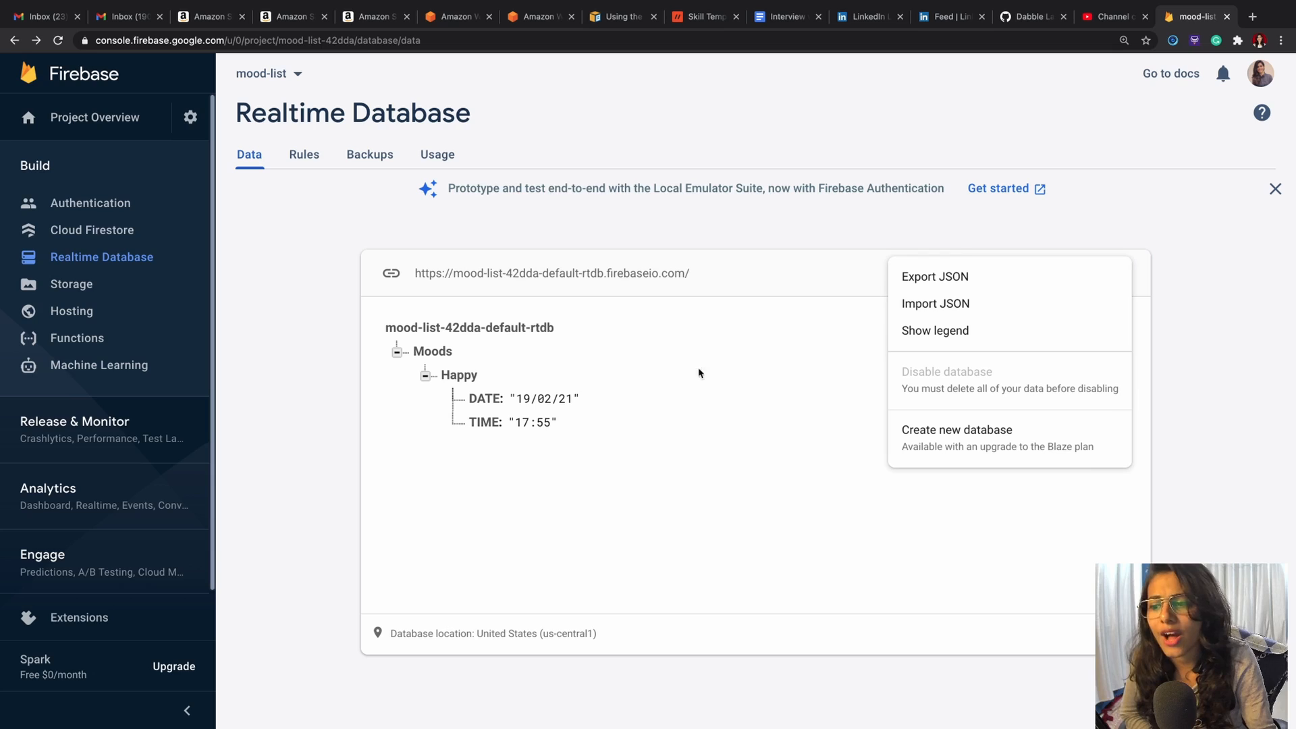
mouse_move(1016, 273)
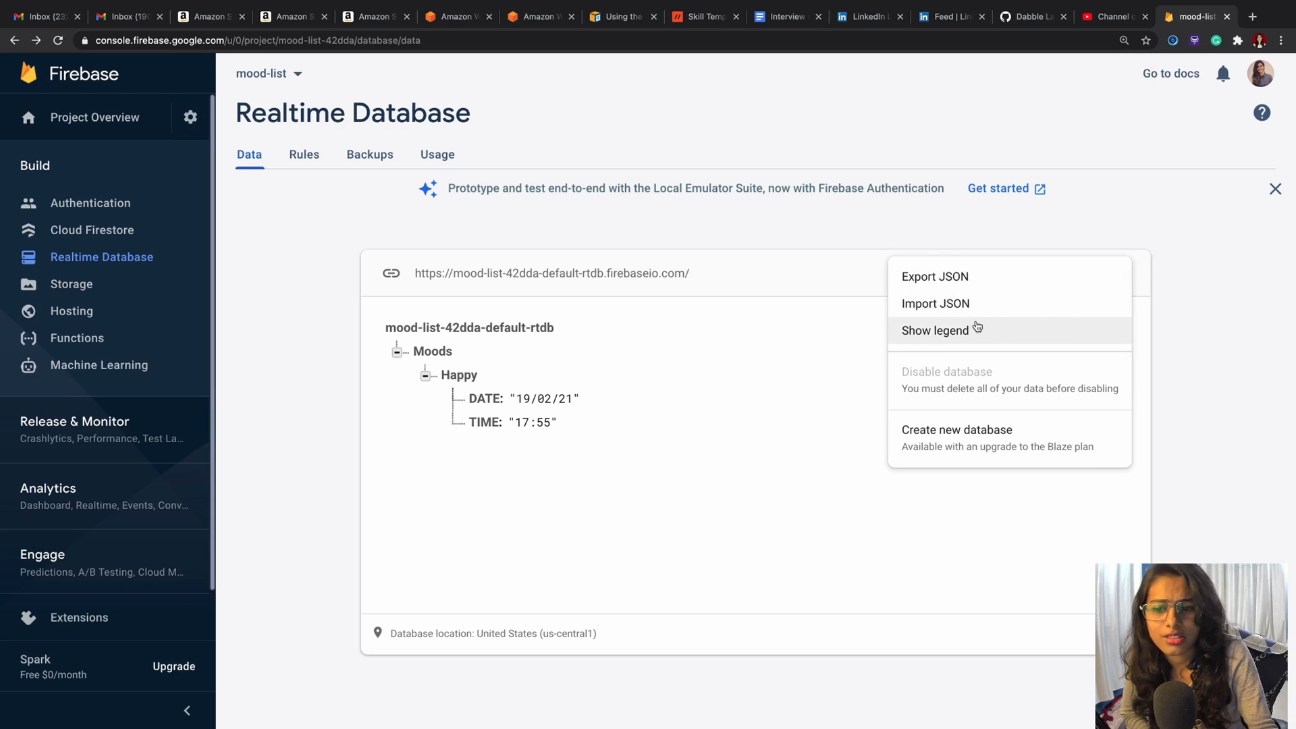
mouse_move(495, 438)
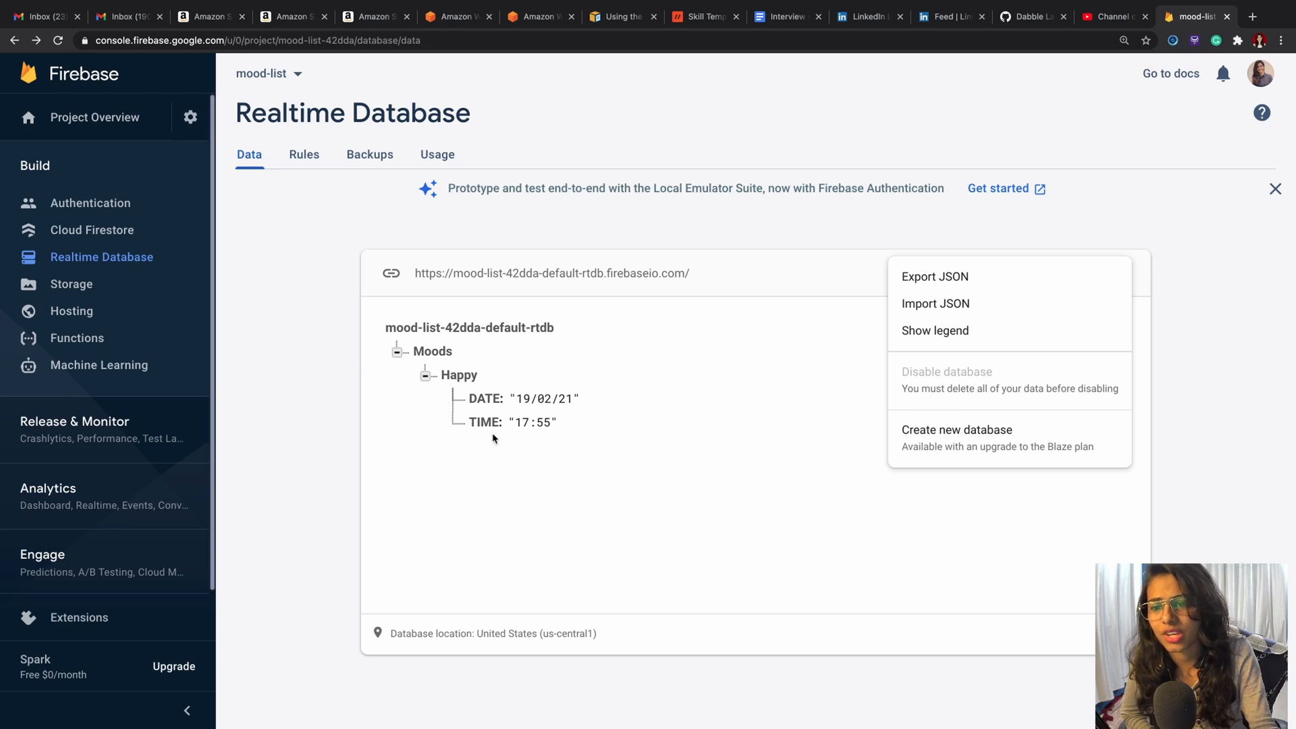
mouse_move(924, 452)
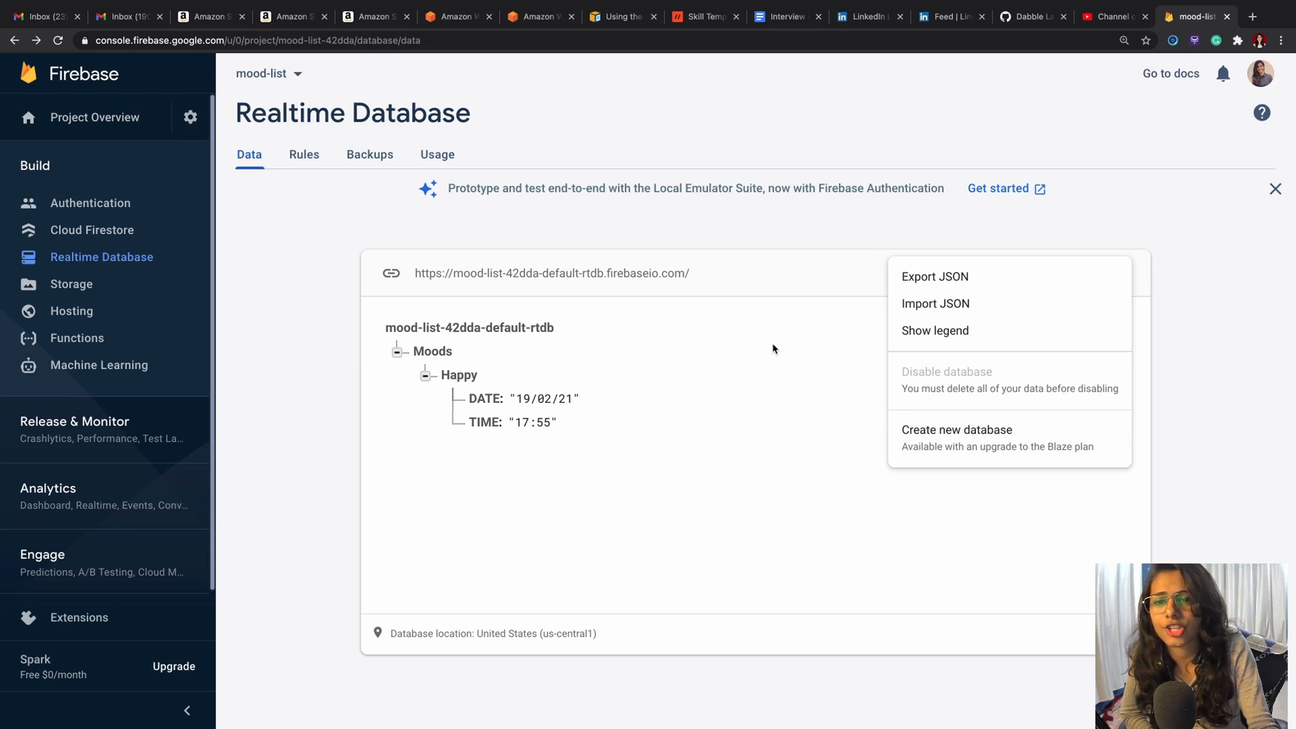
left_click(410, 283)
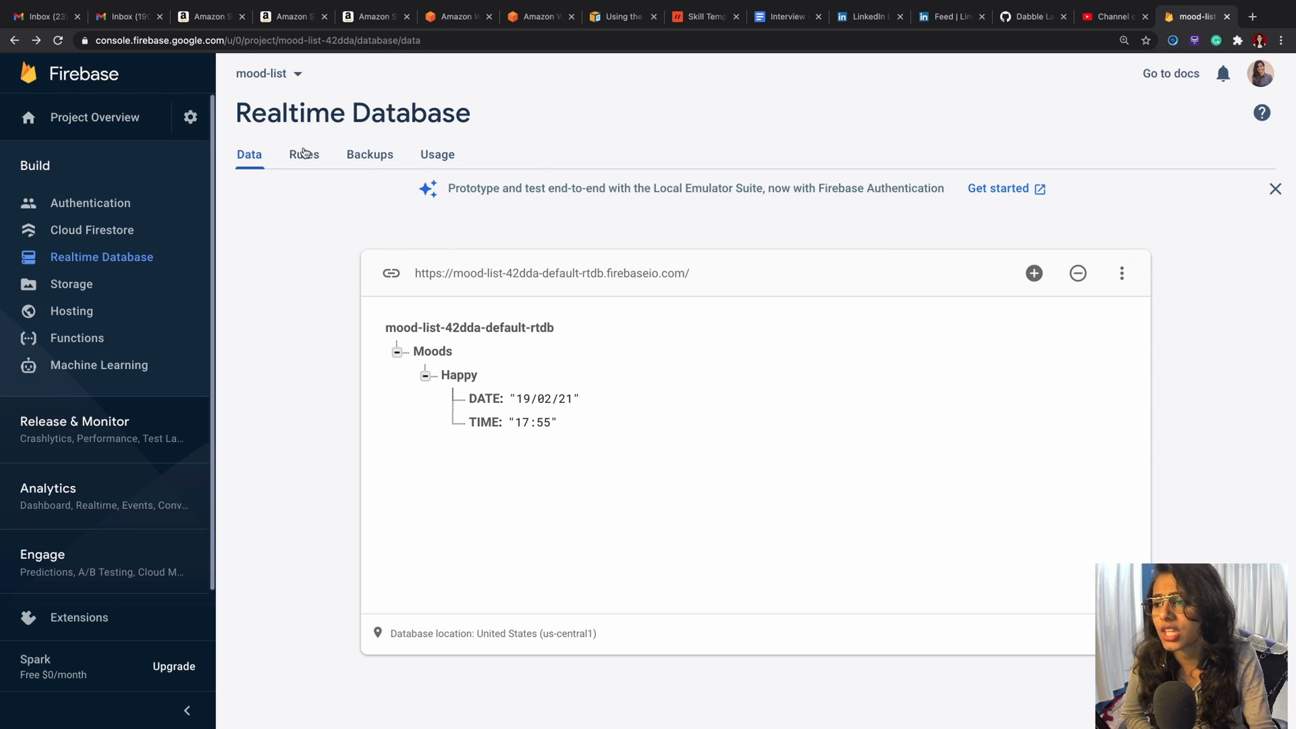
Step: In the Rules tab, change .read and .write from false to true and publish
left_click(304, 155)
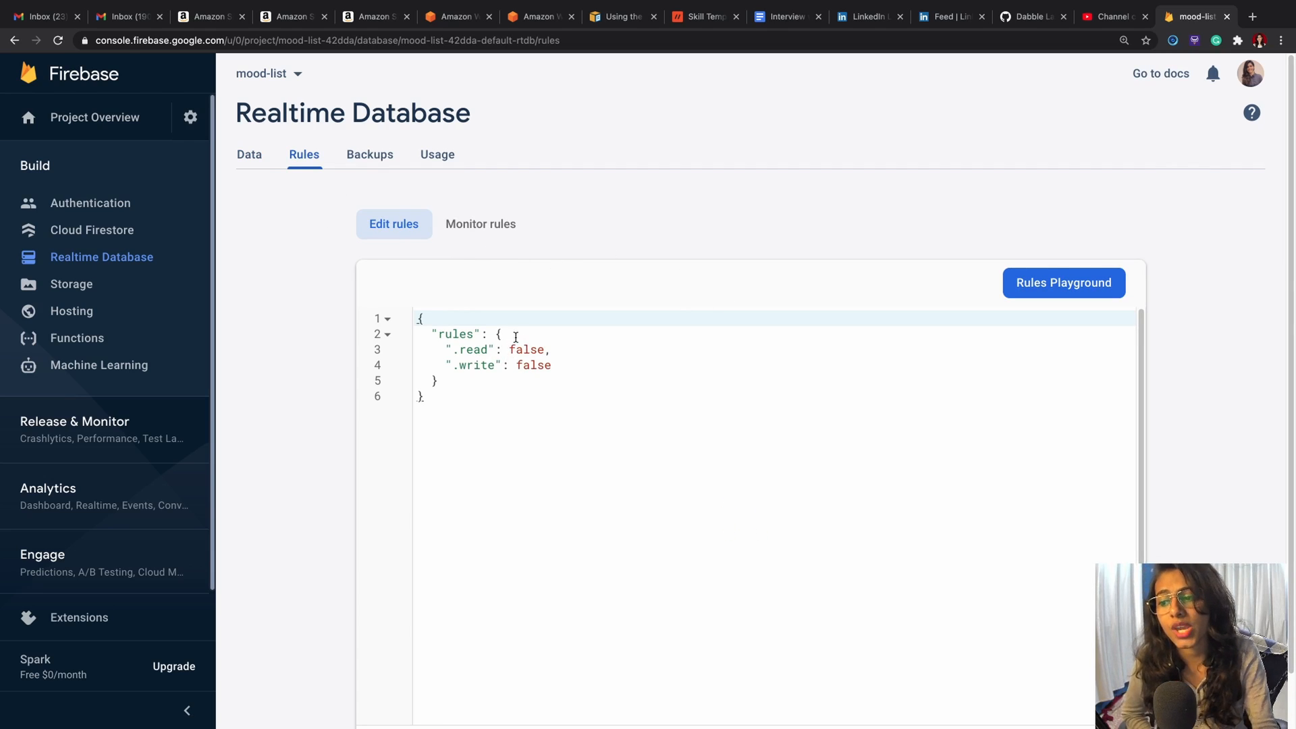
mouse_move(609, 342)
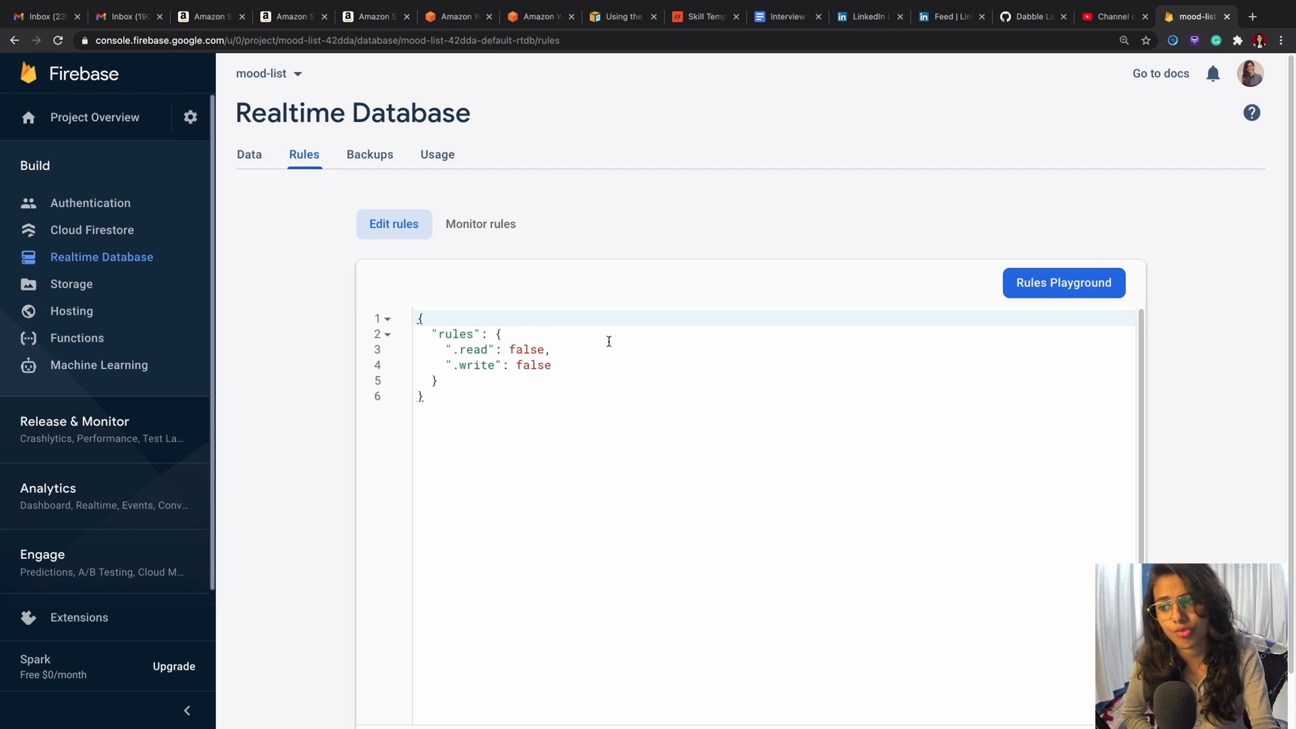
double_click(527, 350)
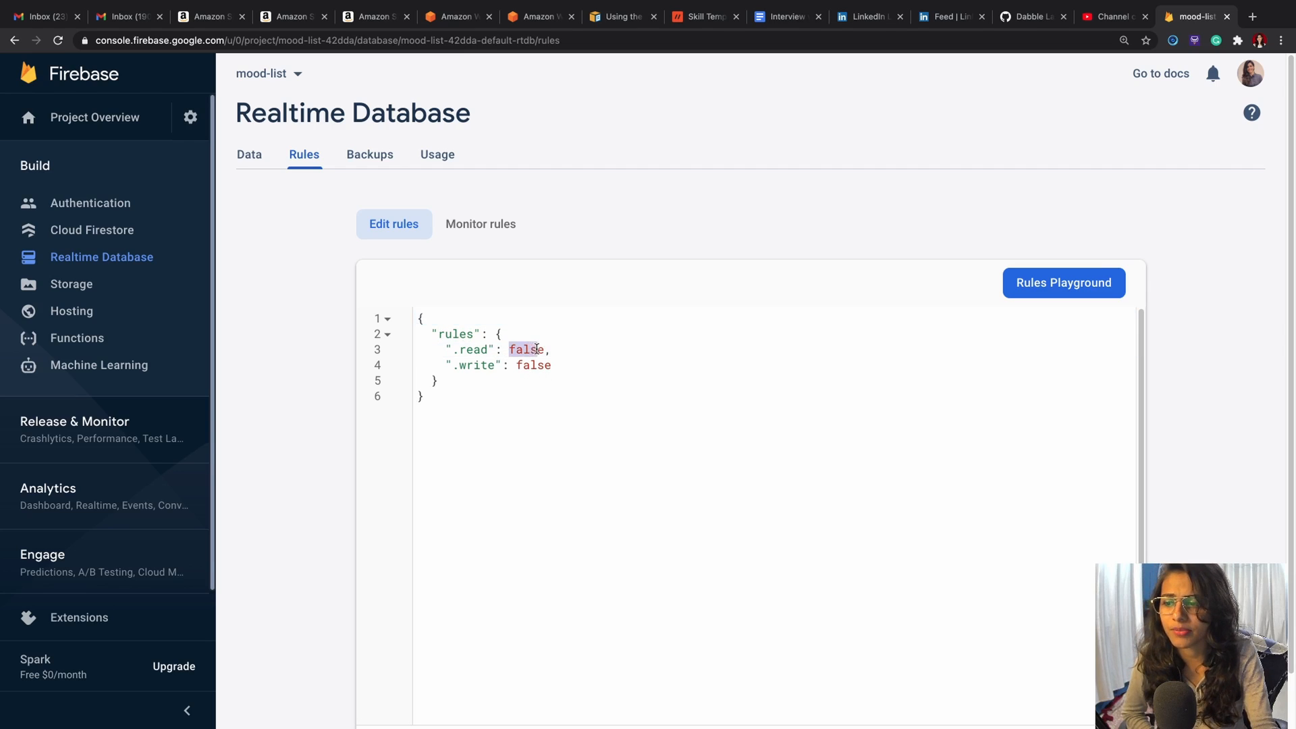
type("tru")
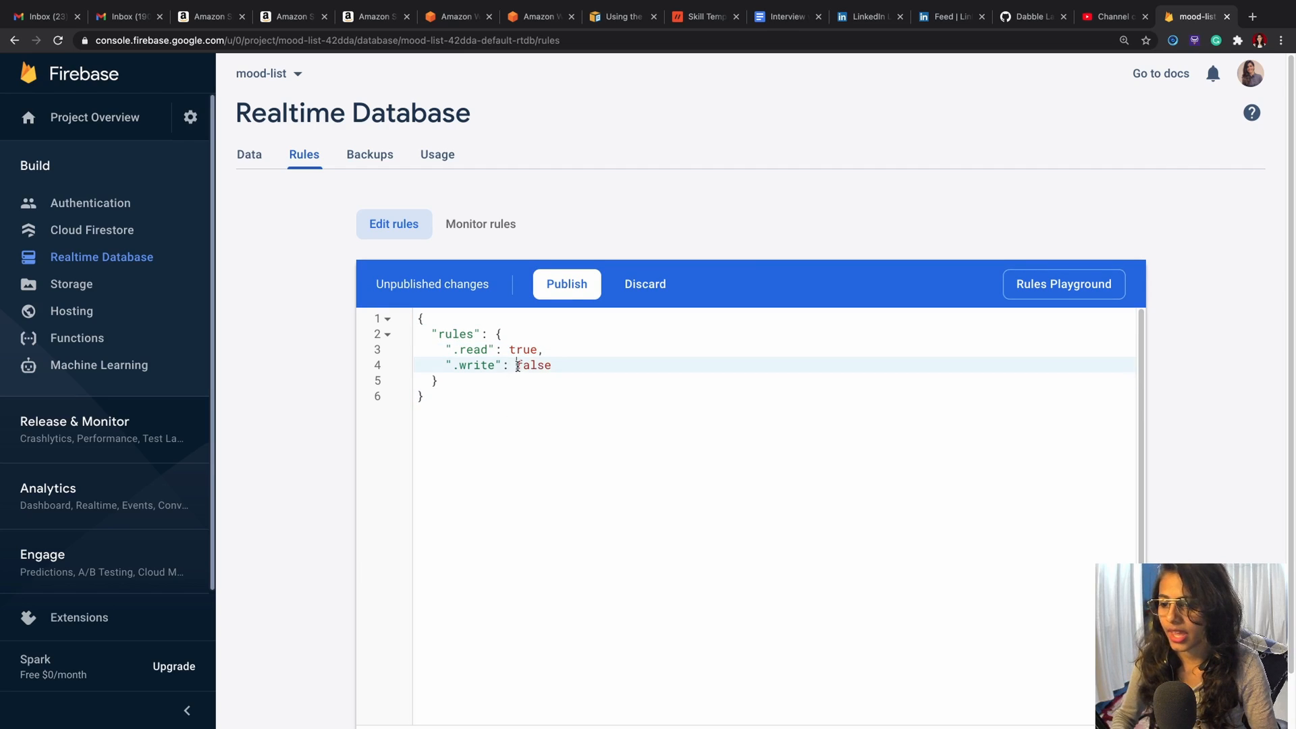
type("tru")
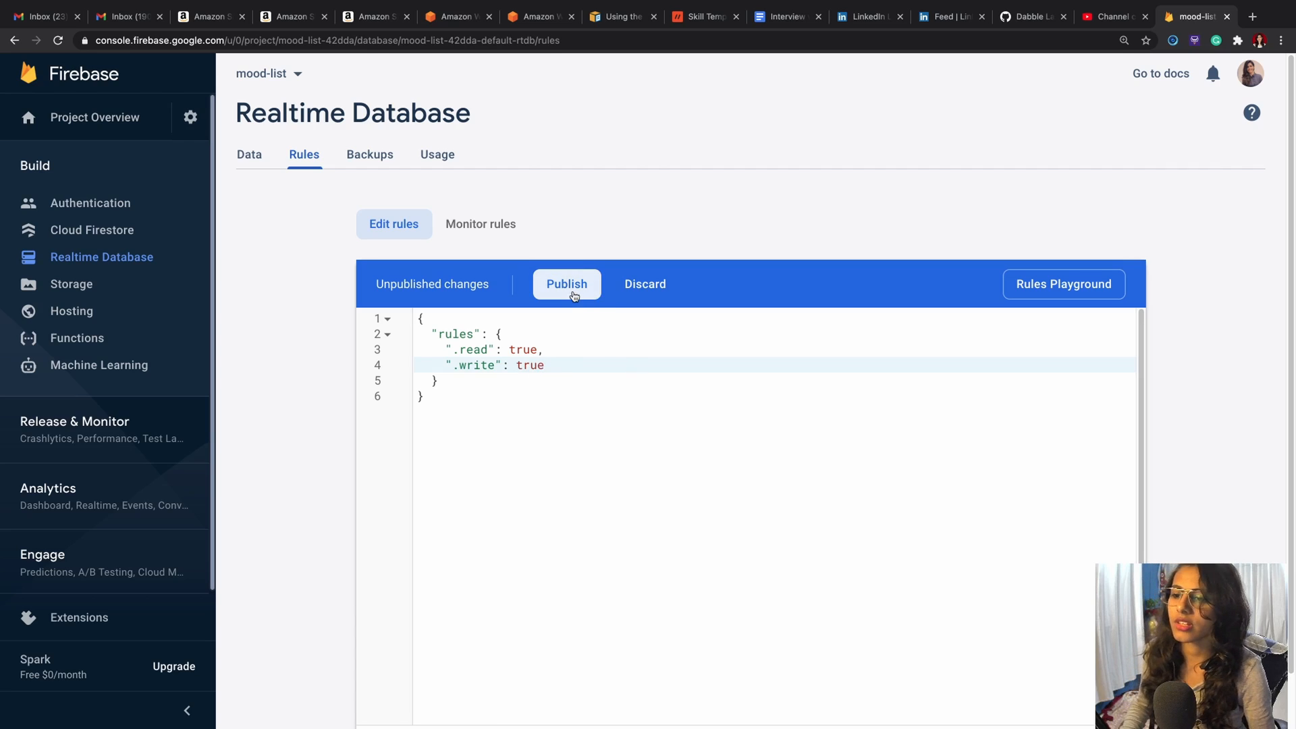
left_click(566, 284)
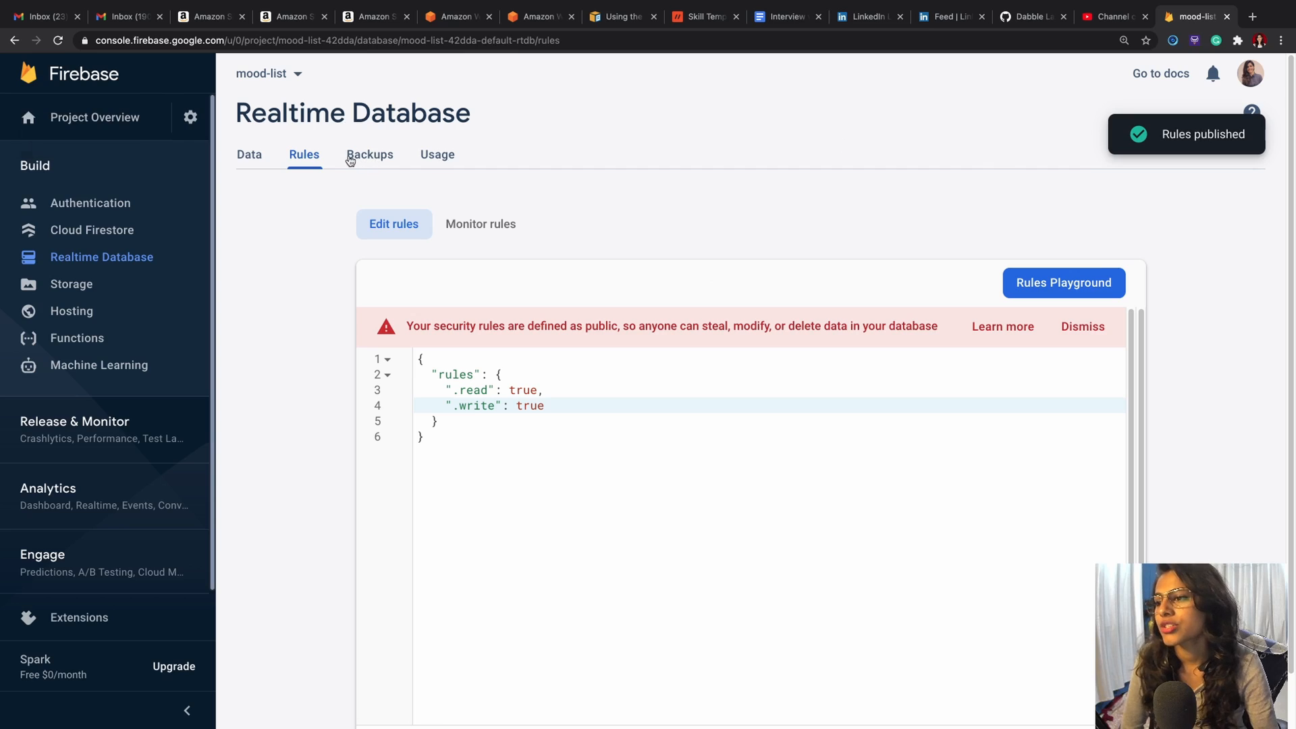
left_click(370, 155)
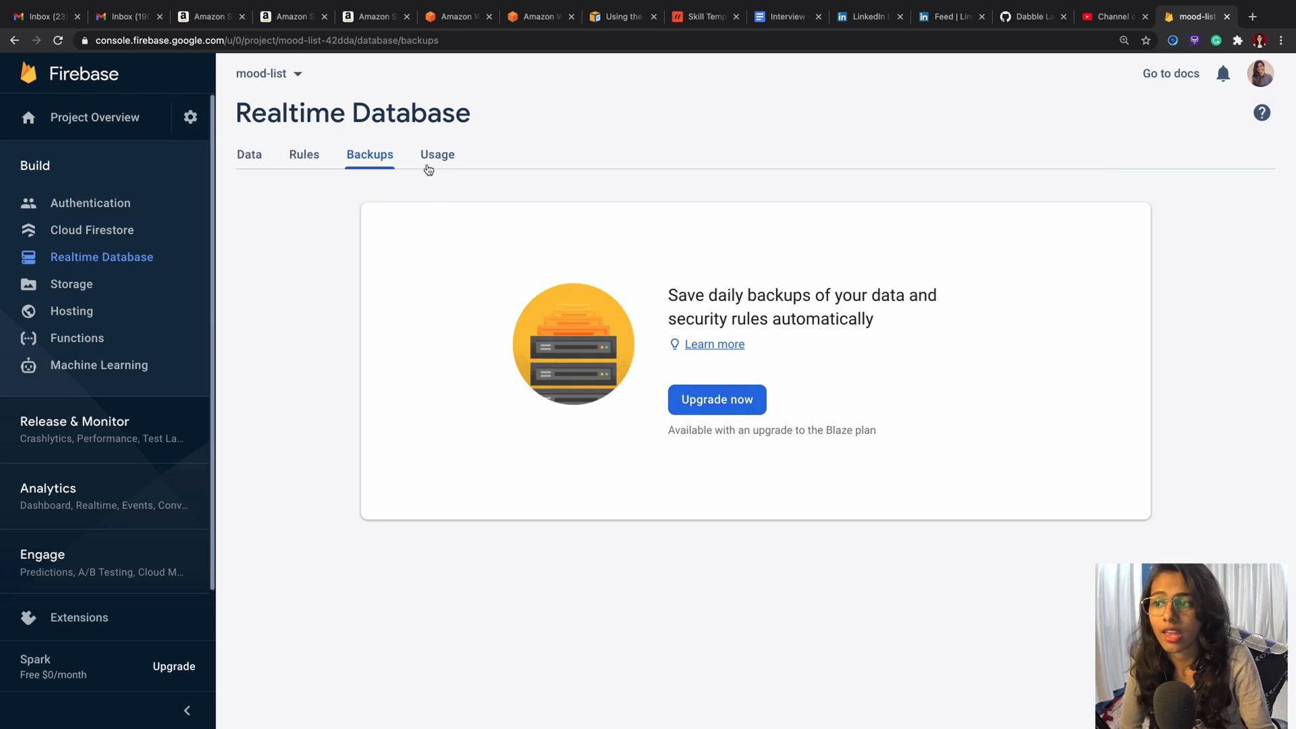
Step: View the mood-list database usage: connections, storage, downloads and load, all zero
left_click(437, 155)
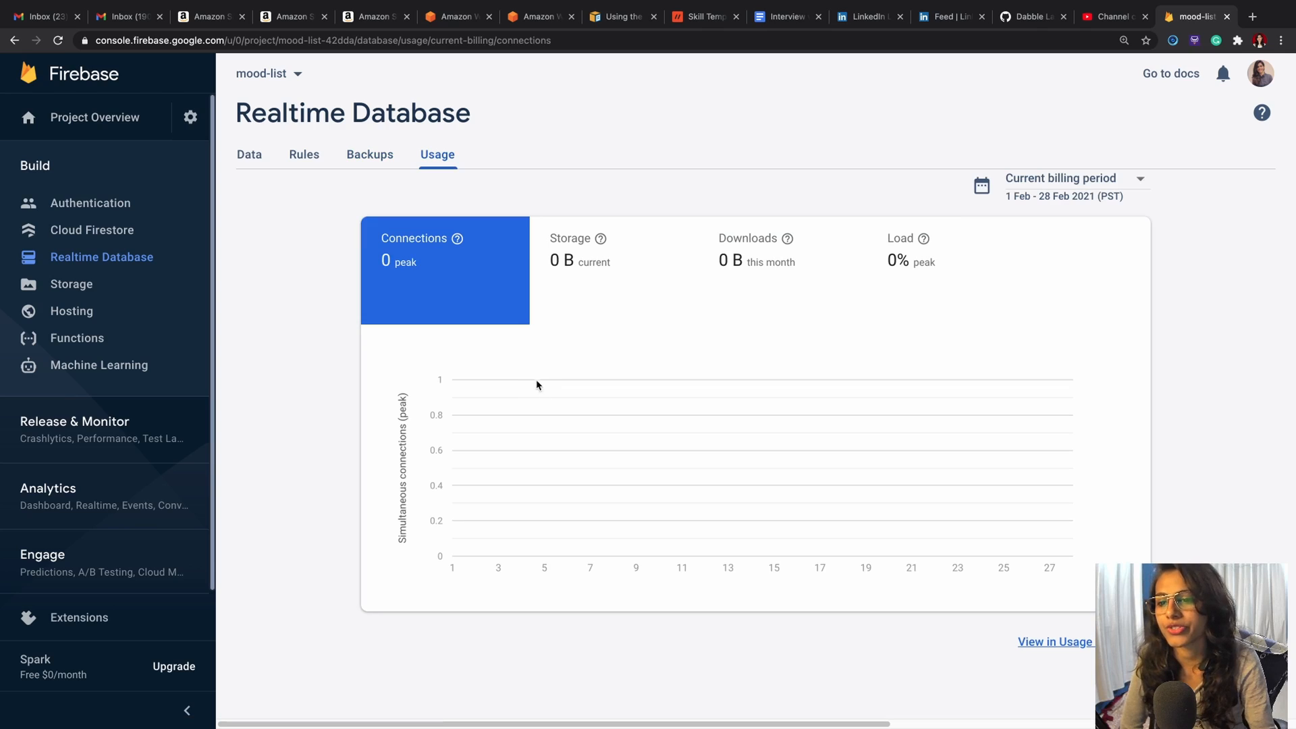
mouse_move(785, 464)
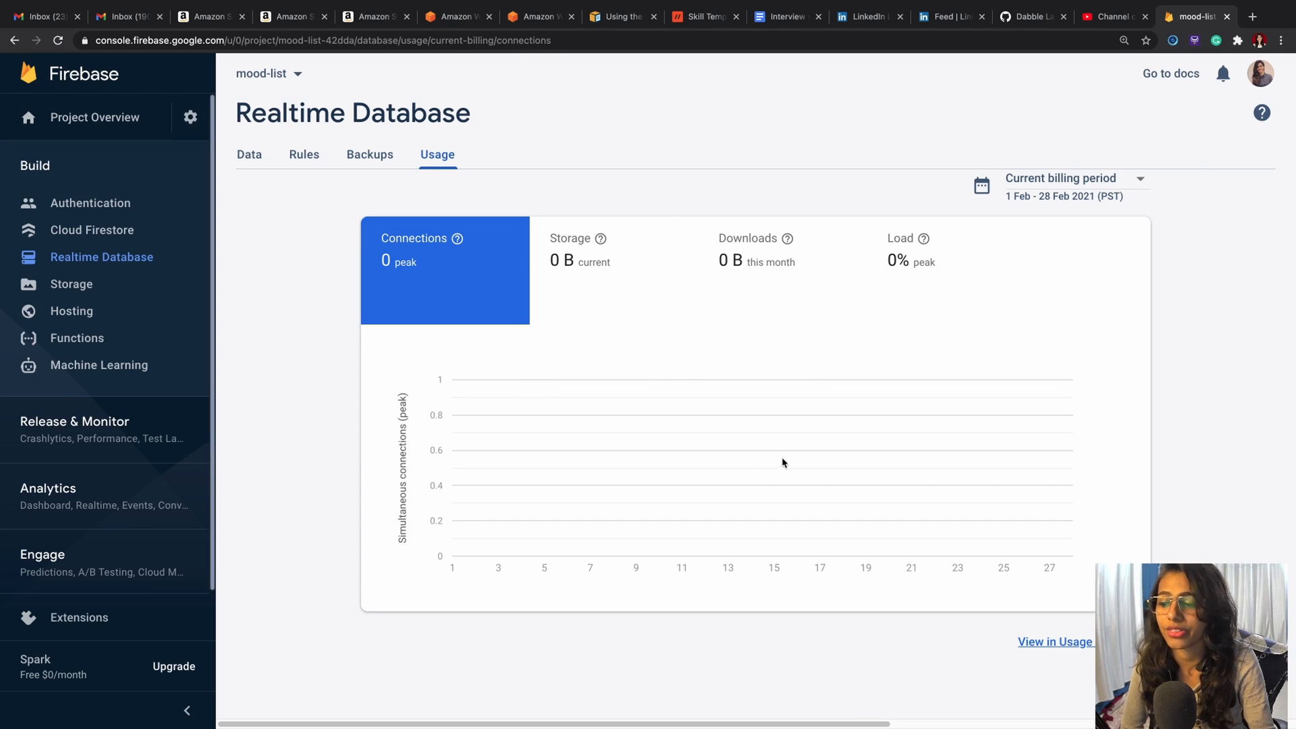
mouse_move(786, 542)
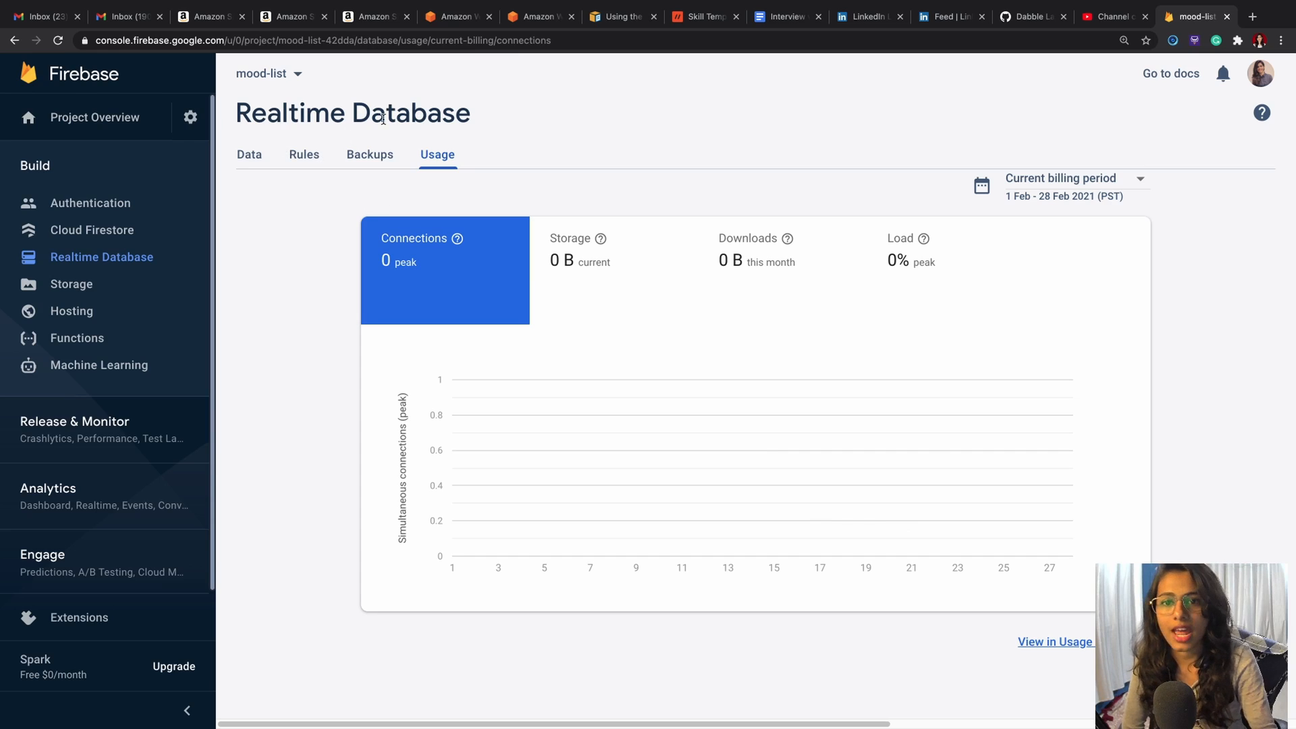
mouse_move(658, 228)
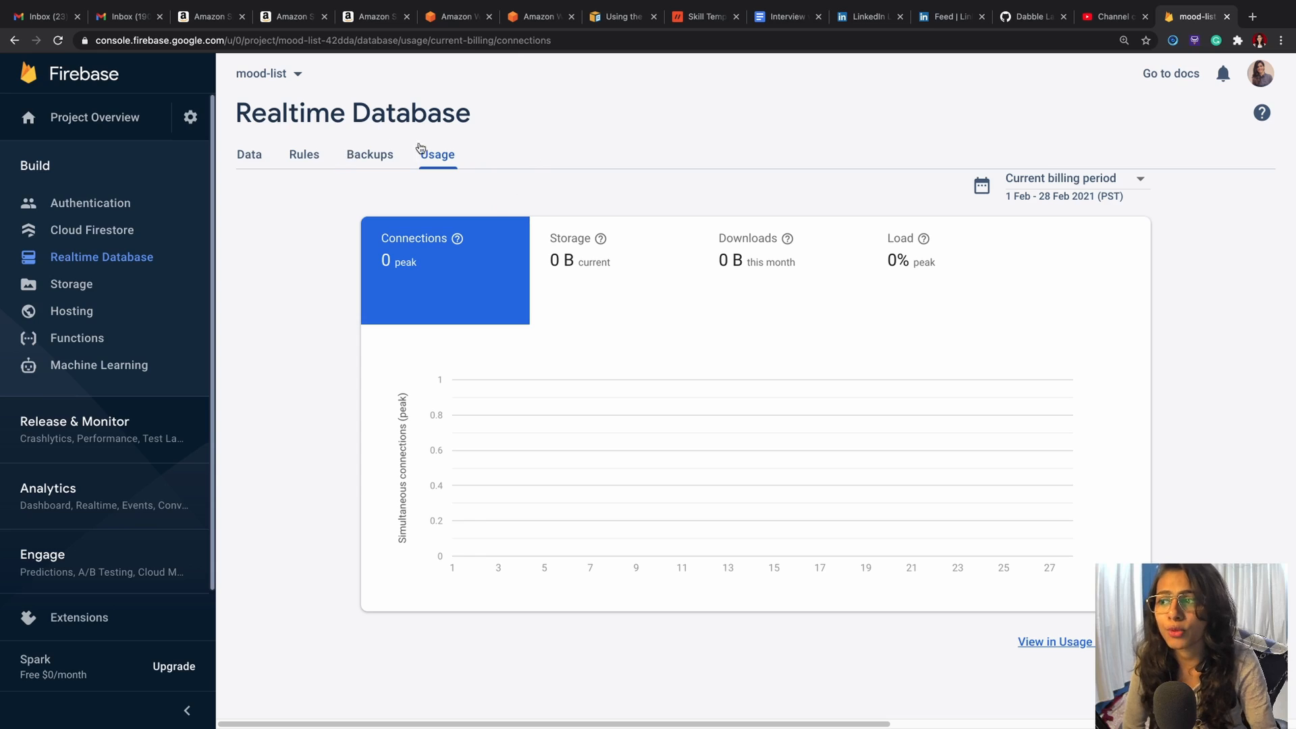
mouse_move(448, 556)
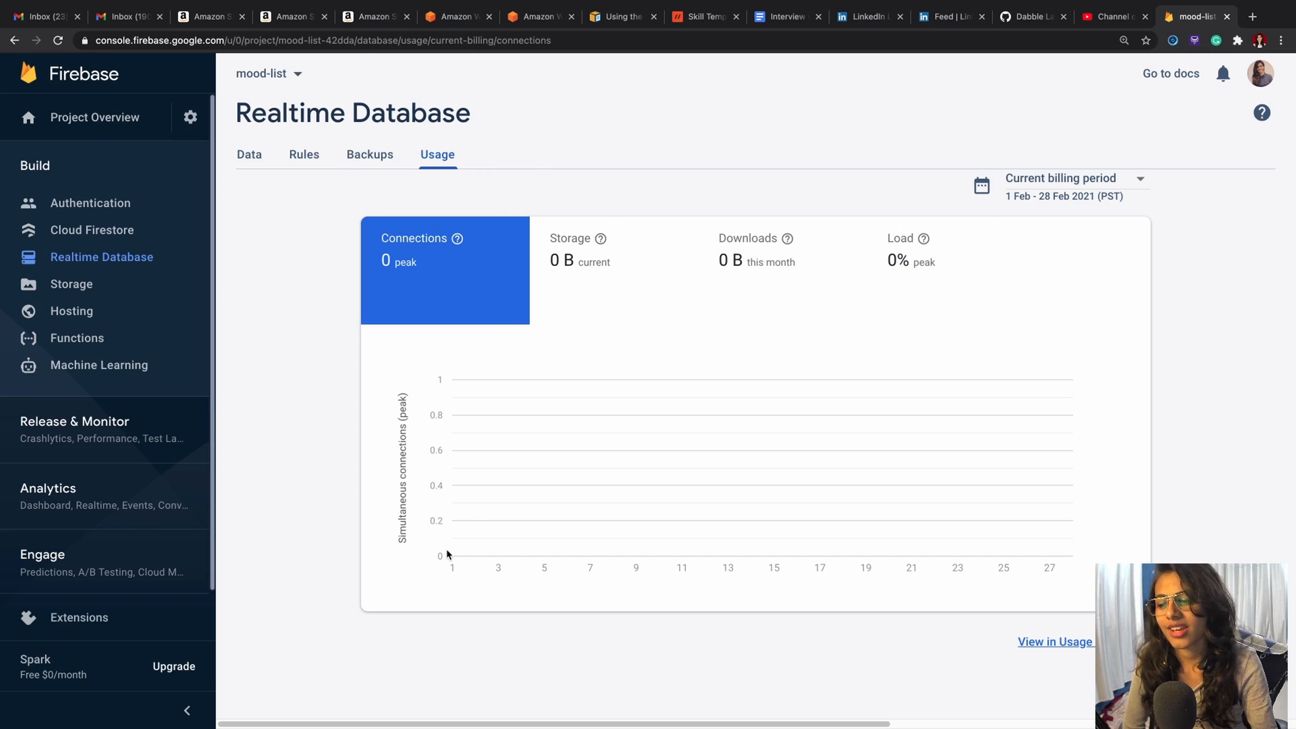
mouse_move(419, 520)
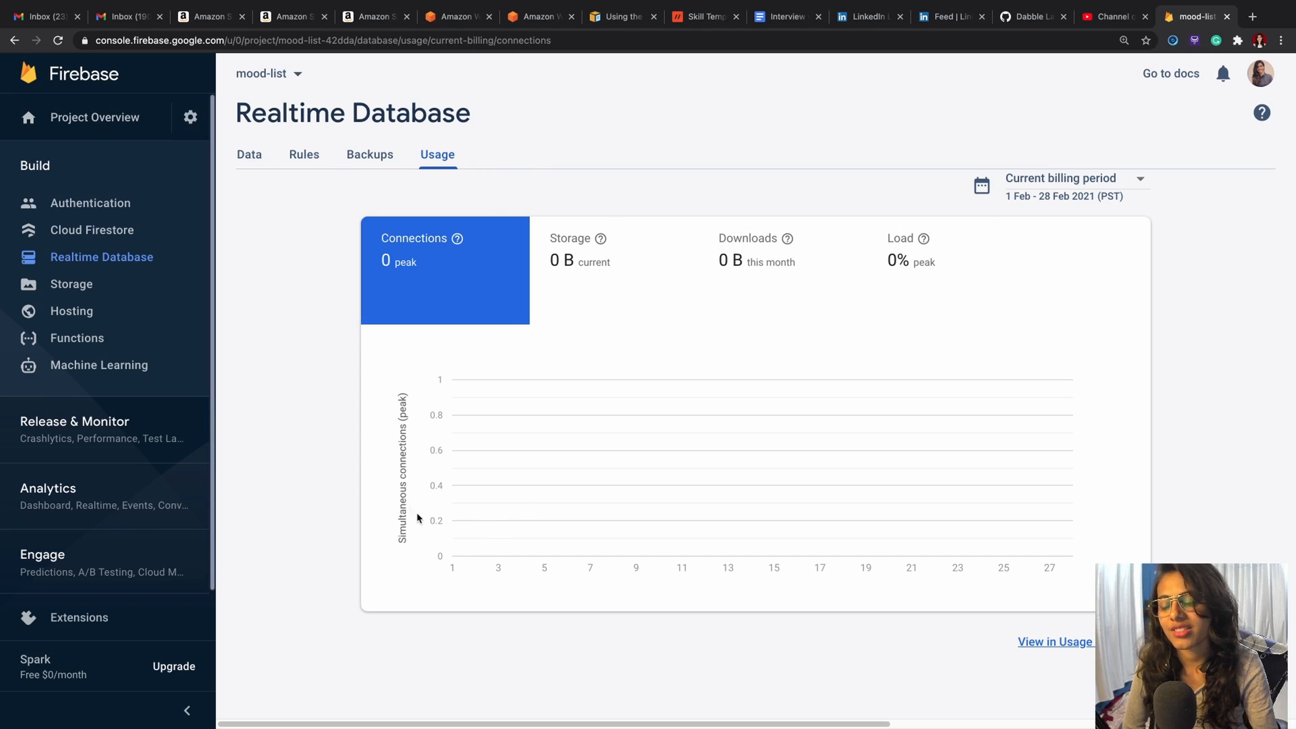
mouse_move(476, 515)
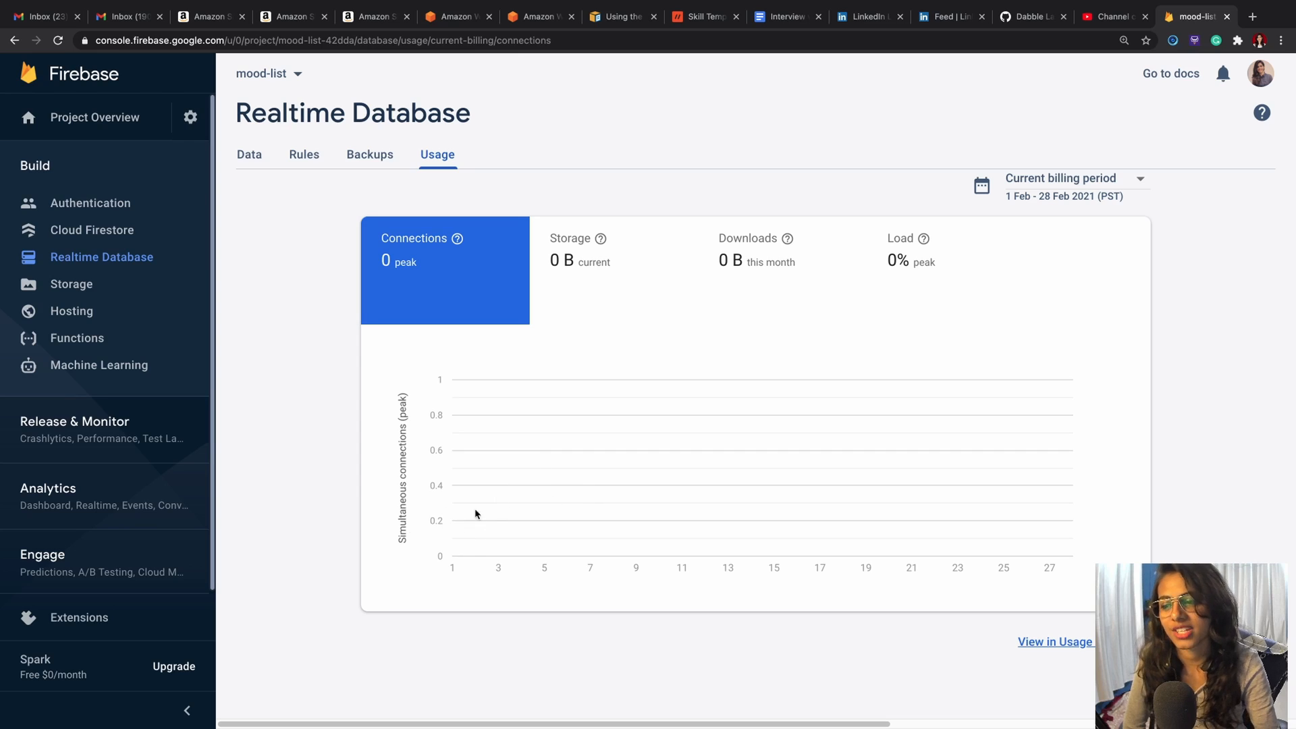
mouse_move(648, 401)
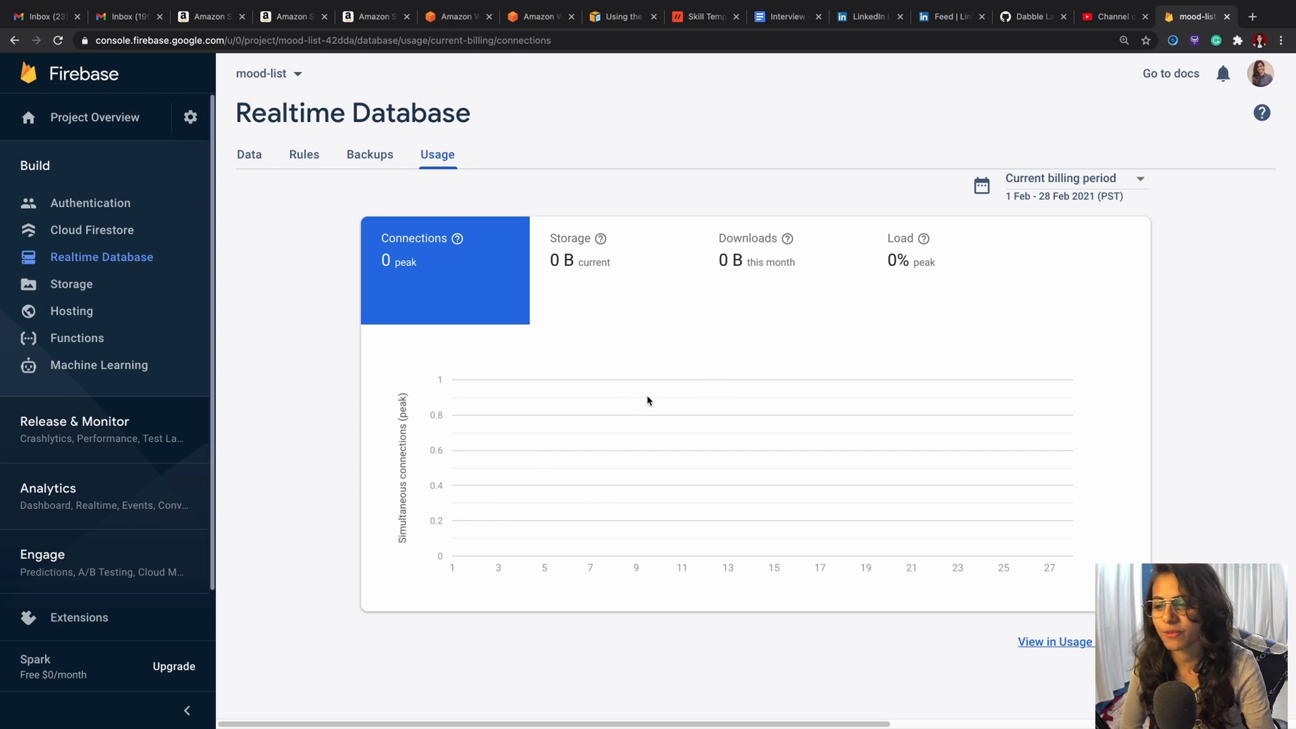
mouse_move(750, 446)
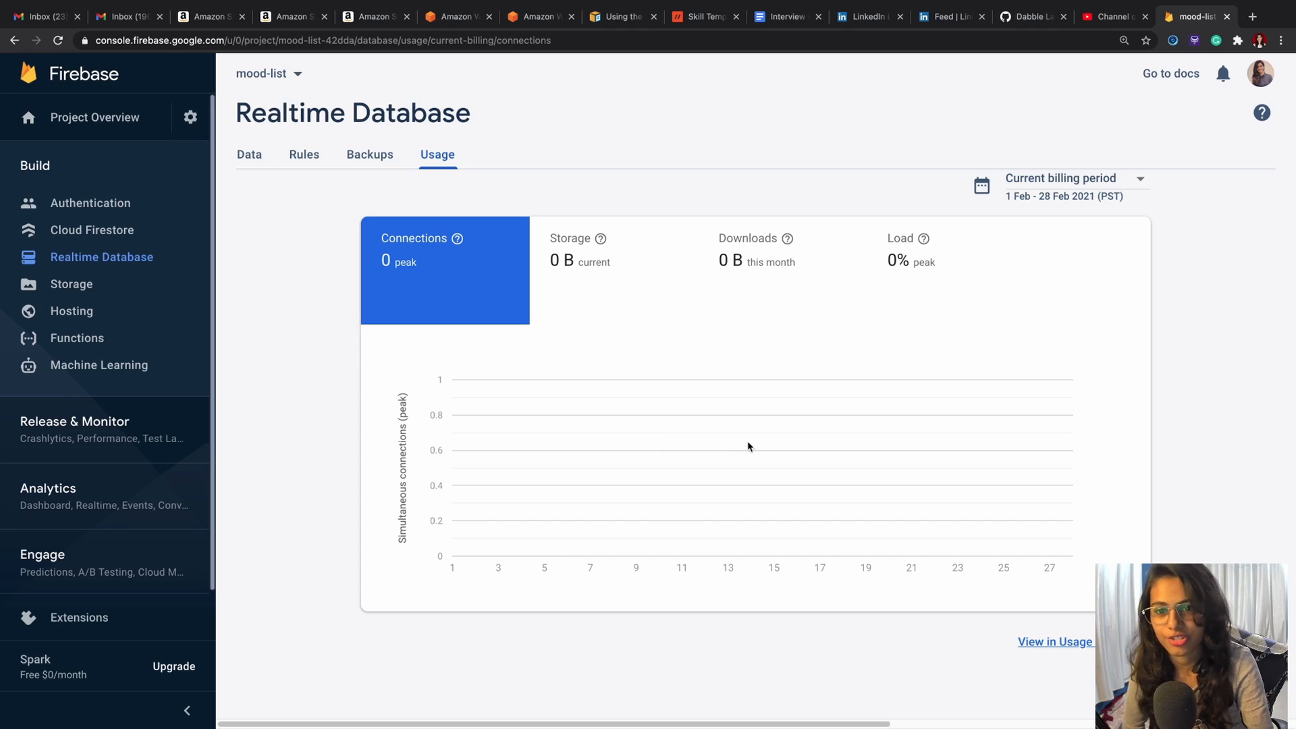
mouse_move(727, 362)
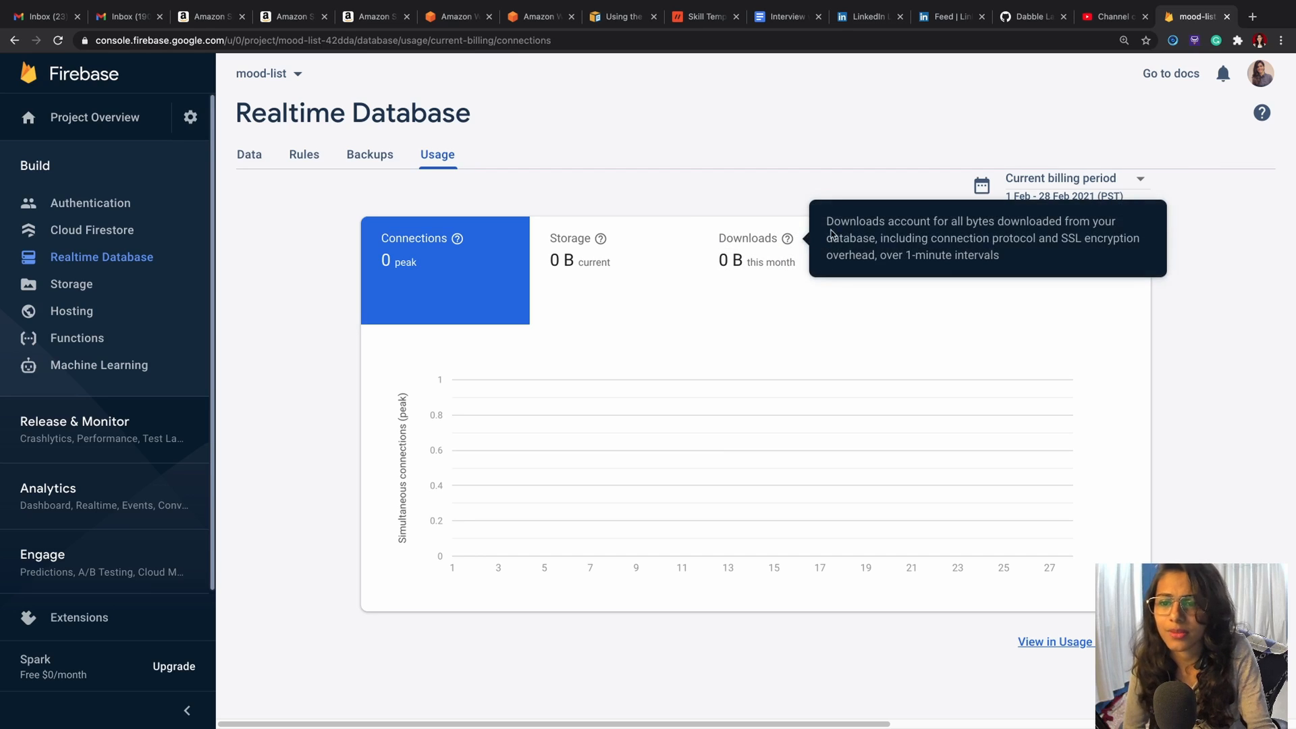
mouse_move(904, 286)
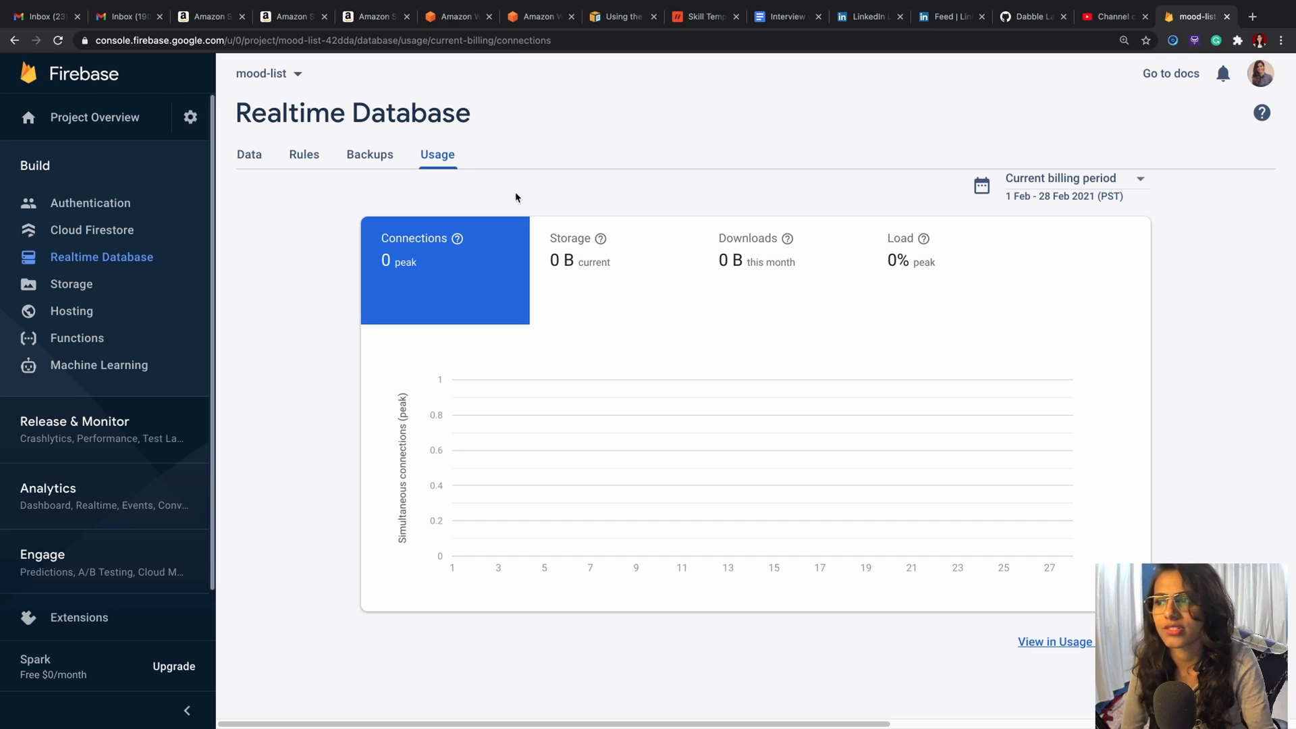
mouse_move(763, 166)
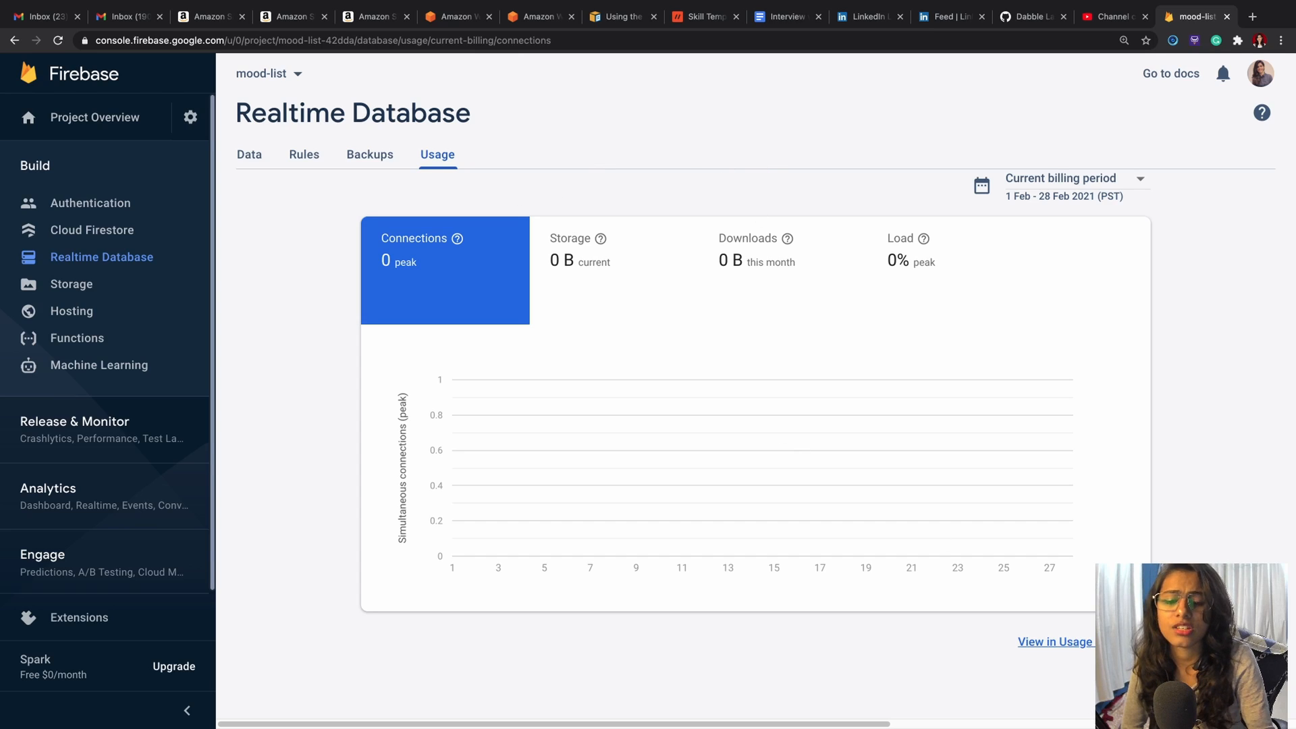
mouse_move(599, 352)
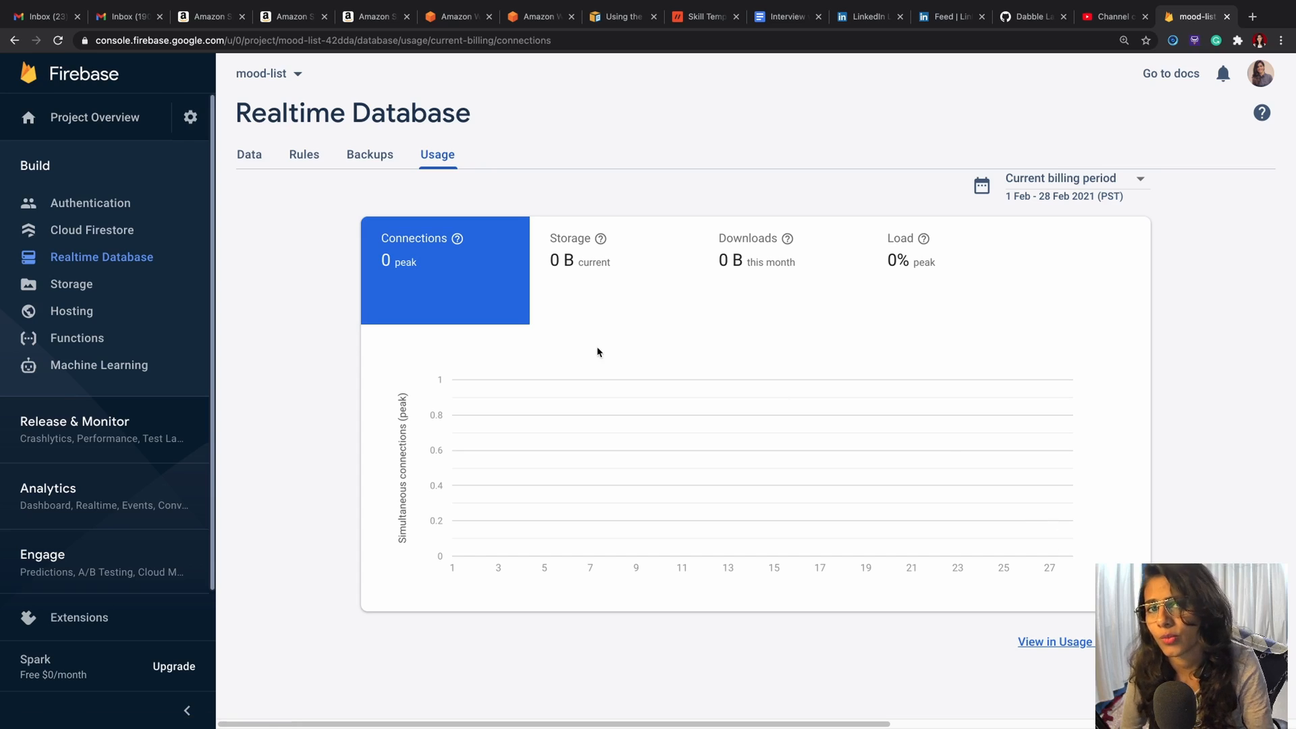
Step: Return to the Data view showing Moods > Happy with DATE and TIME, flagged public rules
left_click(249, 154)
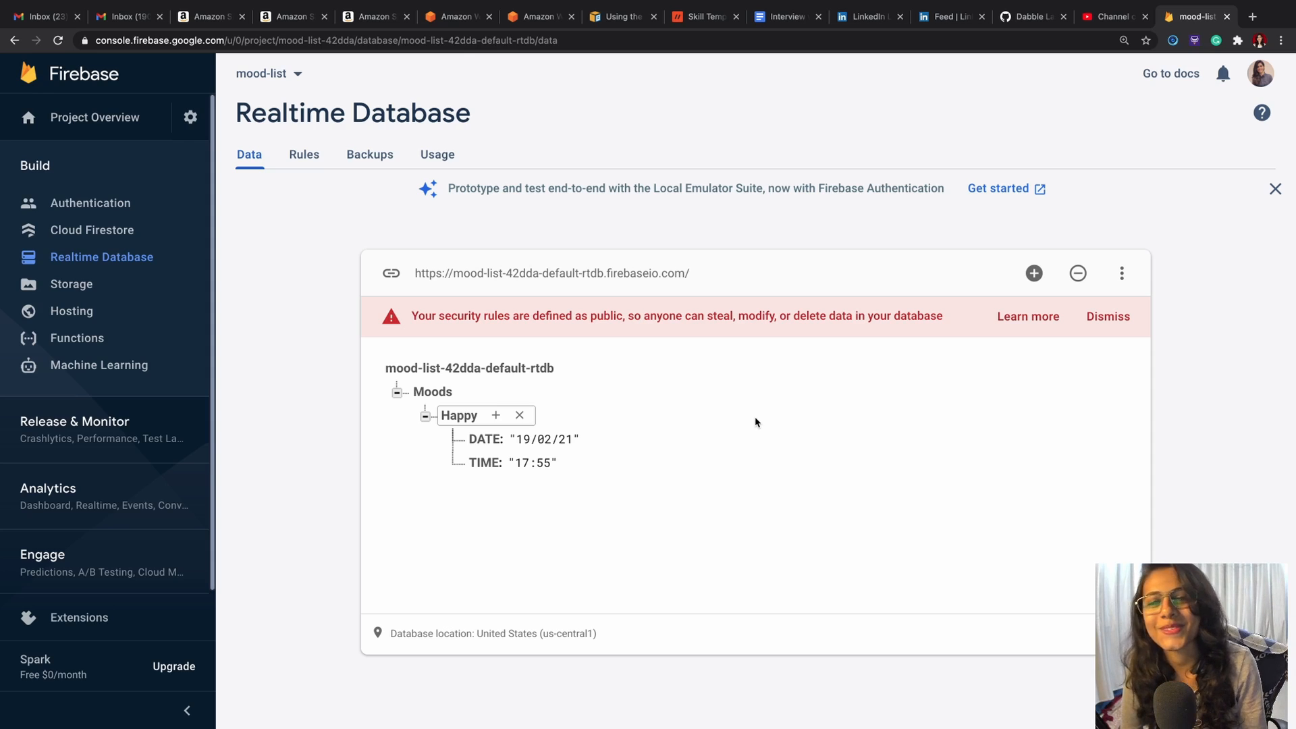
left_click(433, 391)
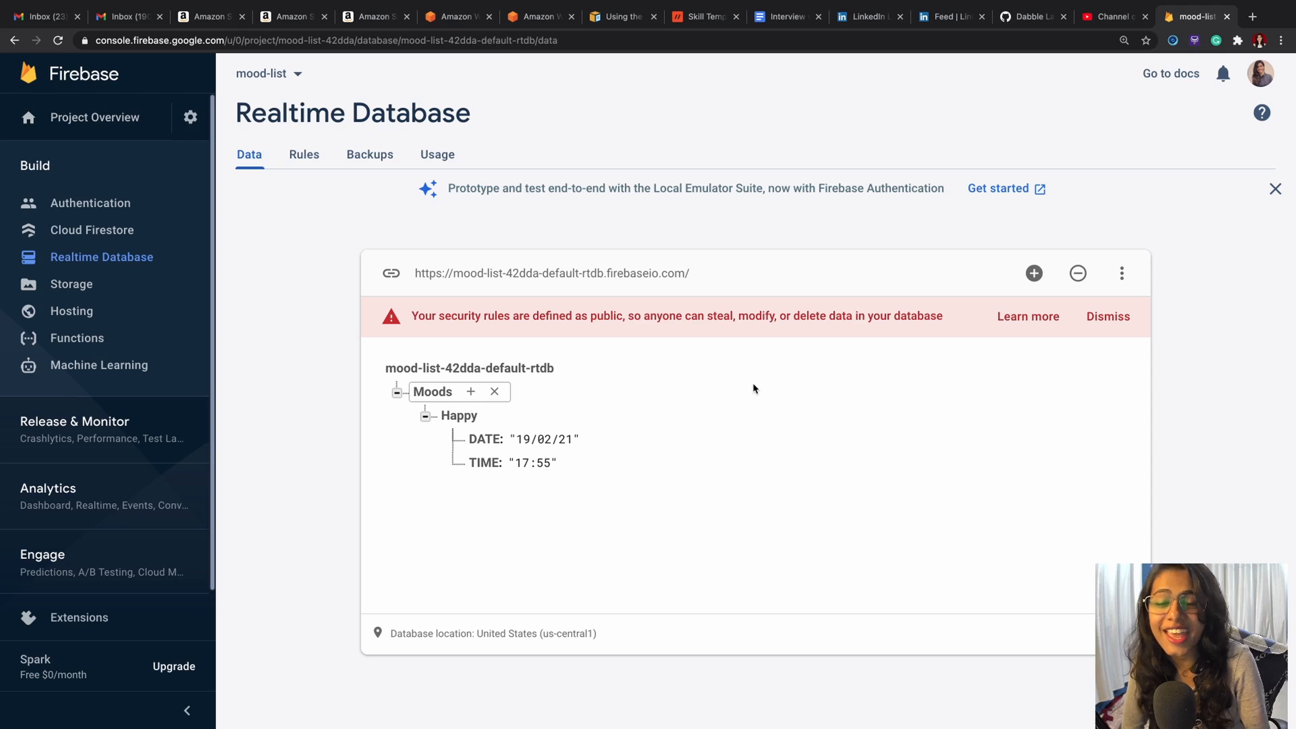